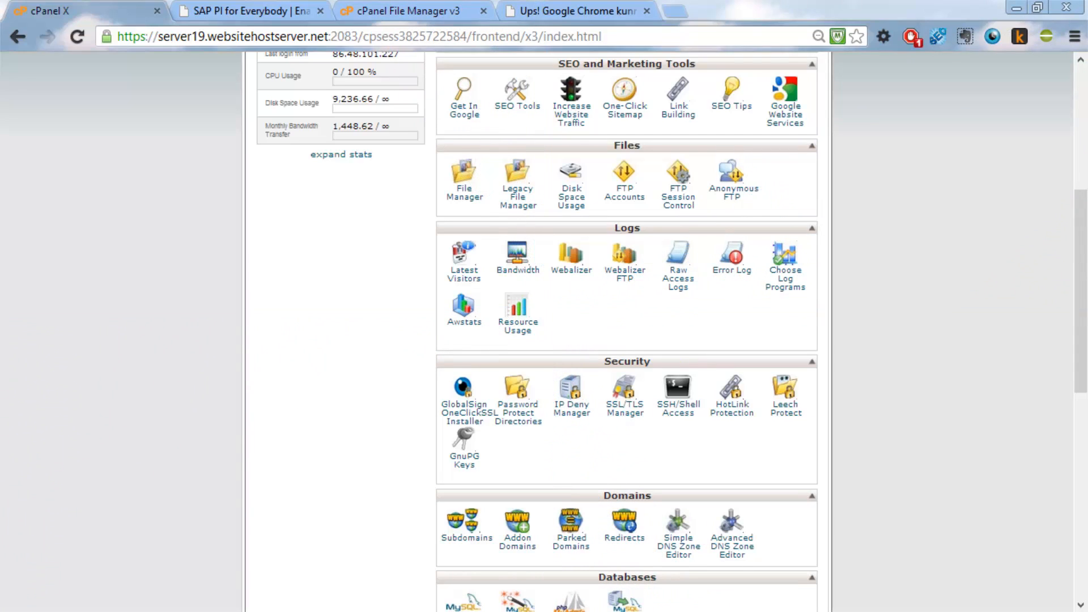
{"action": "mouse_move", "coordinate": [249, 11]}
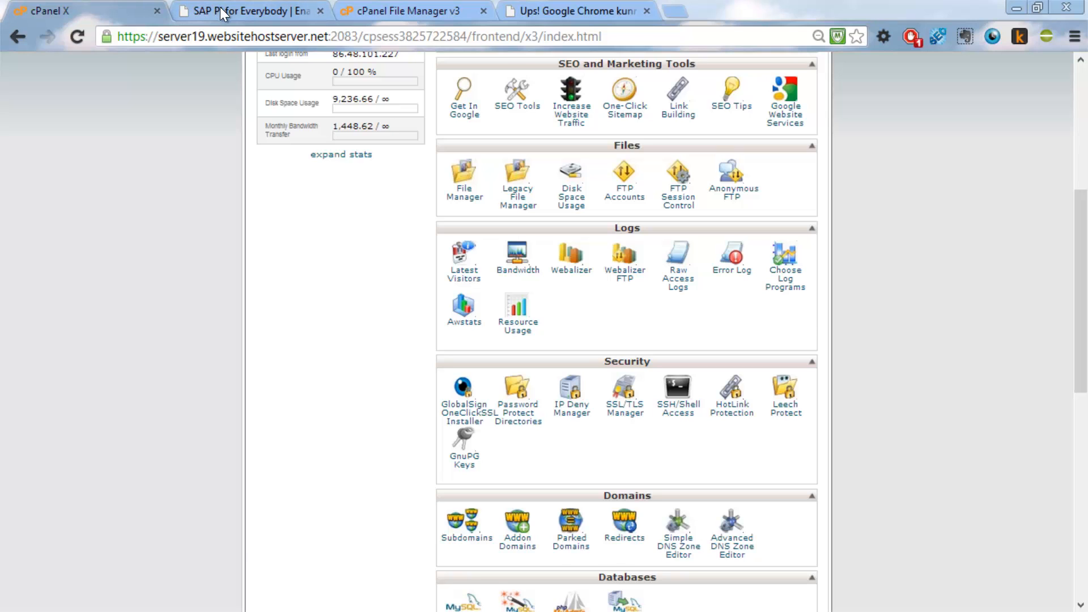
Review the live production site, then reach Subdomains from the cPanel dashboard
{"action": "left_click", "coordinate": [249, 12]}
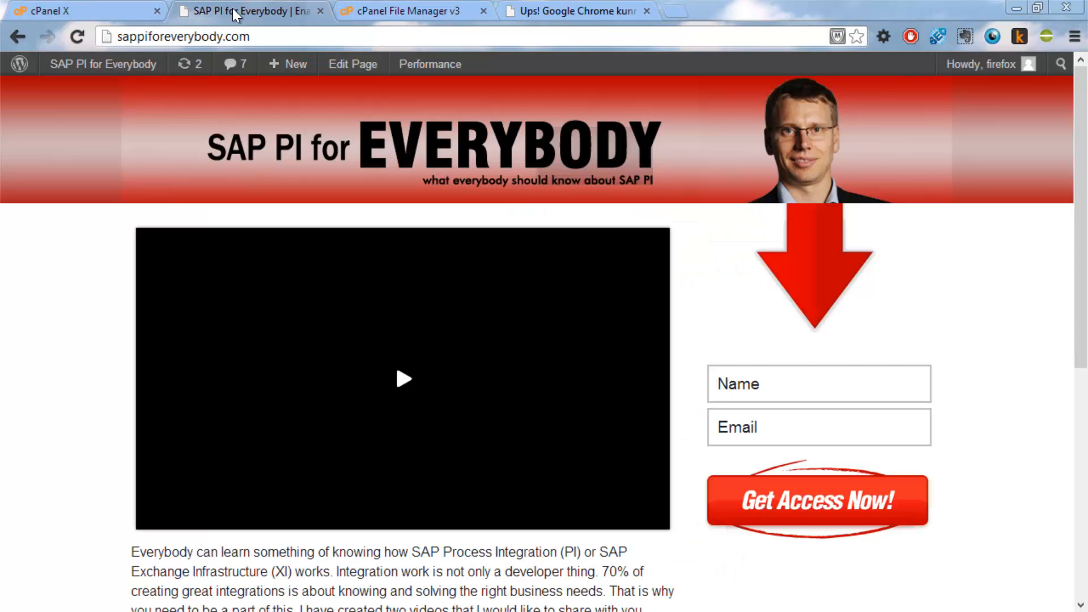
{"action": "mouse_move", "coordinate": [250, 11]}
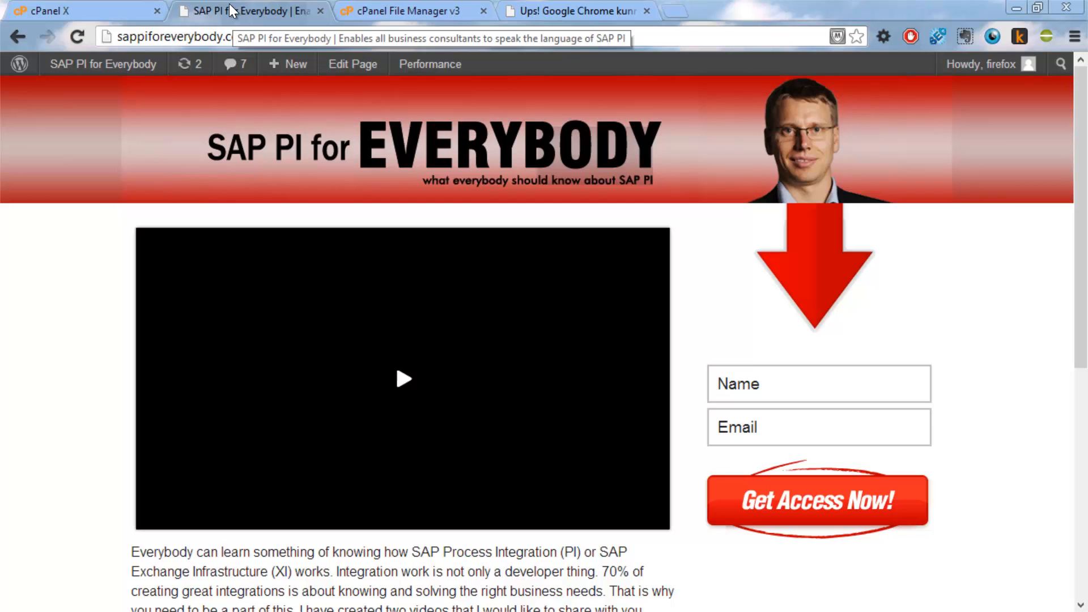
{"action": "left_click", "coordinate": [48, 11]}
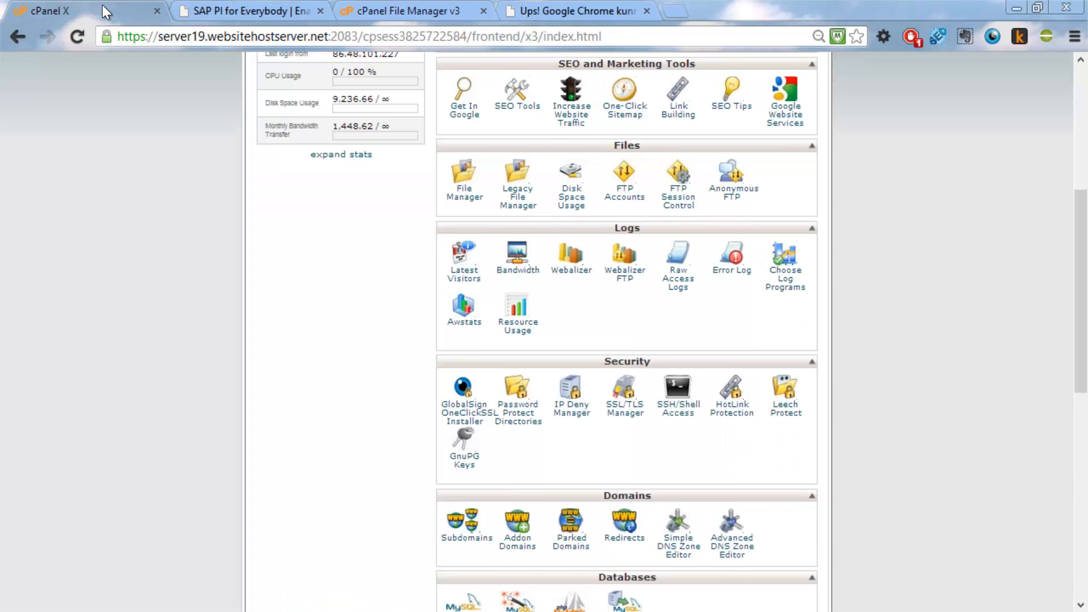
{"action": "scroll", "scroll_direction": "up", "scroll_amount": 3}
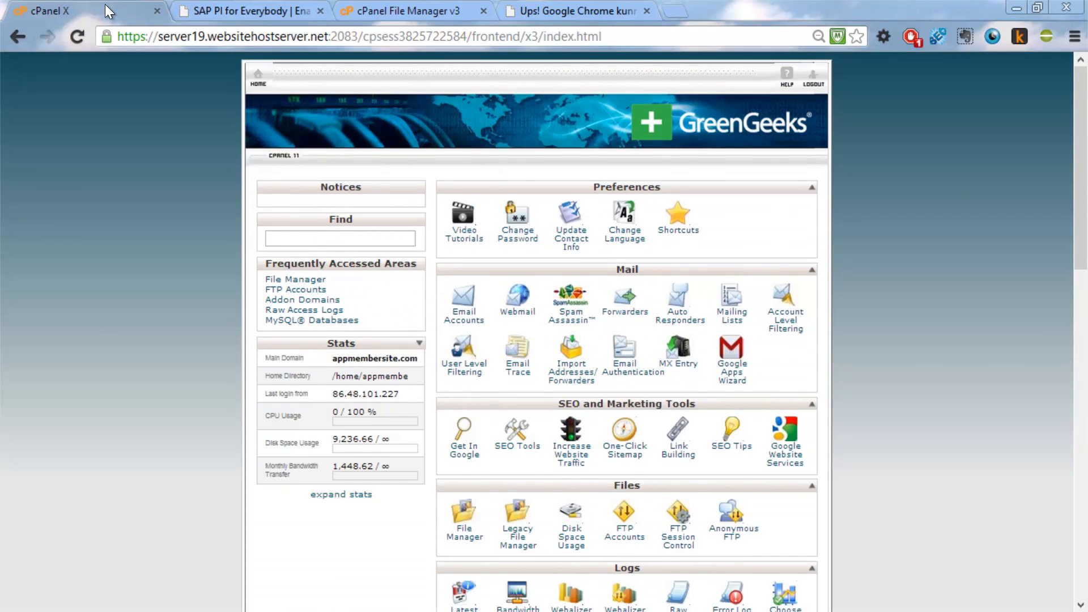
{"action": "left_click", "coordinate": [249, 10]}
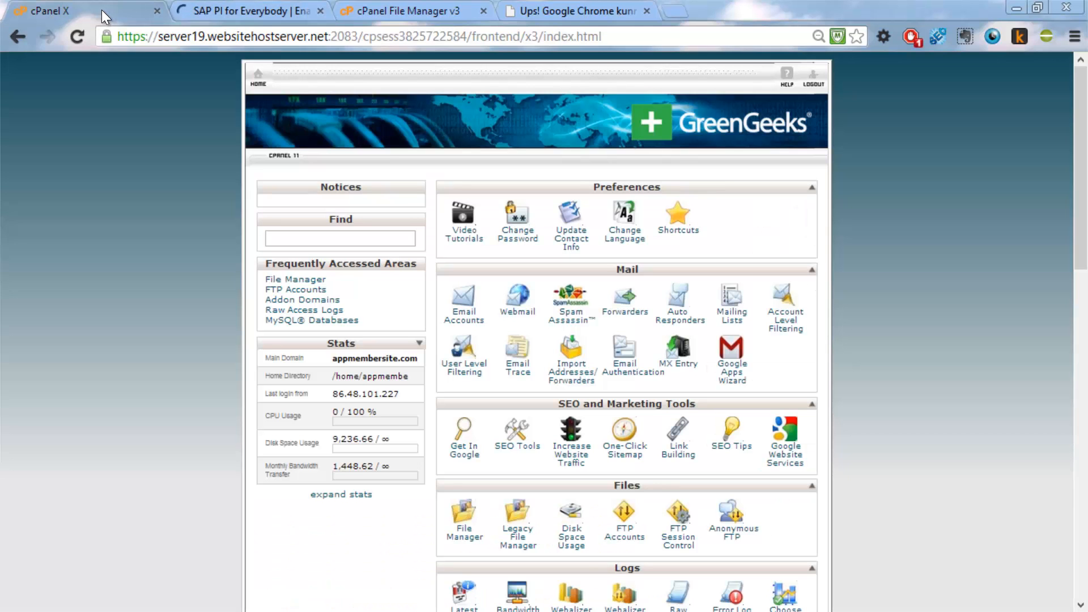
{"action": "mouse_move", "coordinate": [308, 143]}
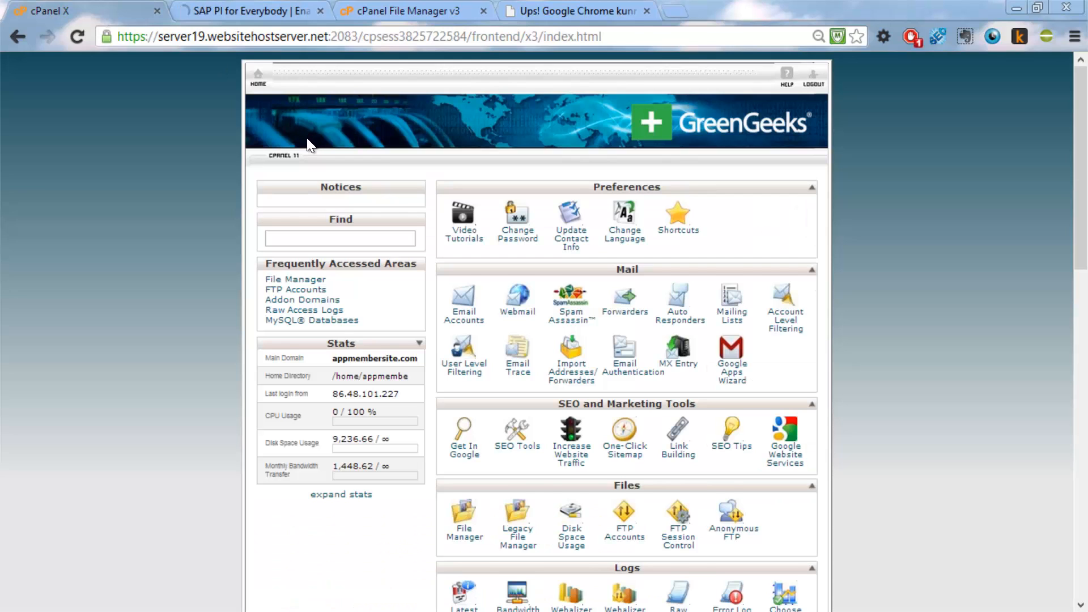
{"action": "scroll", "scroll_direction": "down", "scroll_amount": 3}
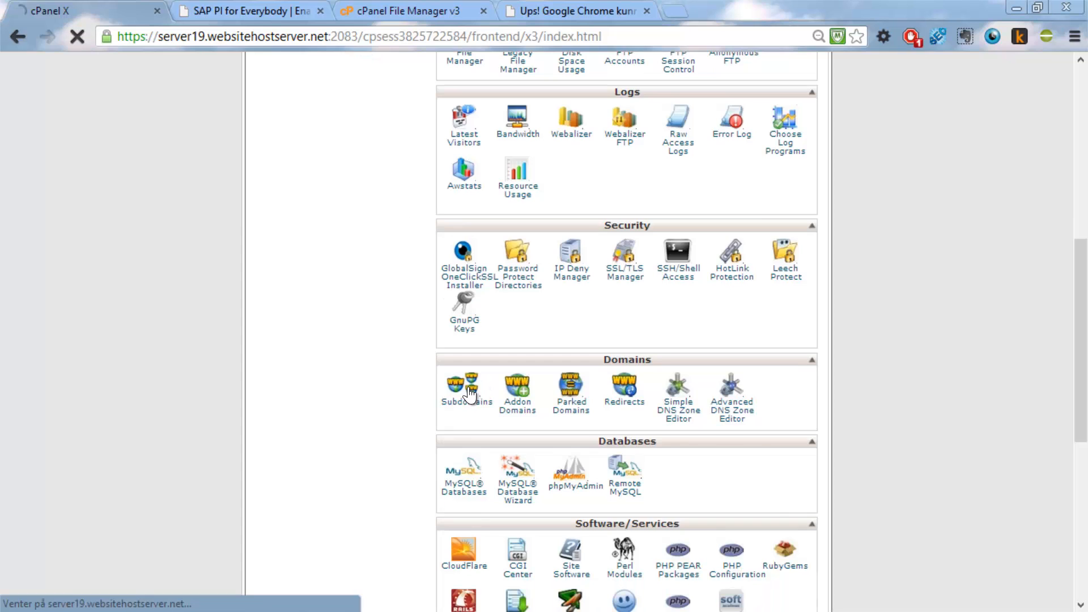
{"action": "left_click", "coordinate": [463, 388]}
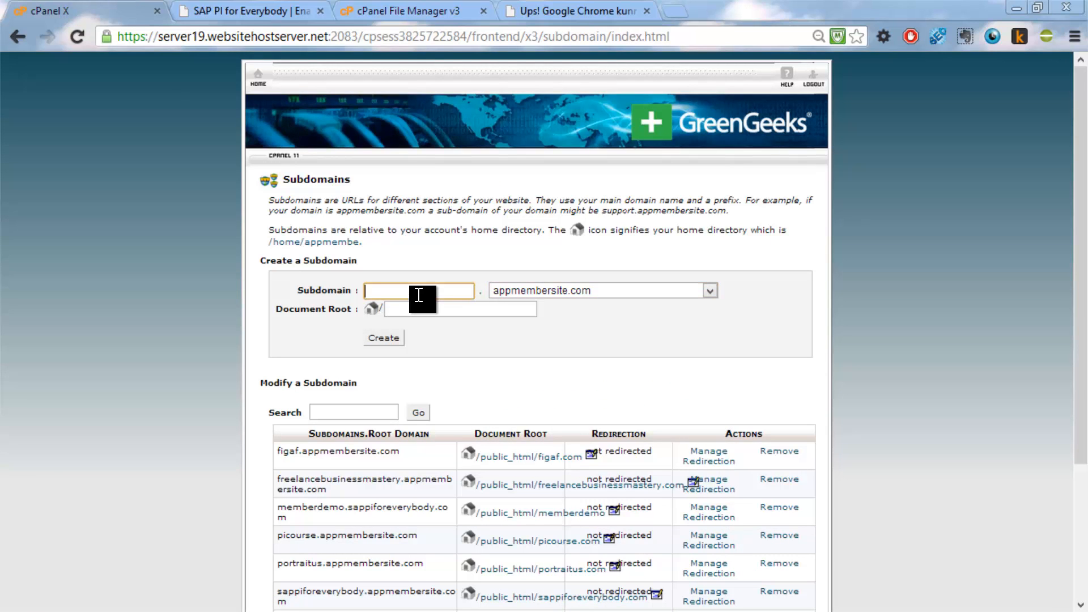
Create subdomain sappitest2 on appmembersite.com with its autofilled document root and select its address
{"action": "type", "text": "sappit"}
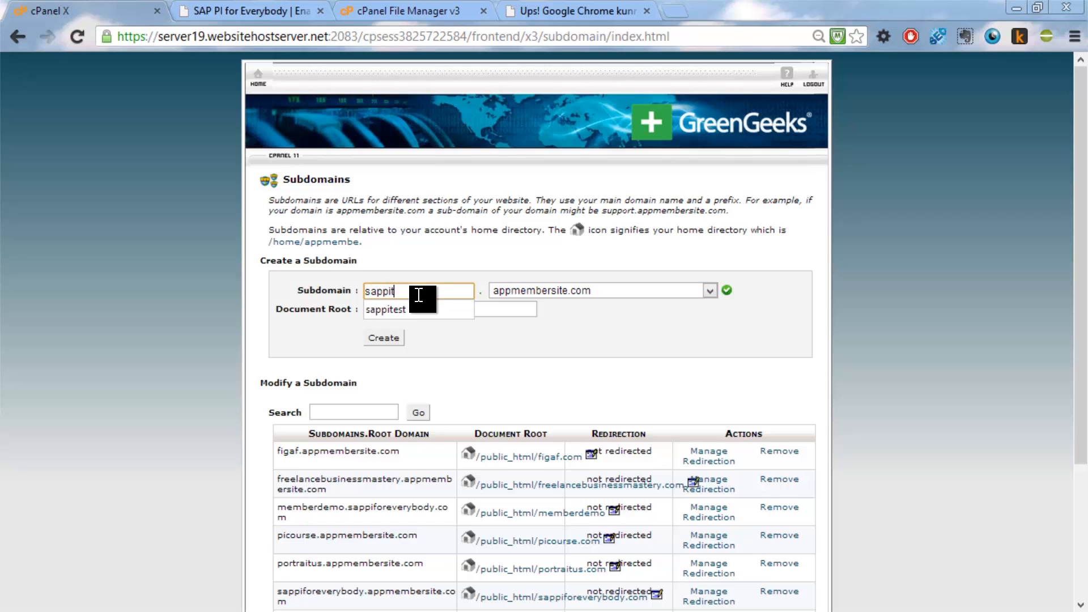
{"action": "type", "text": "est2"}
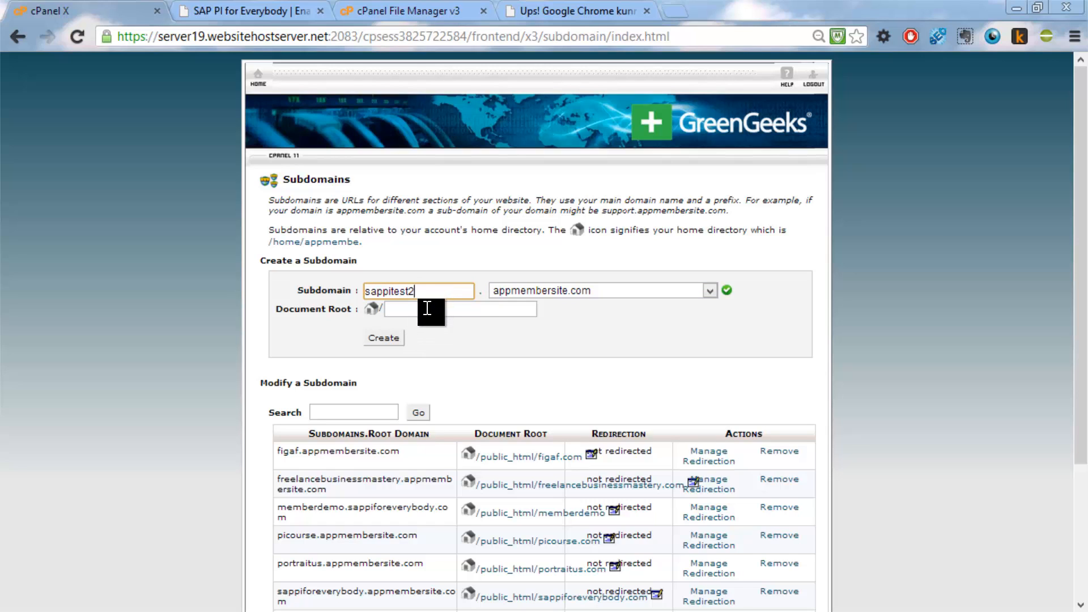
{"action": "left_click", "coordinate": [460, 308]}
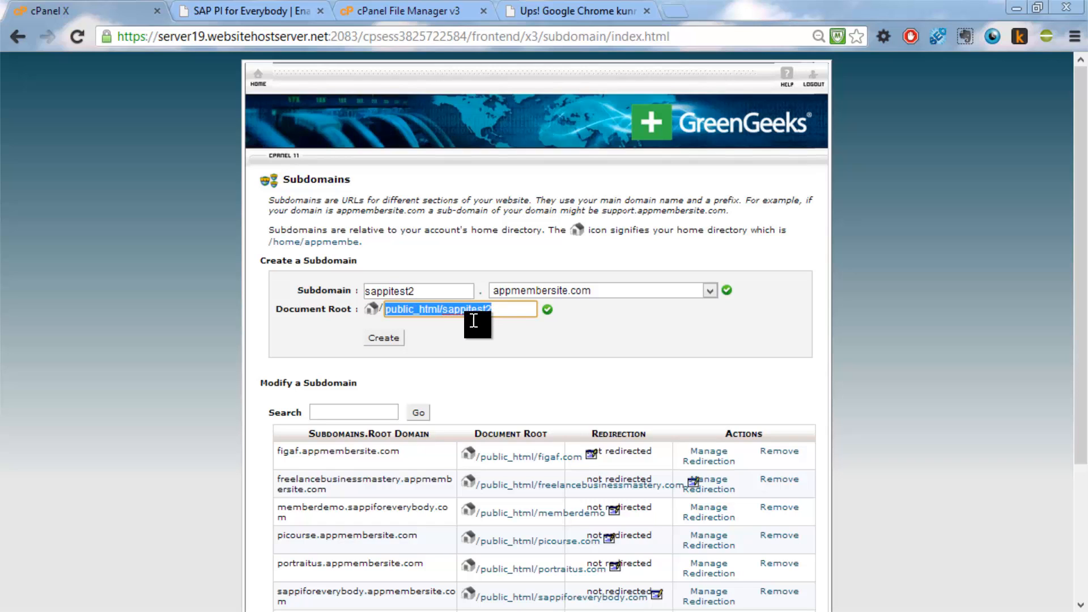
{"action": "left_click", "coordinate": [382, 338]}
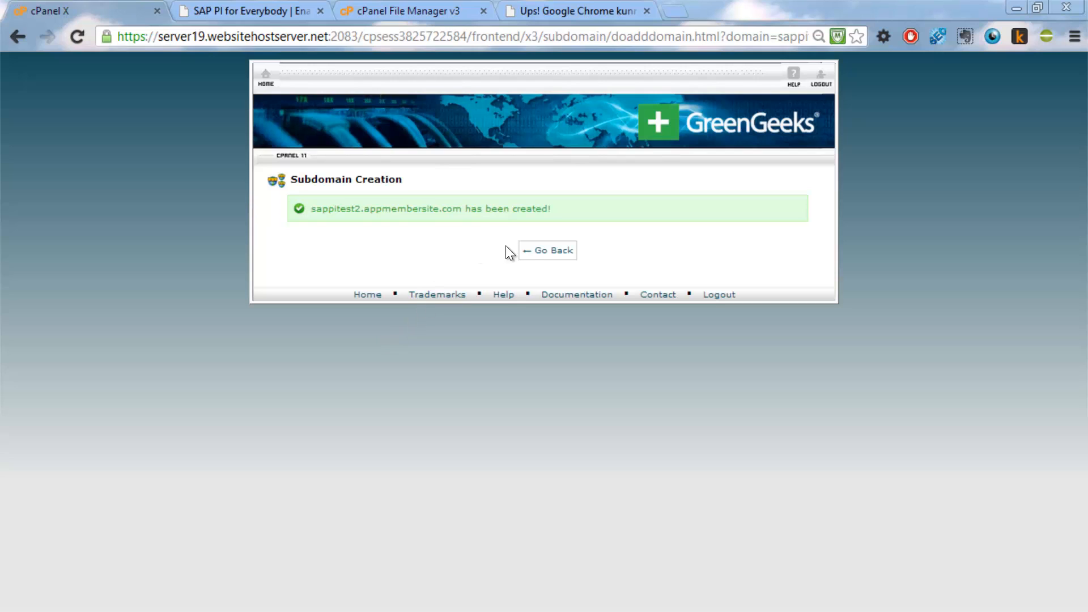
{"action": "mouse_move", "coordinate": [460, 208]}
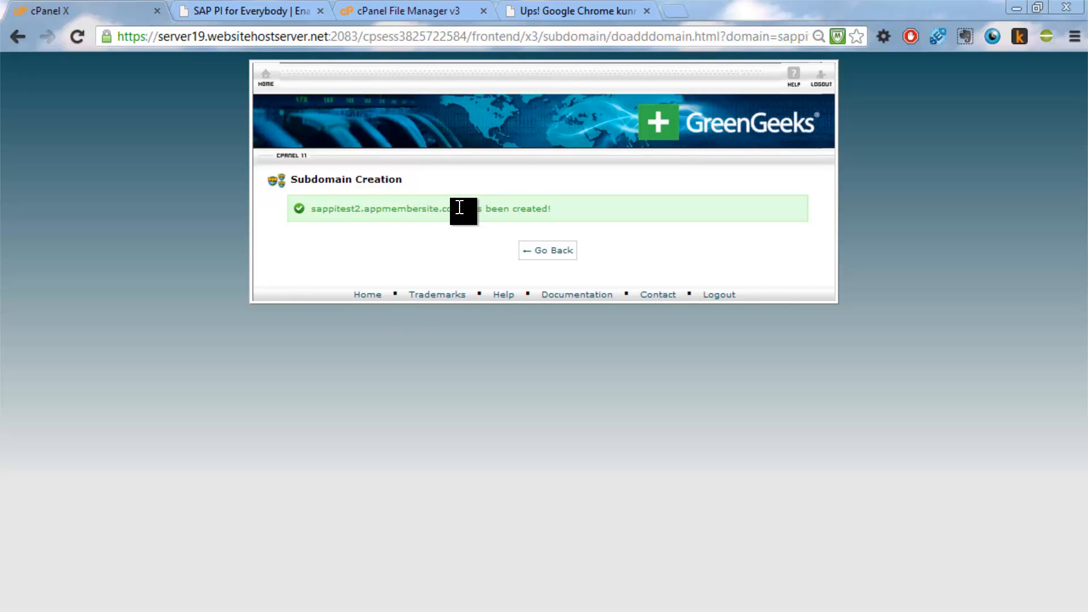
{"action": "double_click", "coordinate": [386, 208]}
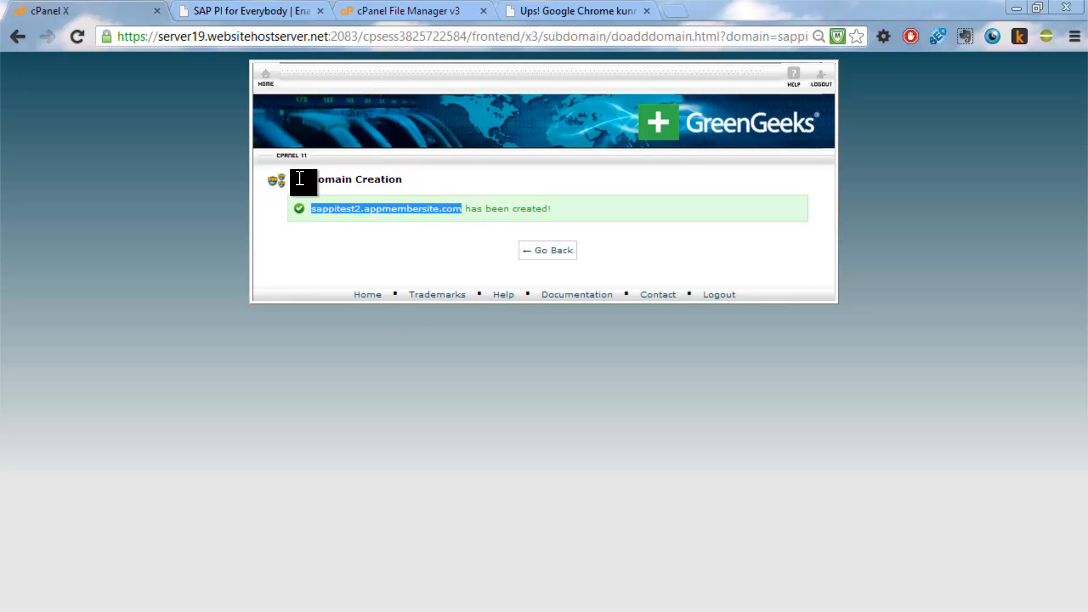
{"action": "left_click", "coordinate": [576, 10]}
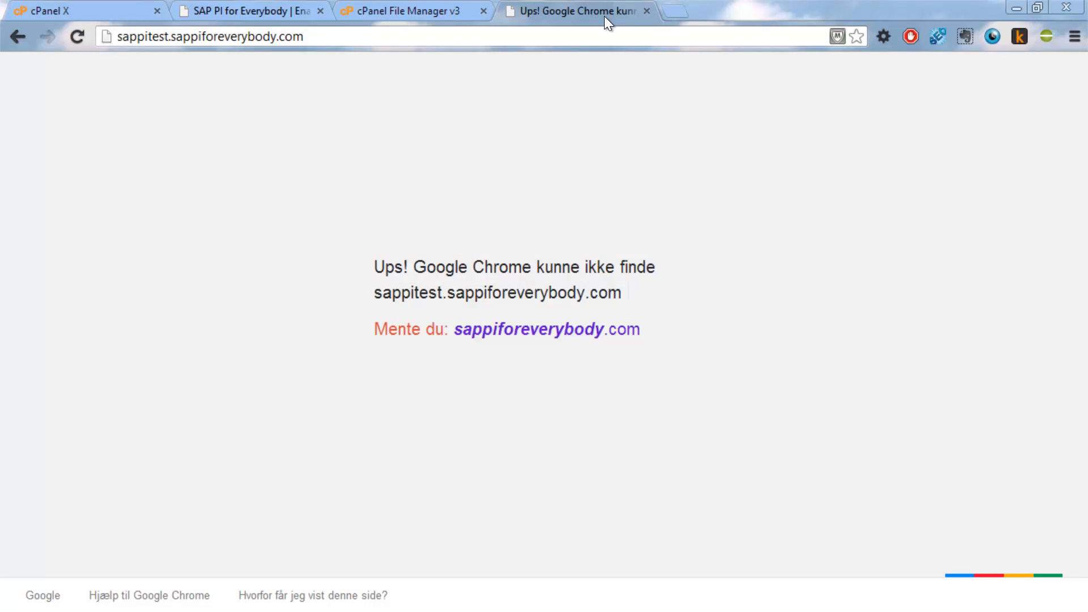
{"action": "type", "text": "sappitest2.appmembersite.com"}
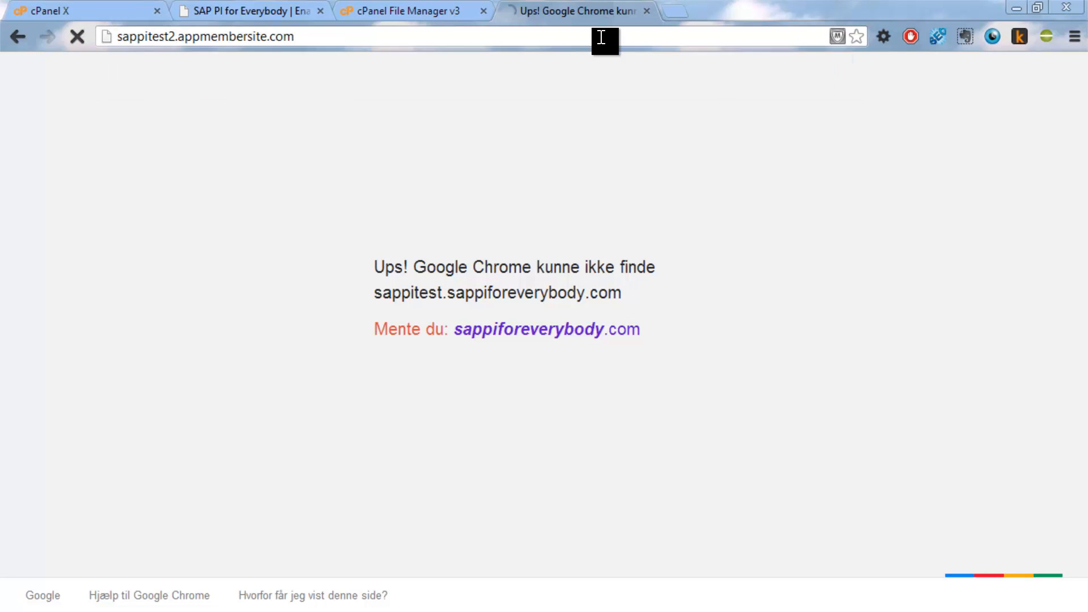
{"action": "key", "text": "Return"}
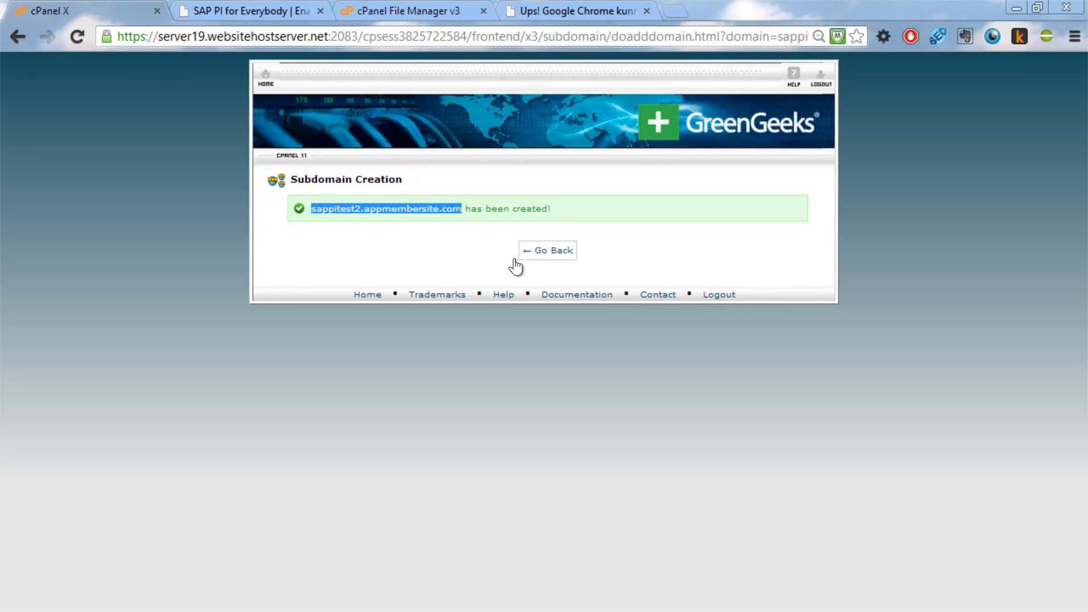
{"action": "mouse_move", "coordinate": [547, 250]}
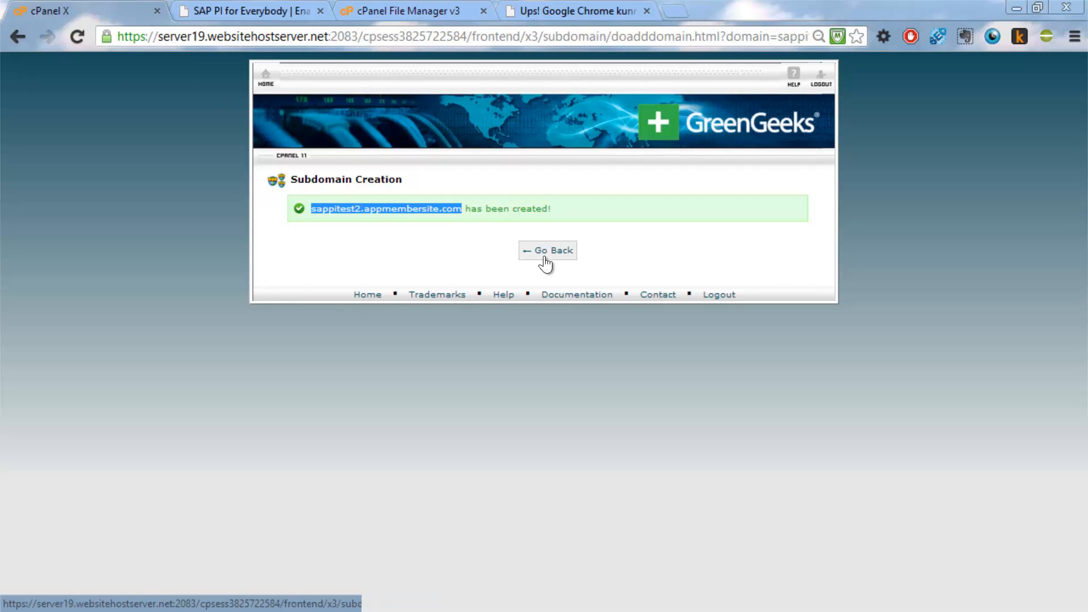
Return to the cPanel home and bring up File Manager's directory-selection dialog for the production root
{"action": "left_click", "coordinate": [547, 250]}
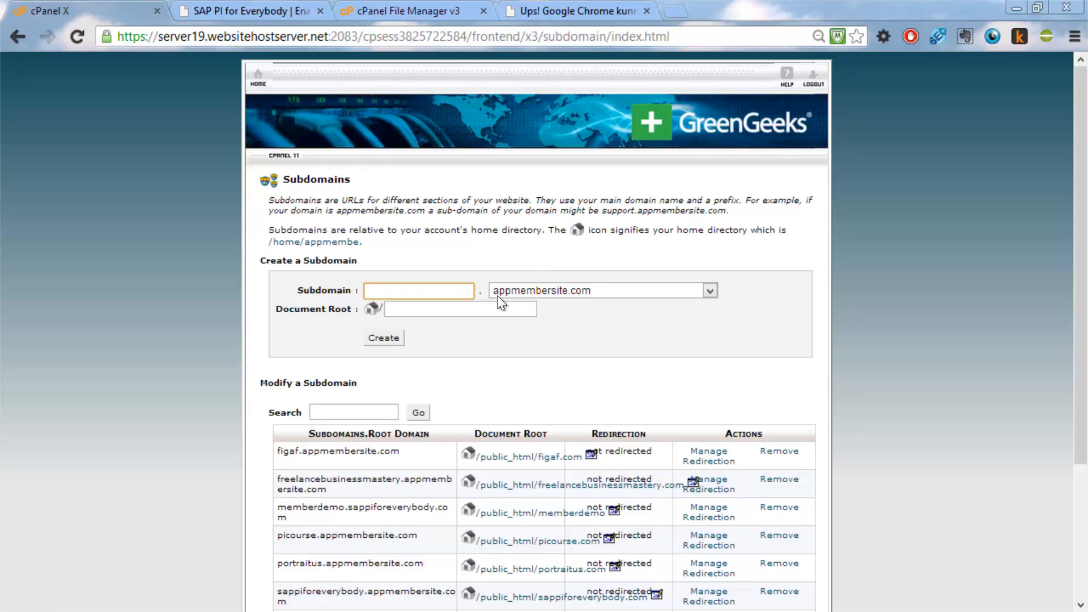
{"action": "mouse_move", "coordinate": [258, 75]}
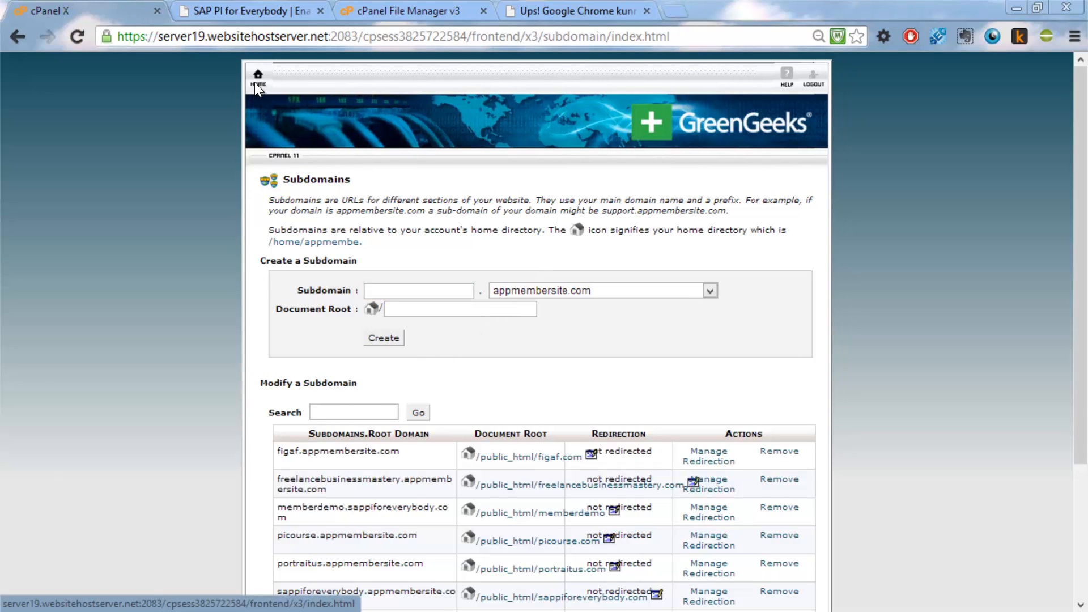
{"action": "left_click", "coordinate": [258, 76]}
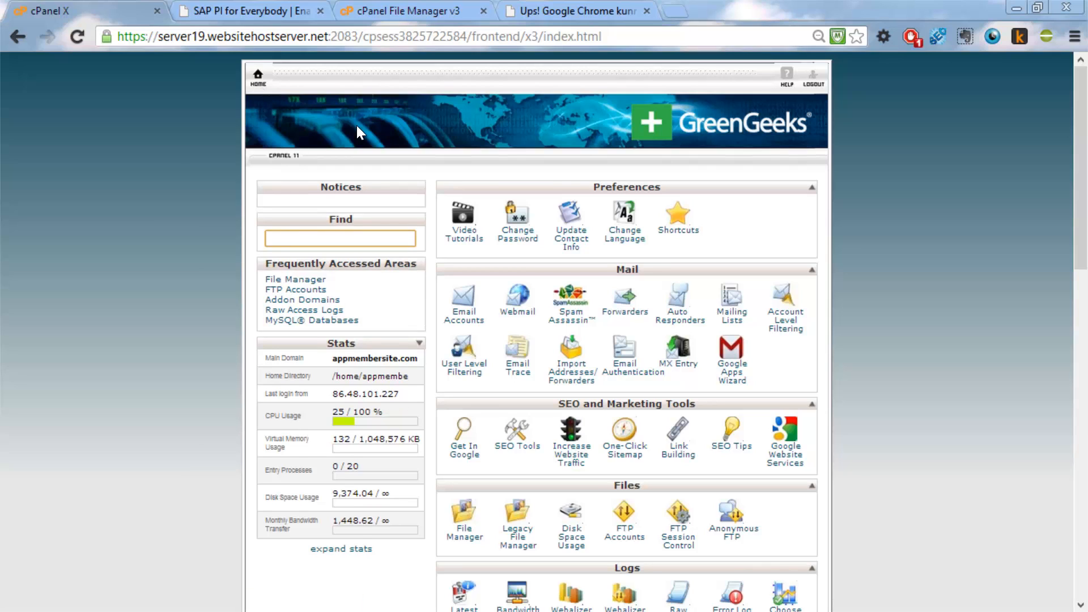
{"action": "mouse_move", "coordinate": [463, 519]}
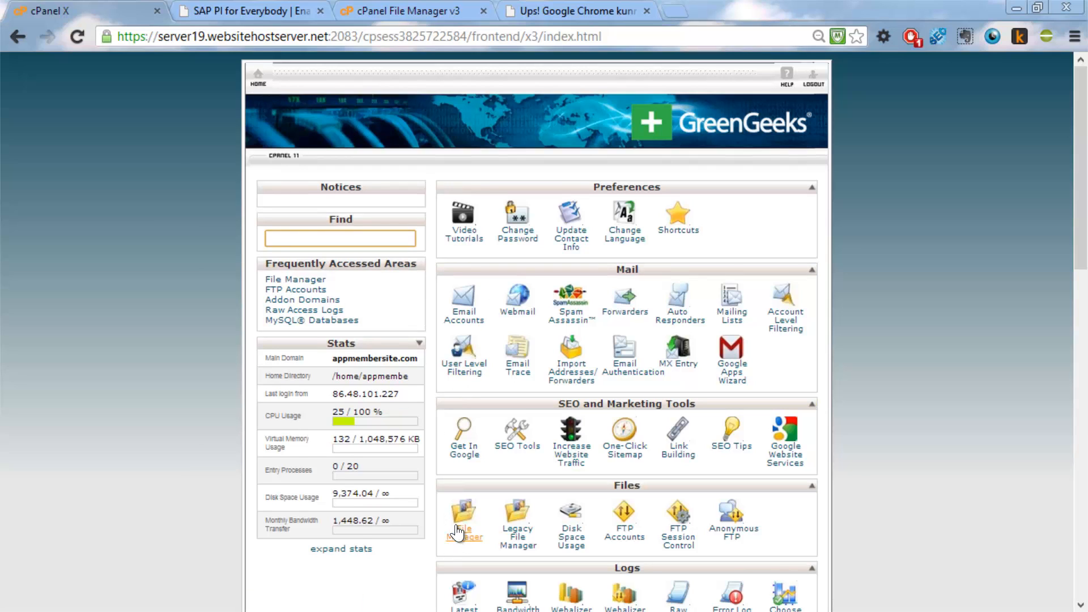
{"action": "left_click", "coordinate": [463, 517]}
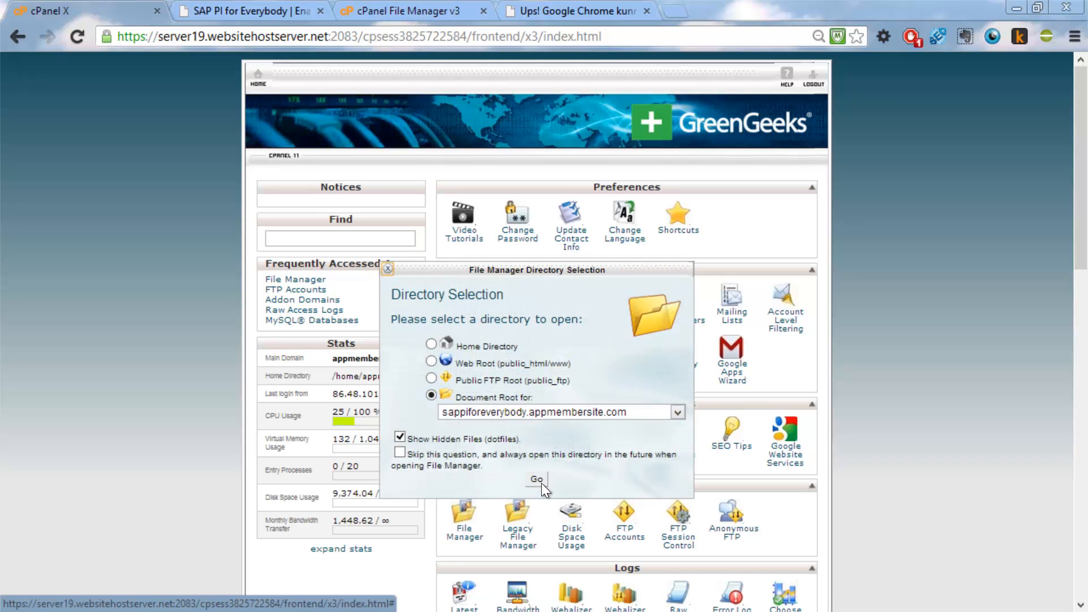
Select all files in the sappiforeverybody.com root and copy them to sappitest2.appmembersite.com
{"action": "left_click", "coordinate": [535, 478]}
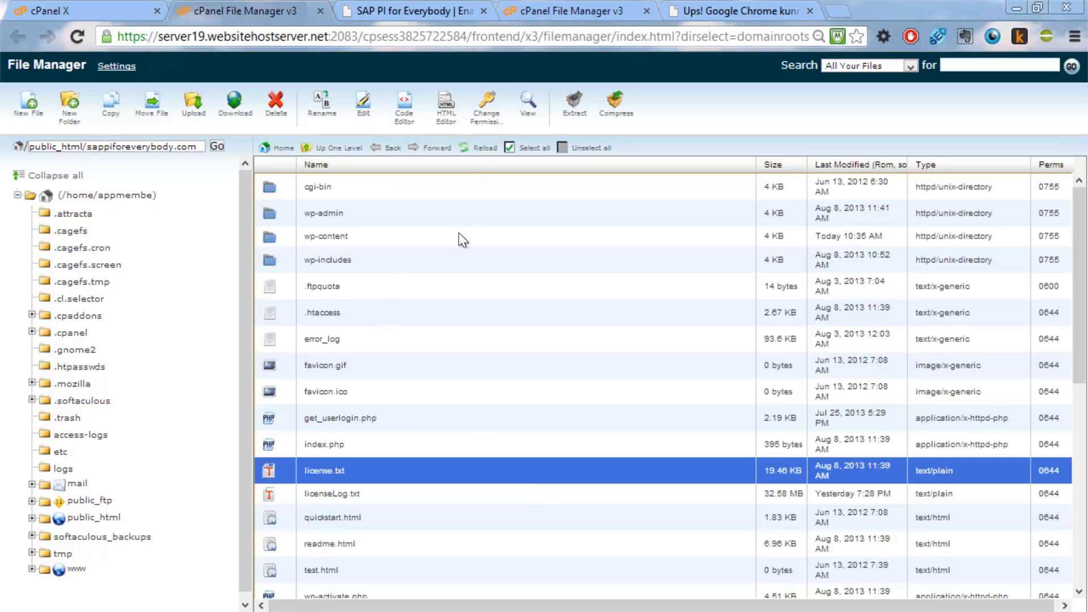
{"action": "left_click", "coordinate": [533, 147]}
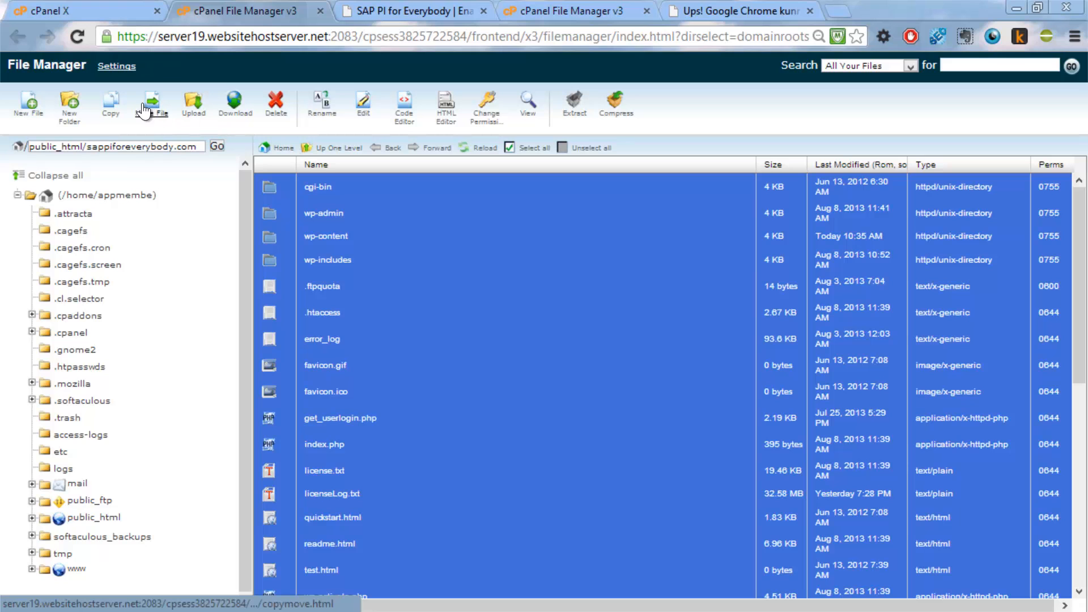
{"action": "left_click", "coordinate": [110, 104]}
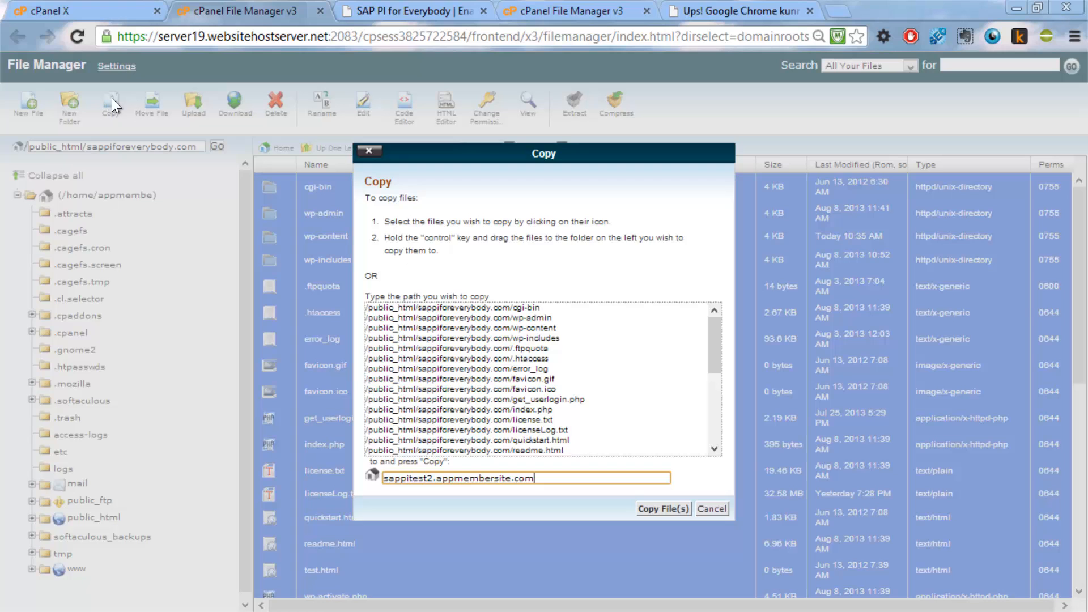
{"action": "mouse_move", "coordinate": [409, 547]}
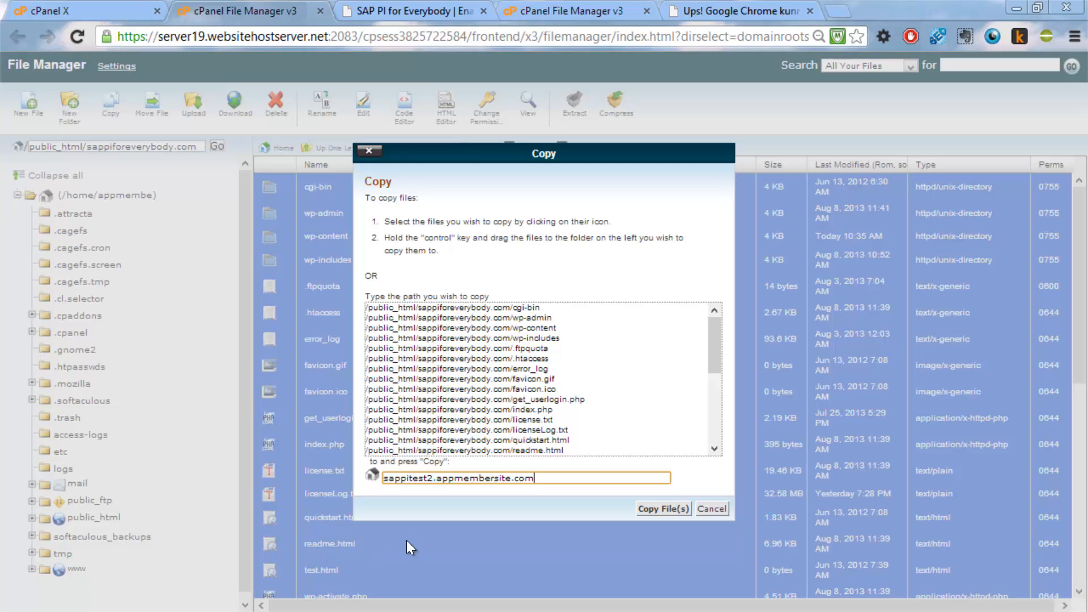
{"action": "left_click", "coordinate": [662, 509]}
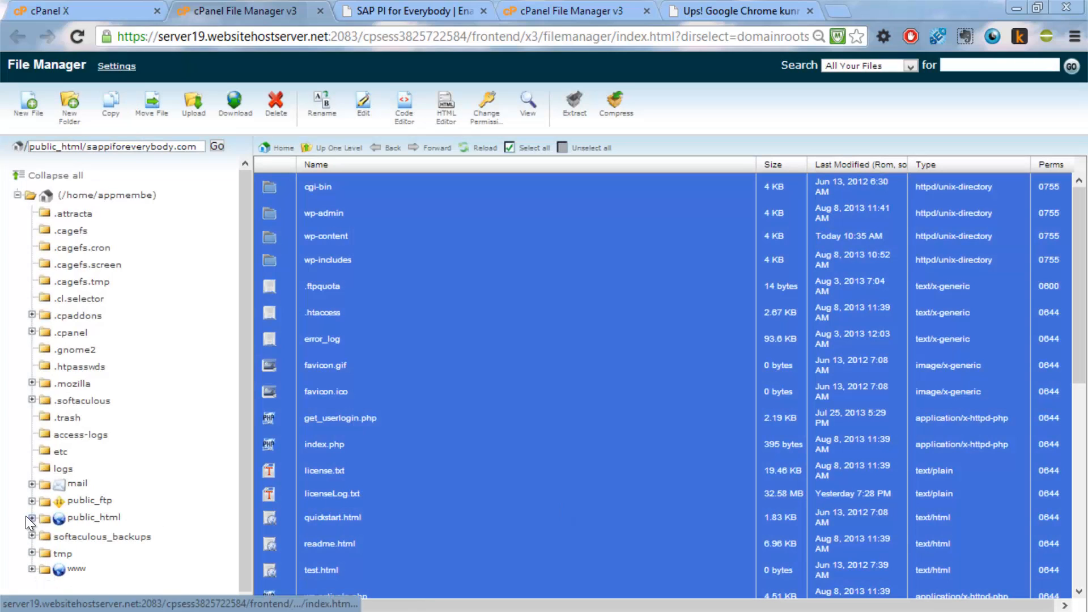
{"action": "left_click", "coordinate": [32, 517]}
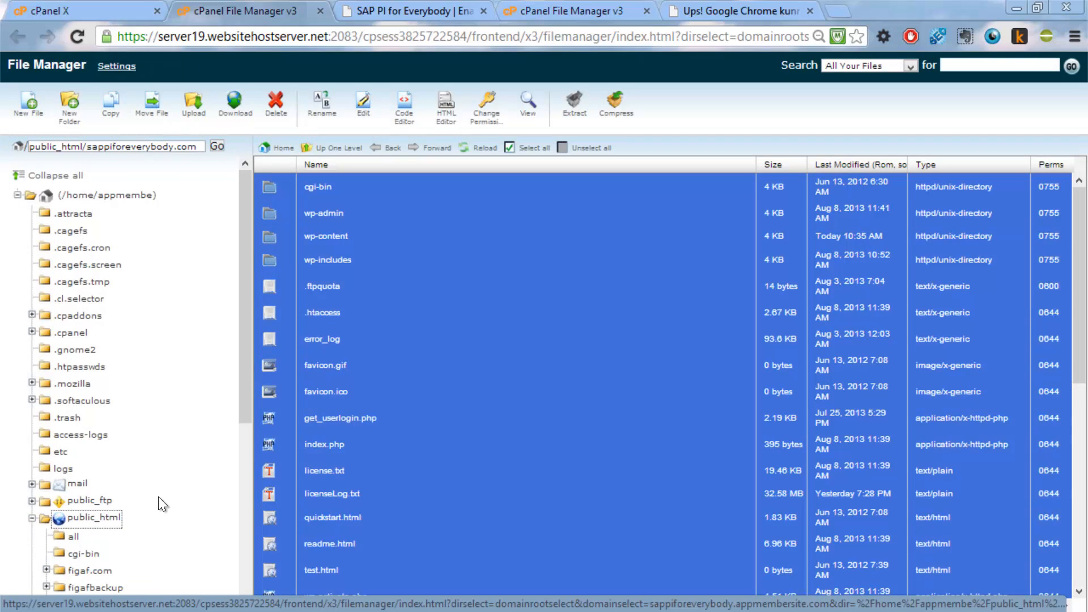
{"action": "scroll", "scroll_direction": "down", "scroll_amount": 3}
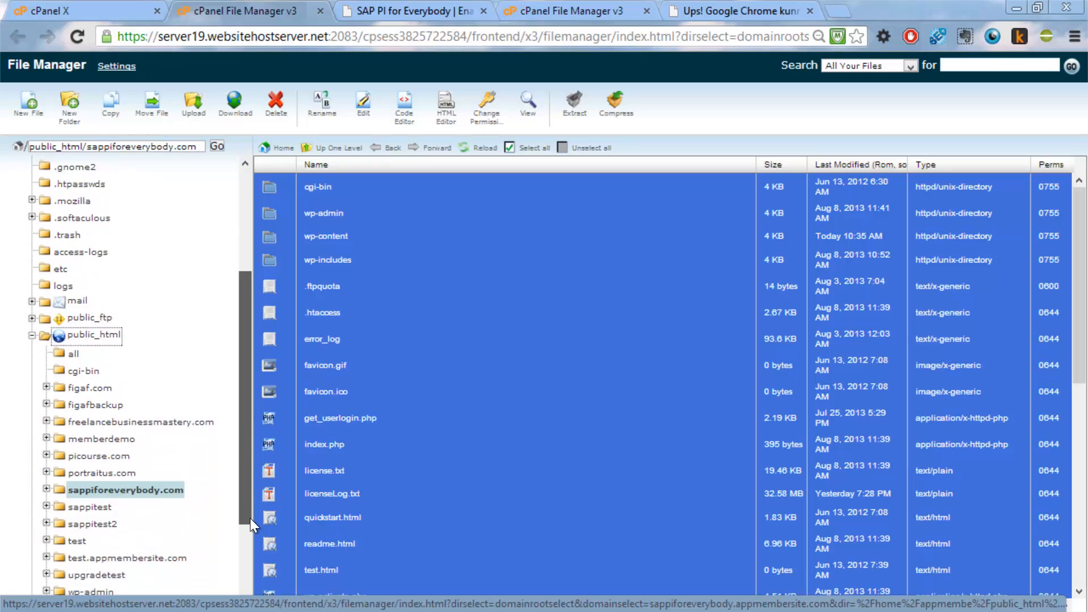
{"action": "scroll", "scroll_direction": "down", "scroll_amount": 3}
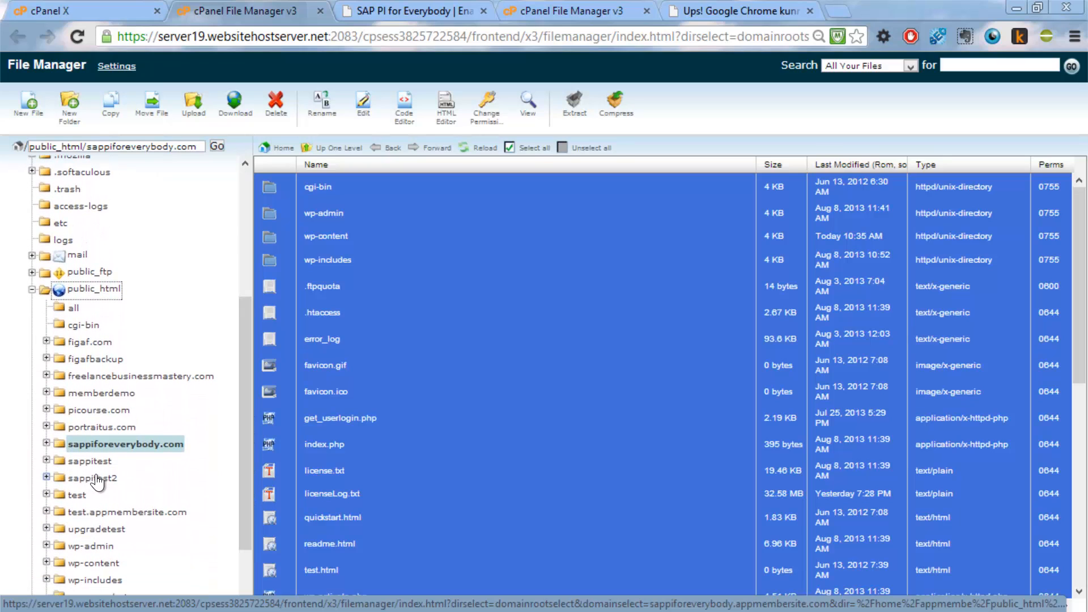
{"action": "left_click", "coordinate": [92, 477]}
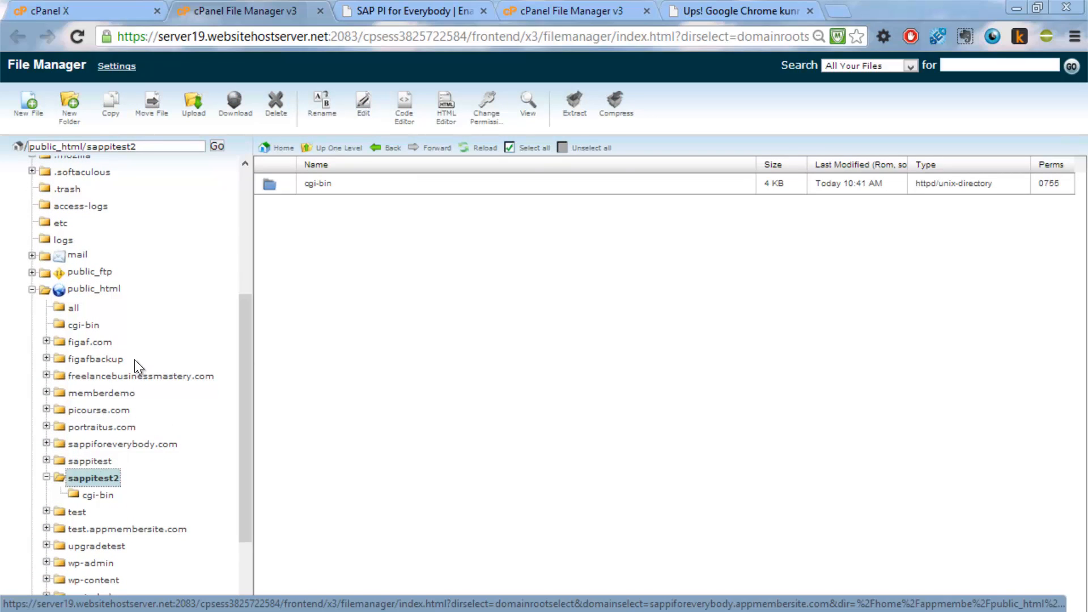
{"action": "mouse_move", "coordinate": [126, 539]}
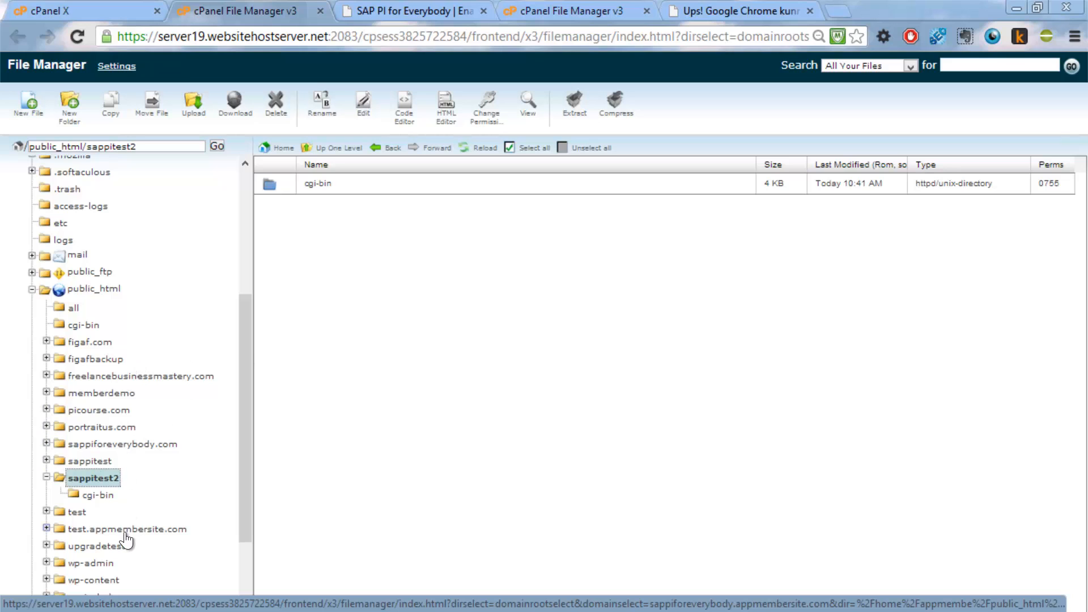
{"action": "mouse_move", "coordinate": [249, 416]}
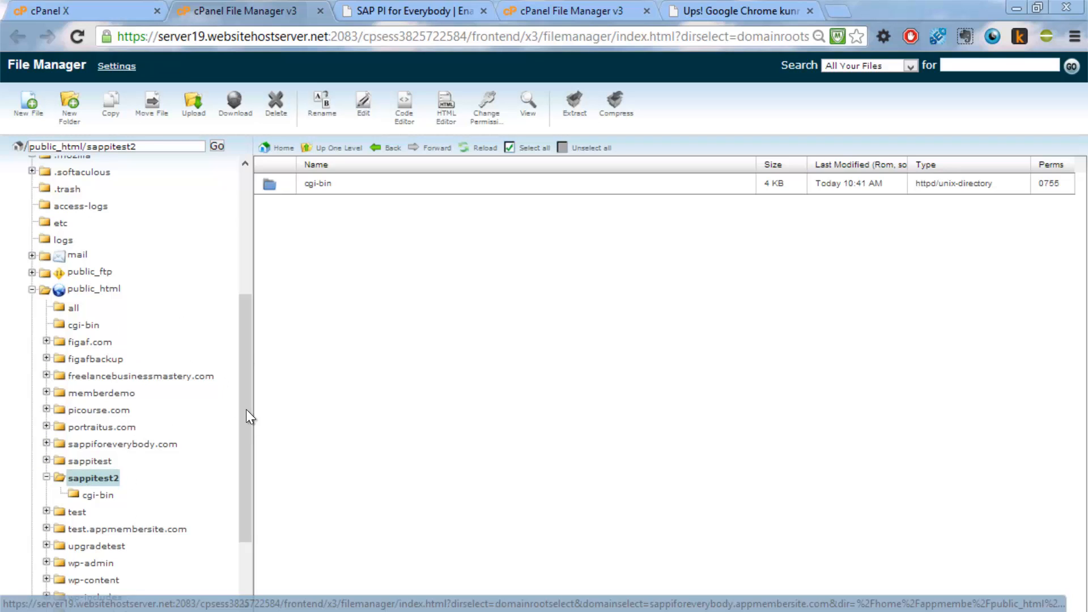
{"action": "left_click", "coordinate": [122, 443]}
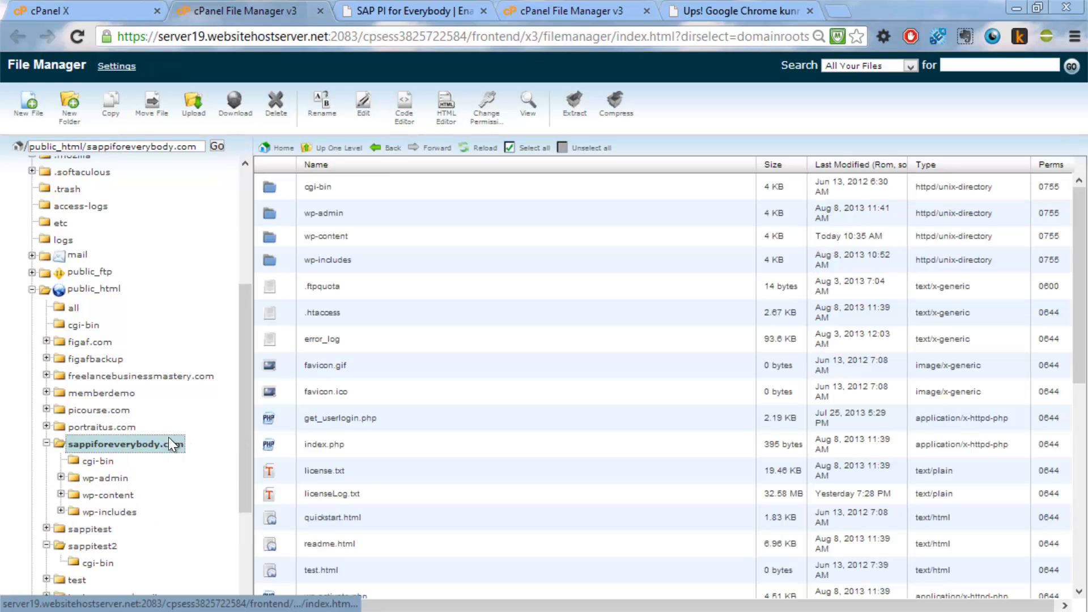
Select all sappiforeverybody.com files again and copy them into /public_html/sappitest2
{"action": "left_click", "coordinate": [531, 148]}
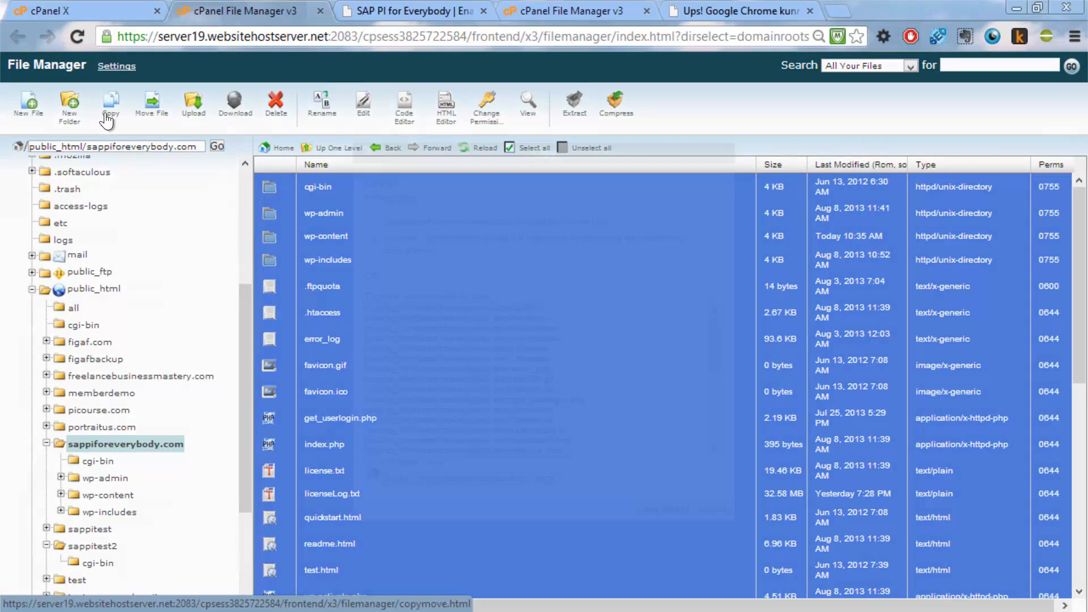
{"action": "left_click", "coordinate": [110, 105]}
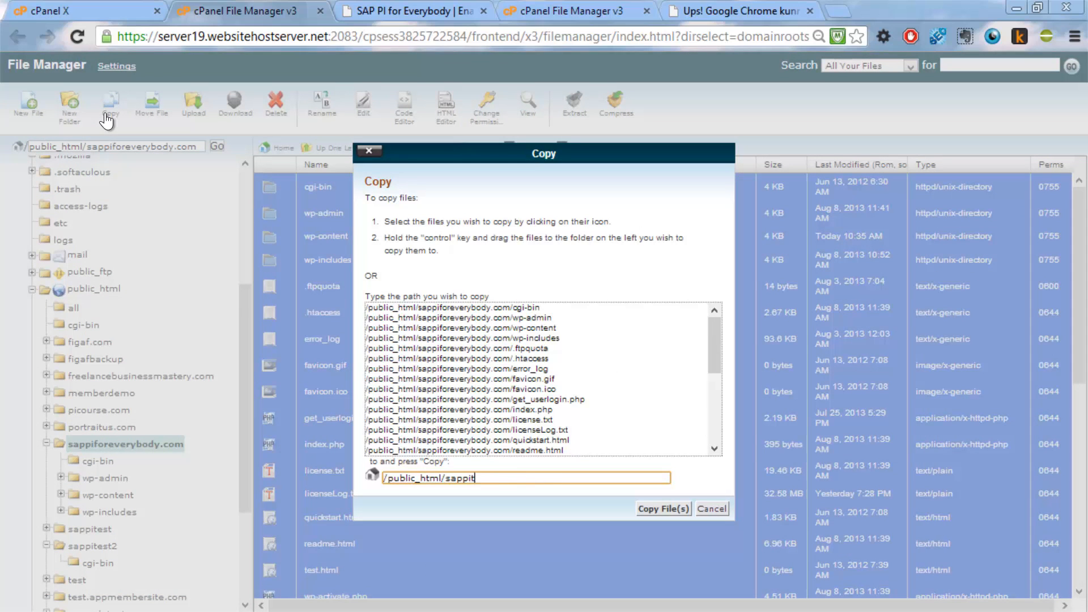
{"action": "type", "text": "est2"}
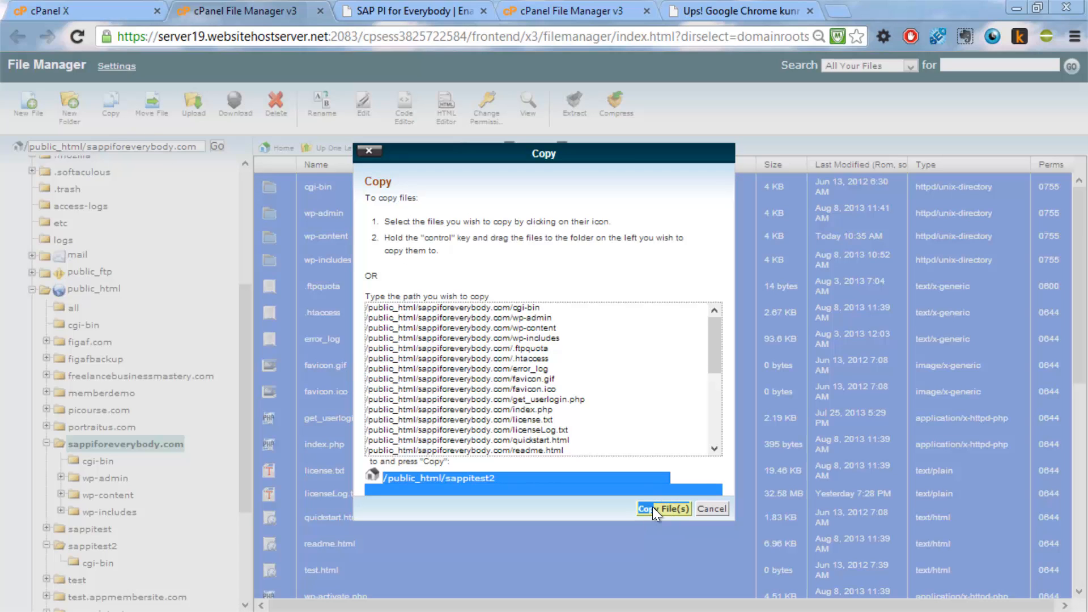
{"action": "left_click", "coordinate": [665, 509]}
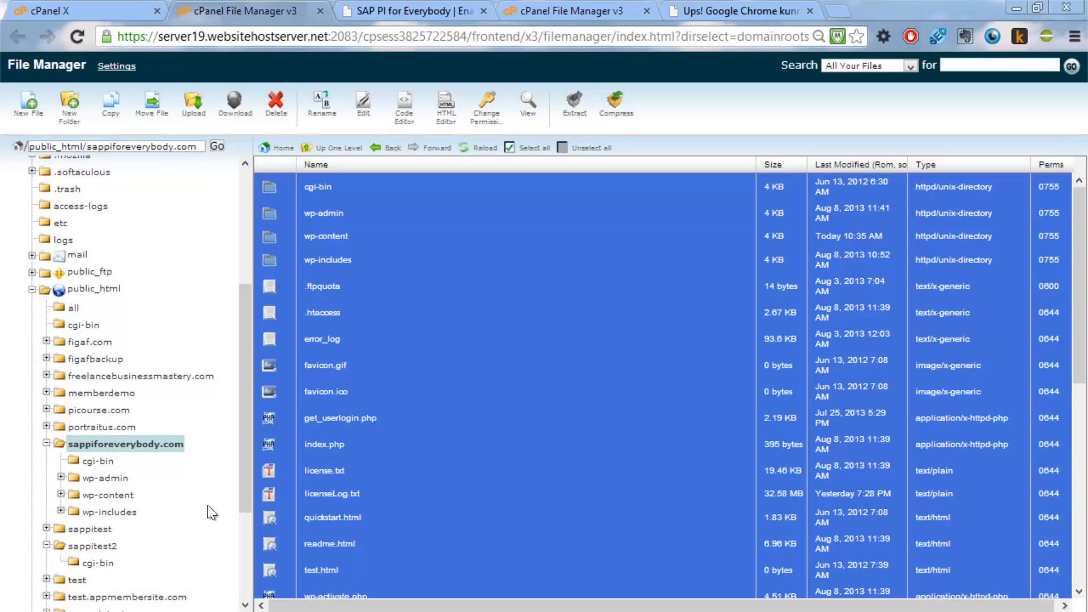
{"action": "mouse_move", "coordinate": [192, 373]}
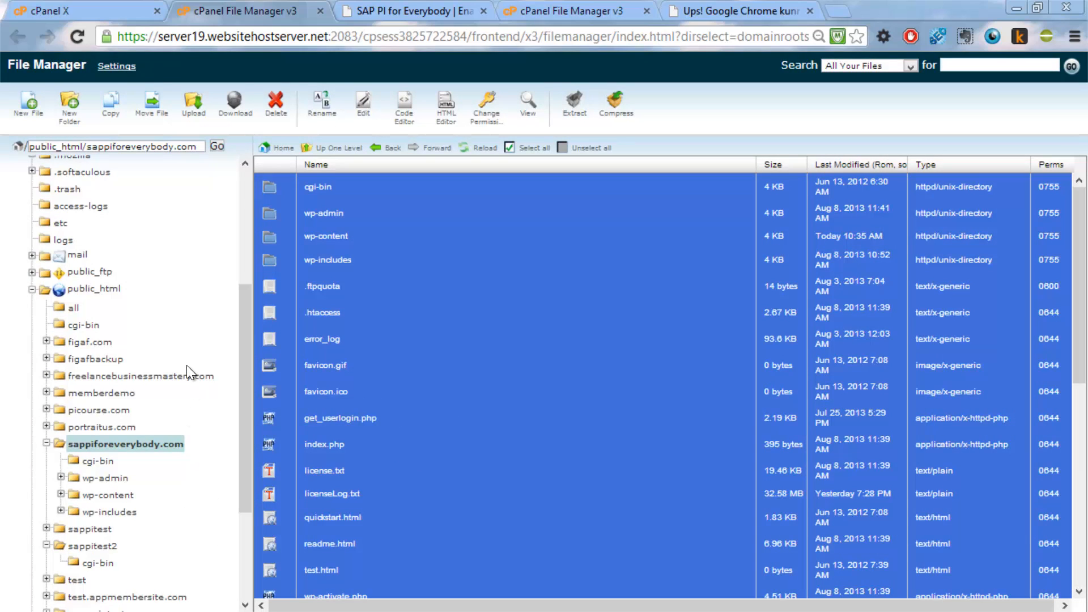
{"action": "mouse_move", "coordinate": [188, 361]}
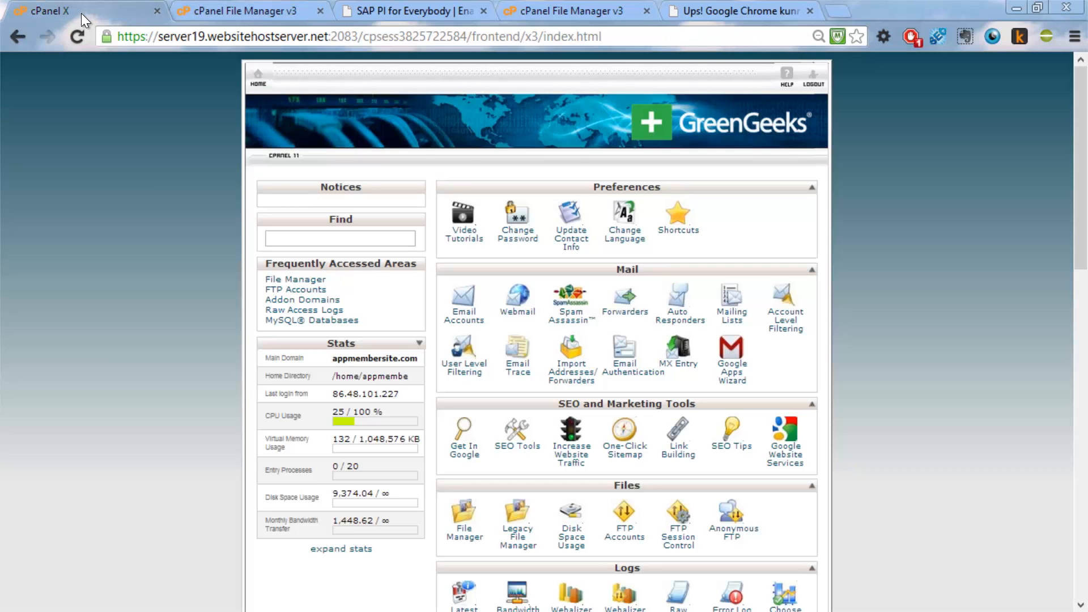
{"action": "mouse_move", "coordinate": [1080, 114]}
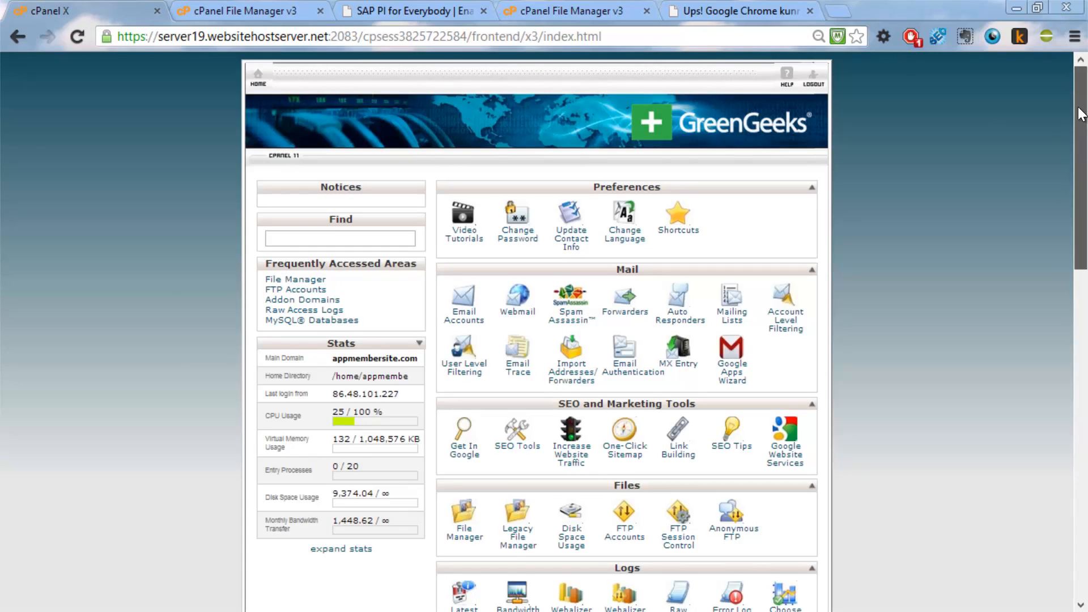
Scroll the cPanel dashboard down to the Databases section
{"action": "scroll", "scroll_direction": "down", "scroll_amount": 3}
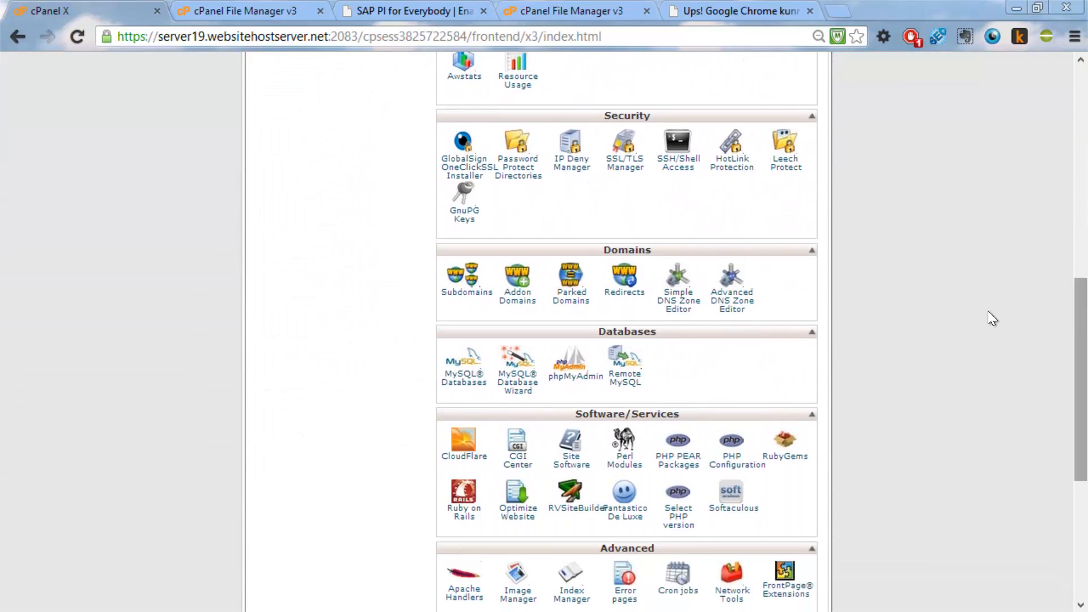
{"action": "mouse_move", "coordinate": [463, 379]}
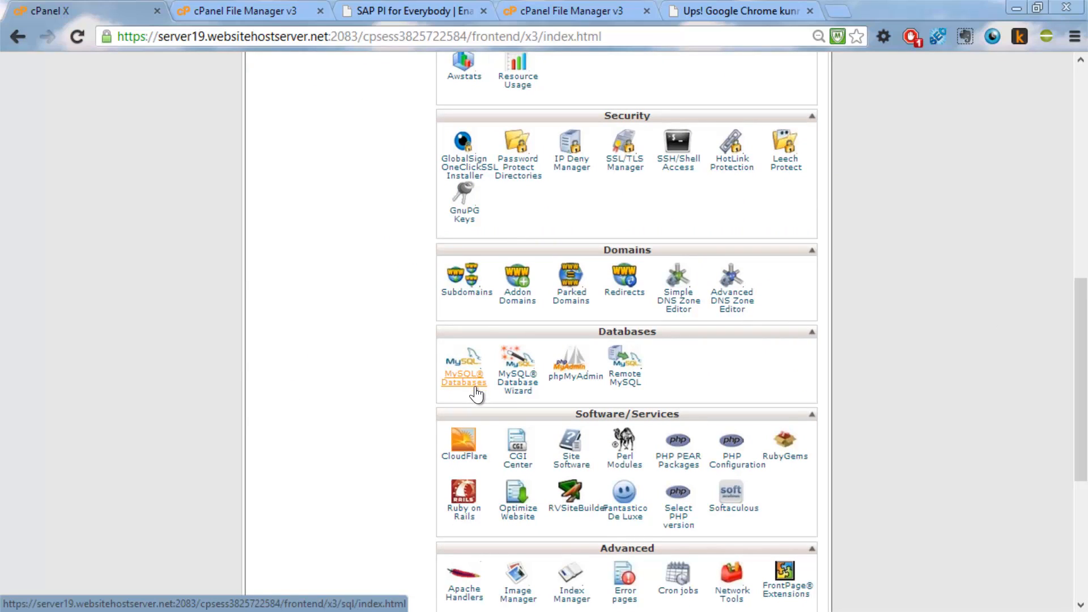
{"action": "mouse_move", "coordinate": [464, 379]}
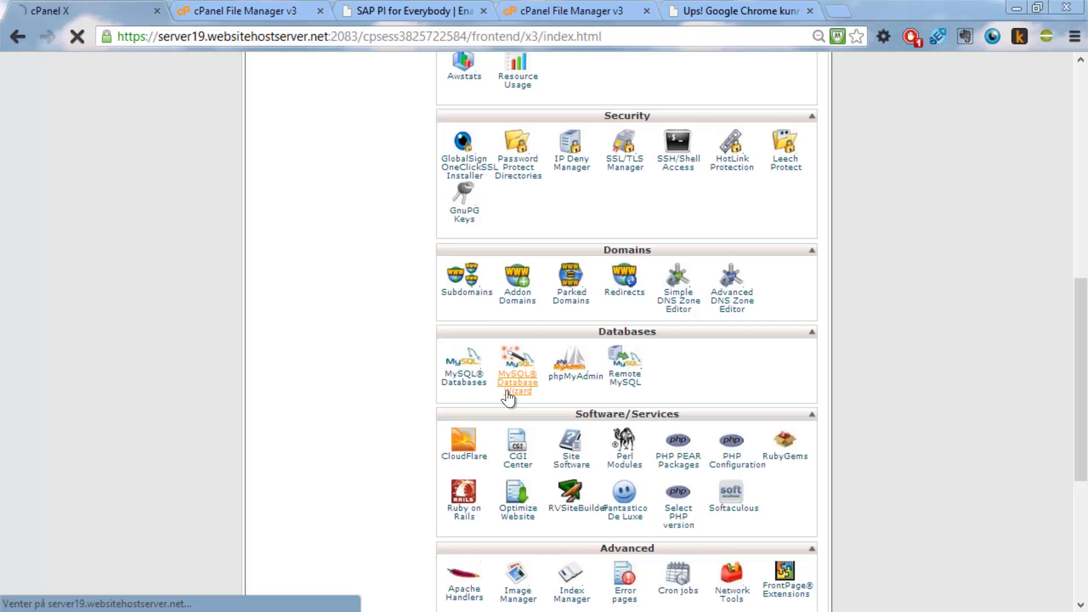
Create the appmembe_sappitest2 database in the MySQL Database Wizard
{"action": "left_click", "coordinate": [517, 364]}
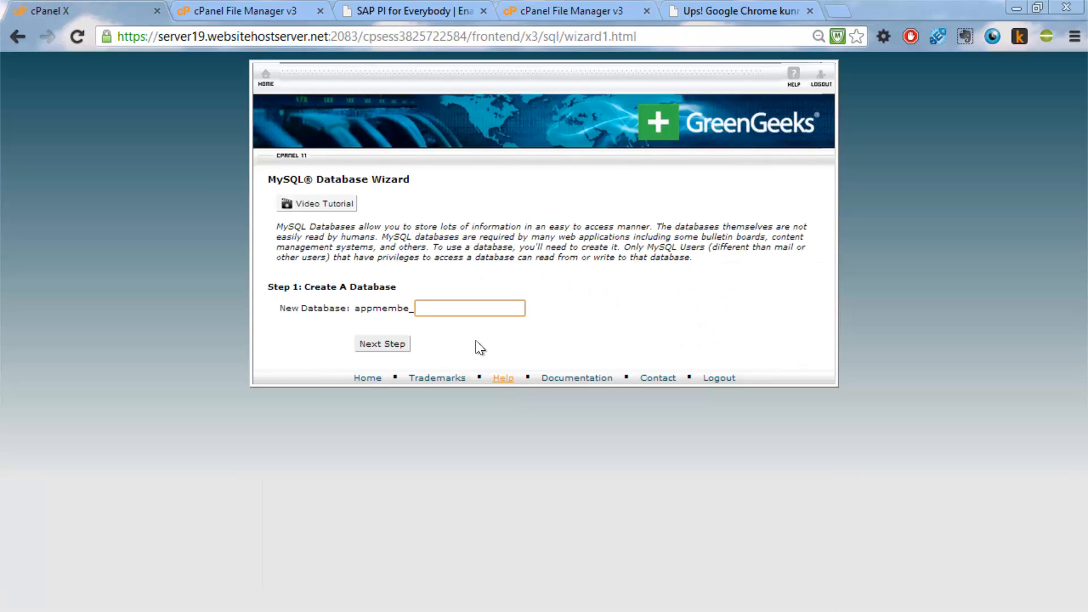
{"action": "type", "text": "sappitest2"}
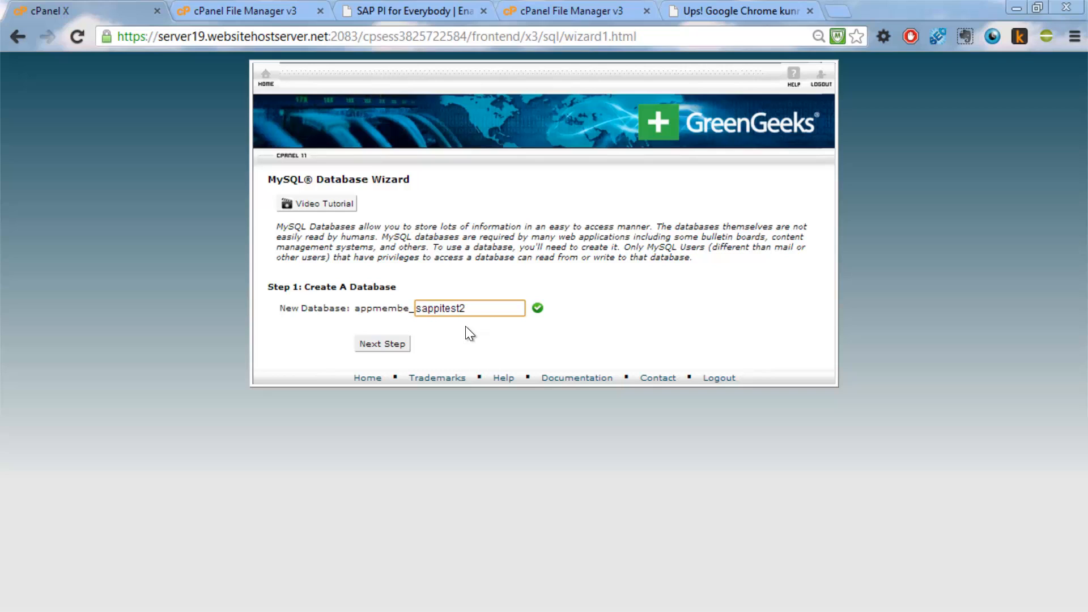
{"action": "mouse_move", "coordinate": [381, 347]}
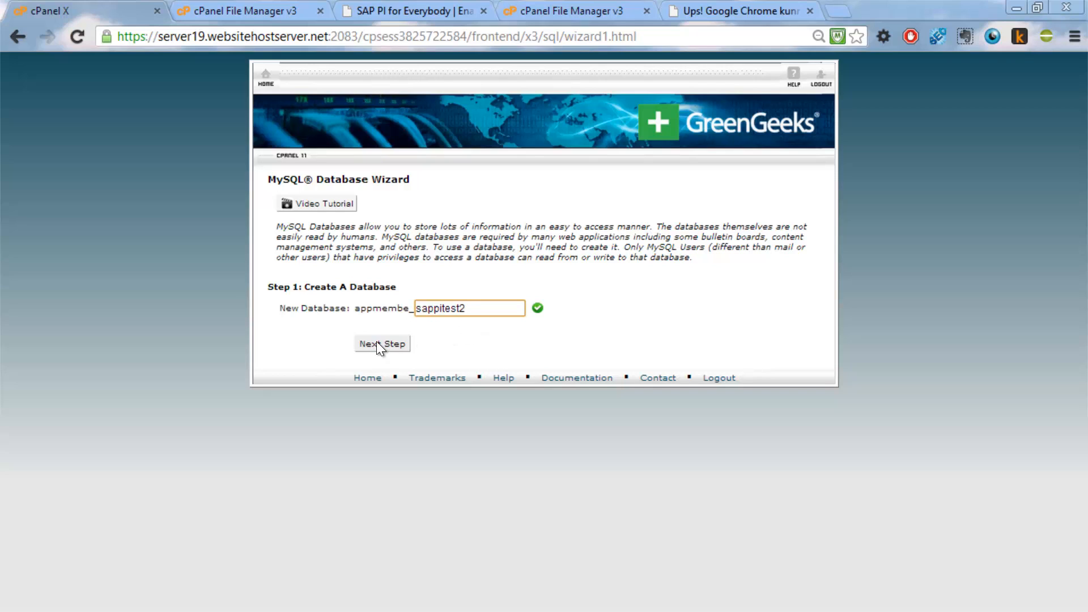
{"action": "left_click", "coordinate": [382, 343]}
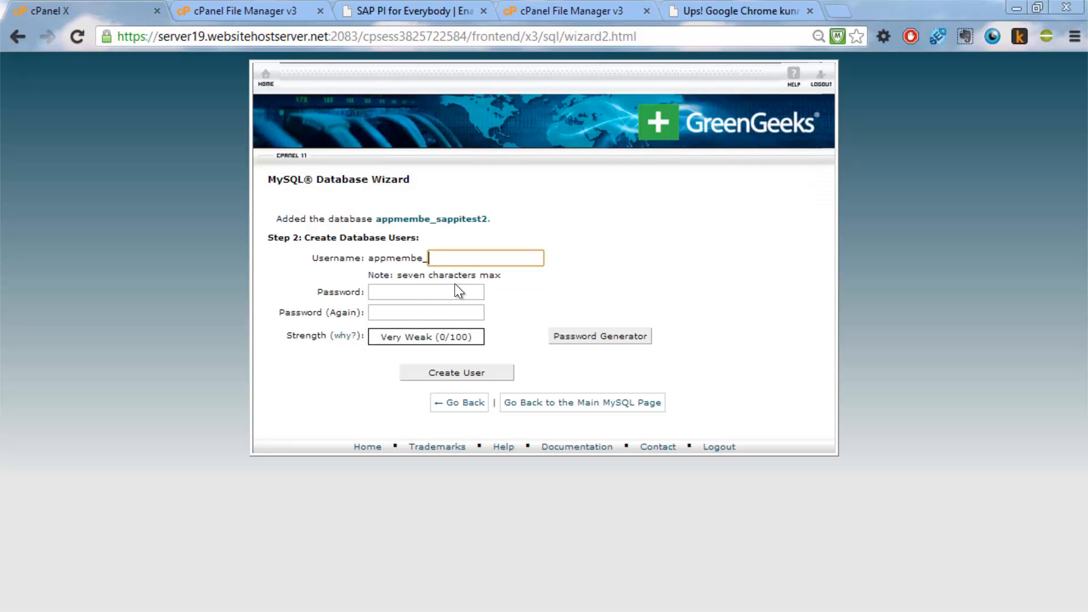
Create database user saptest with a generated very strong password
{"action": "type", "text": "sapp"}
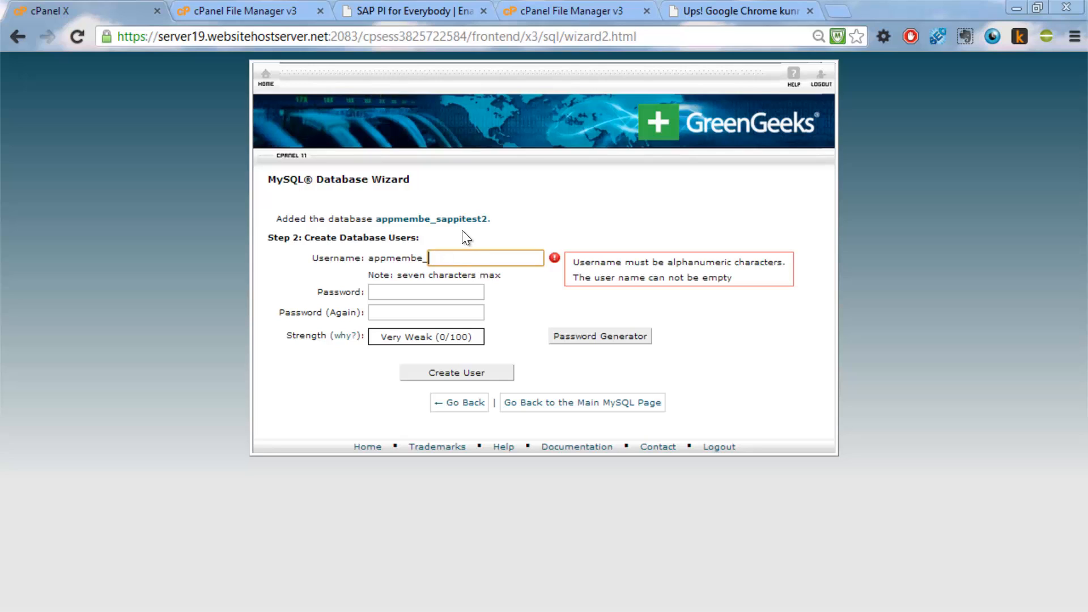
{"action": "type", "text": "sapt"}
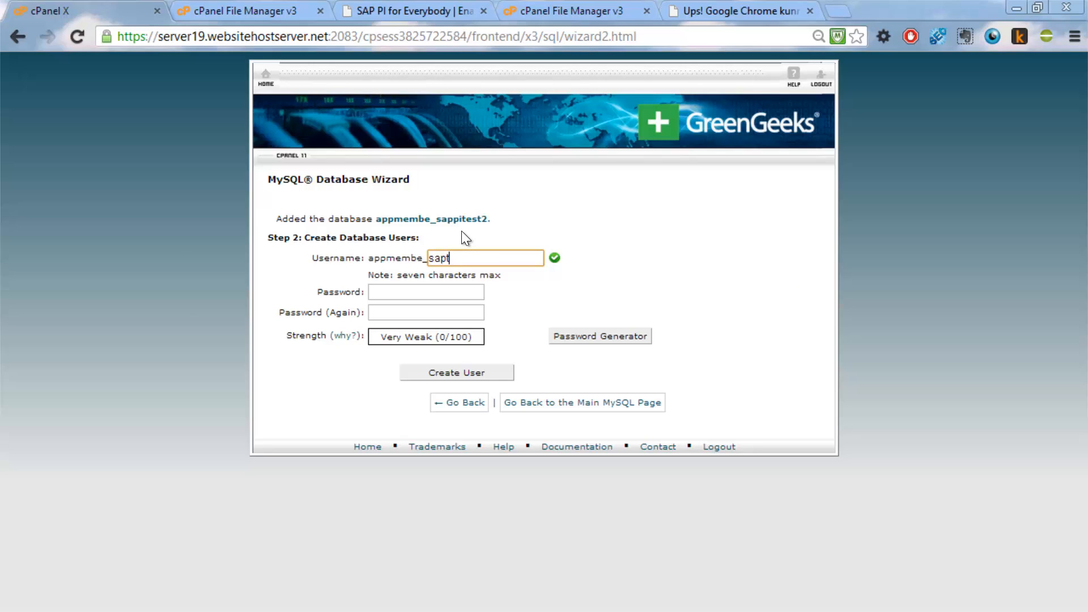
{"action": "type", "text": "est"}
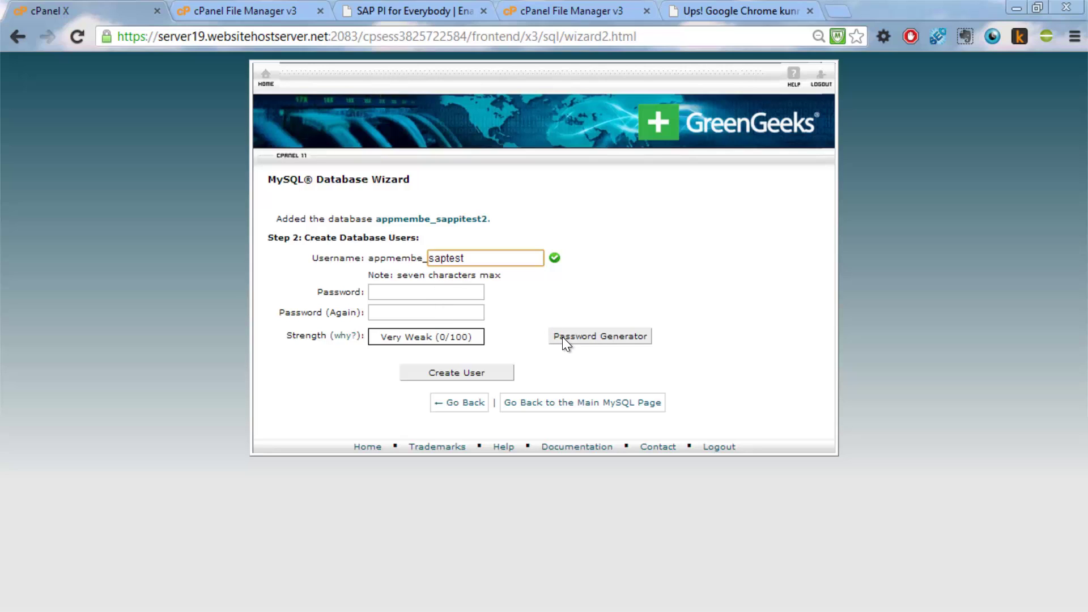
{"action": "left_click", "coordinate": [598, 335]}
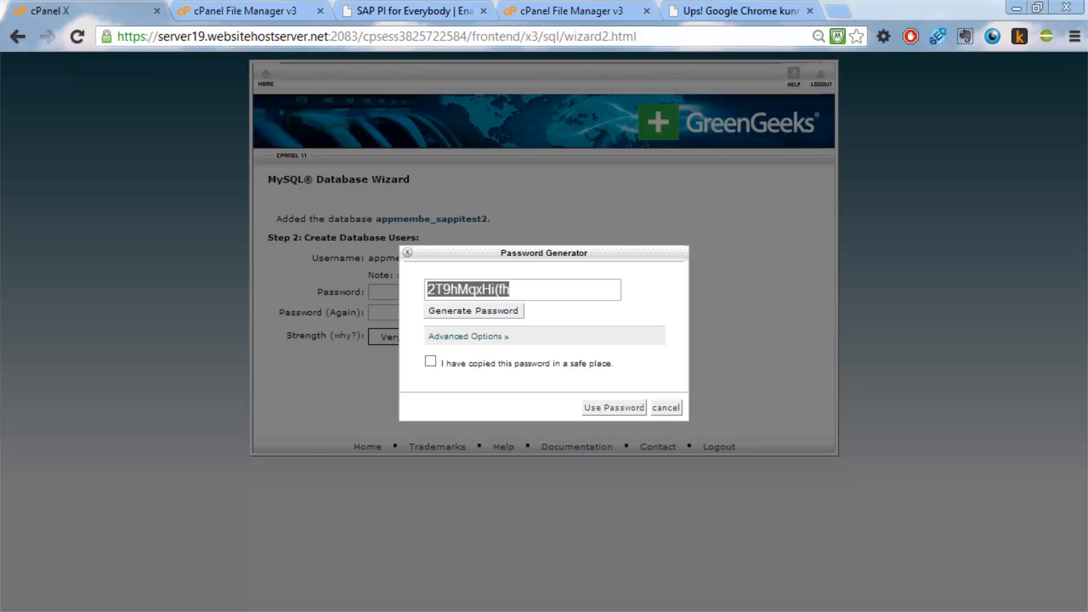
{"action": "left_click", "coordinate": [430, 360]}
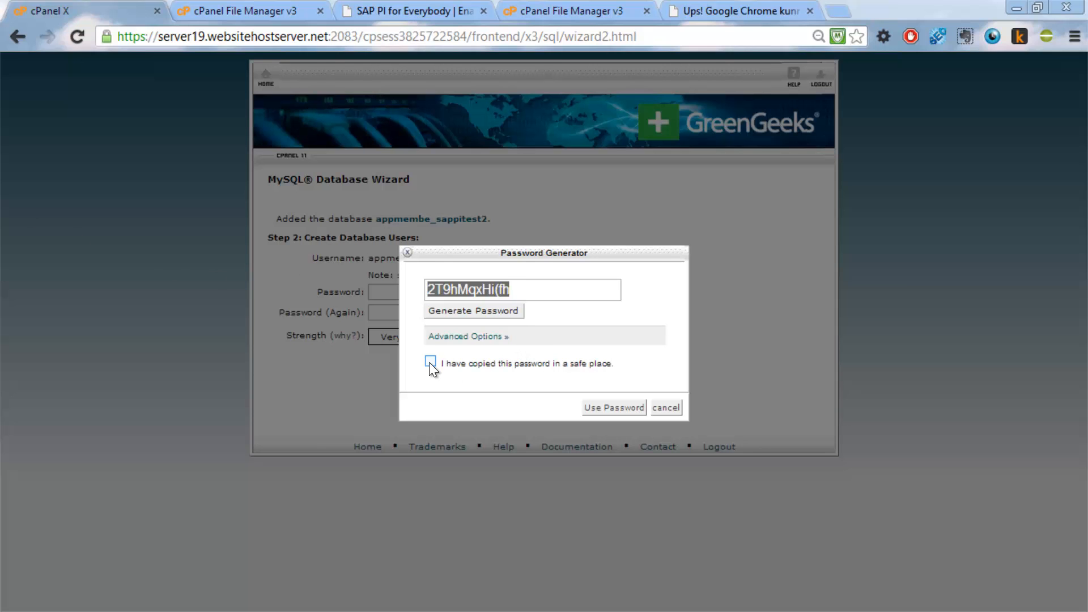
{"action": "left_click", "coordinate": [613, 407]}
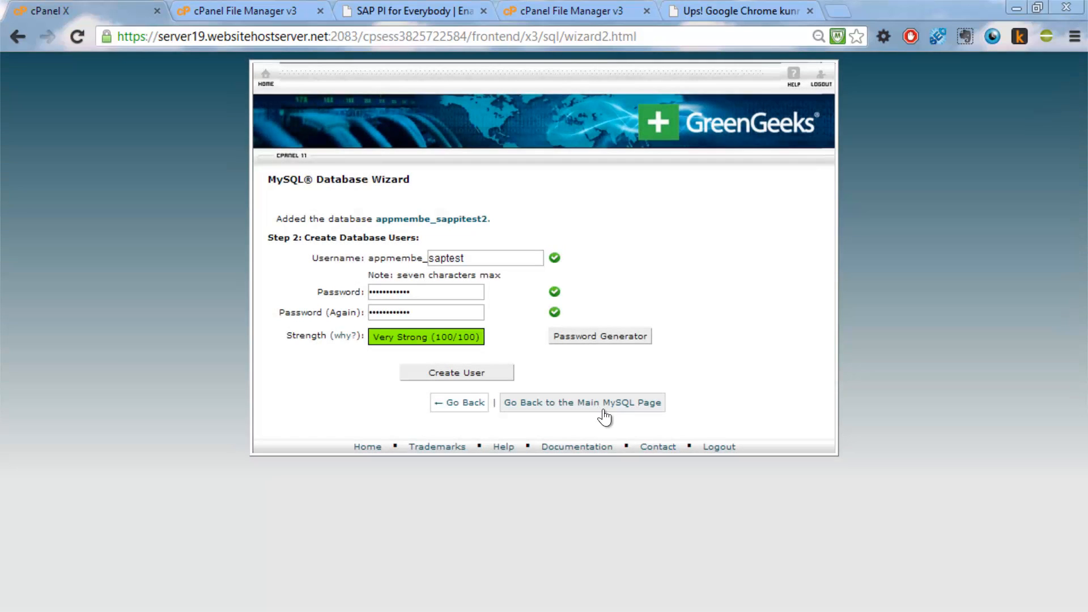
{"action": "mouse_move", "coordinate": [455, 372]}
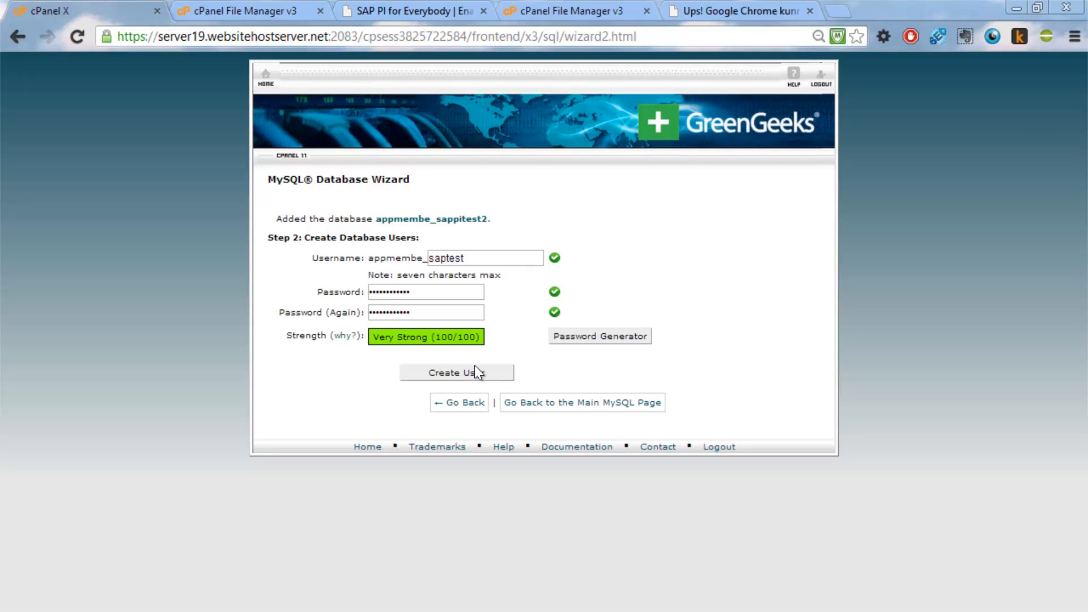
{"action": "left_click", "coordinate": [455, 373]}
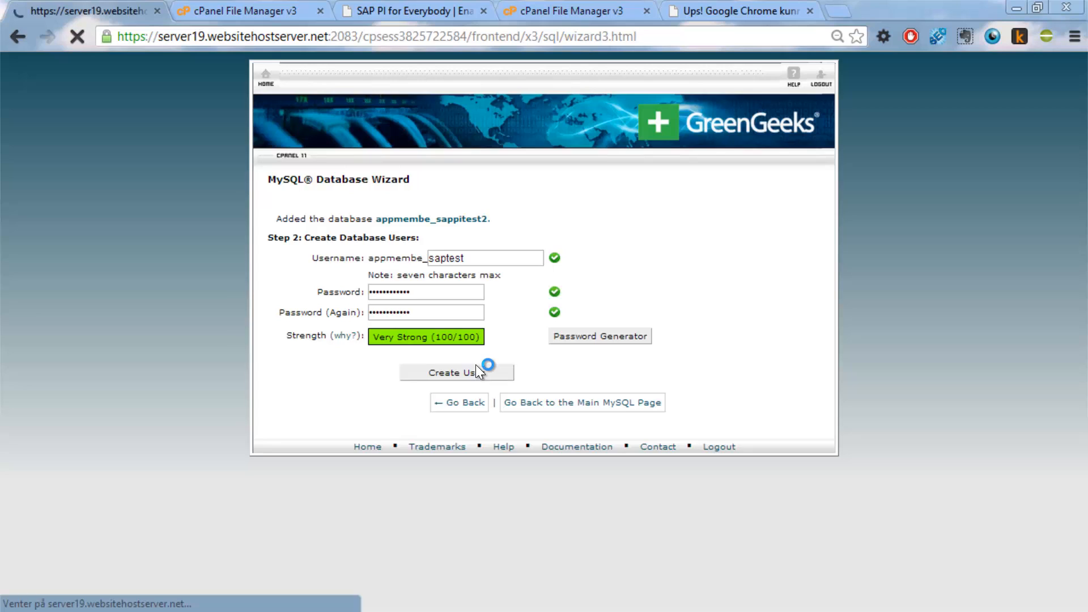
Grant appmembe_saptest ALL PRIVILEGES on appmembe_sappitest2, note the confirmation, and head back home
{"action": "left_click", "coordinate": [456, 373]}
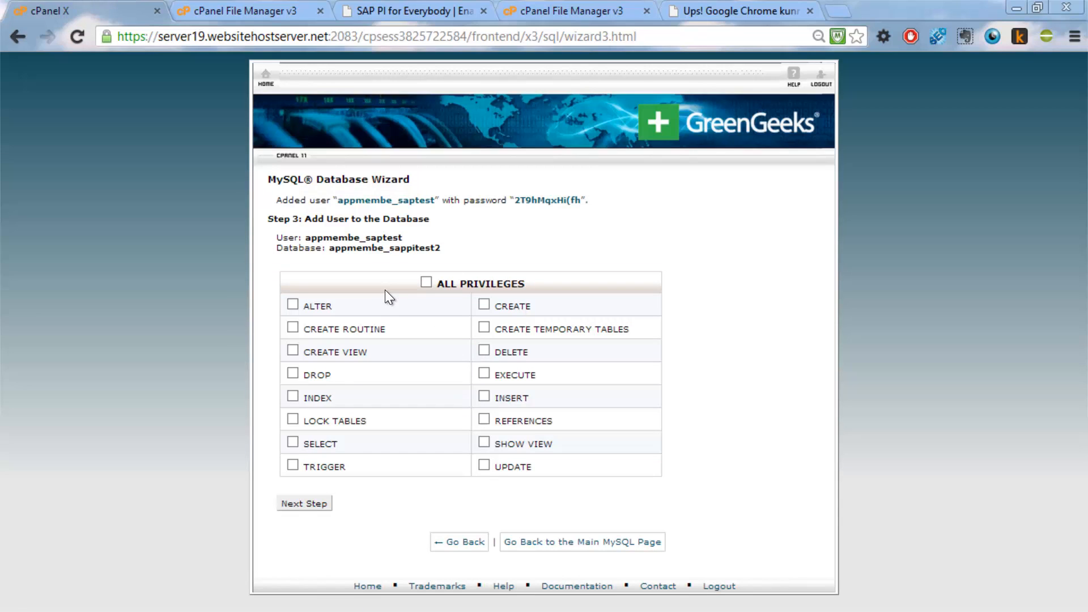
{"action": "left_click", "coordinate": [427, 282]}
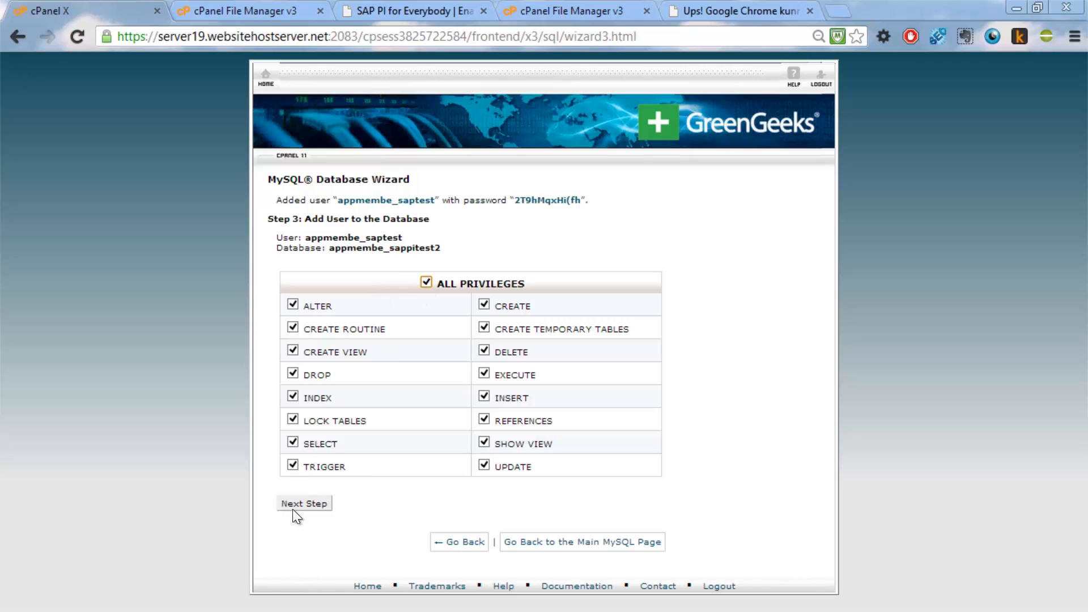
{"action": "left_click", "coordinate": [304, 503]}
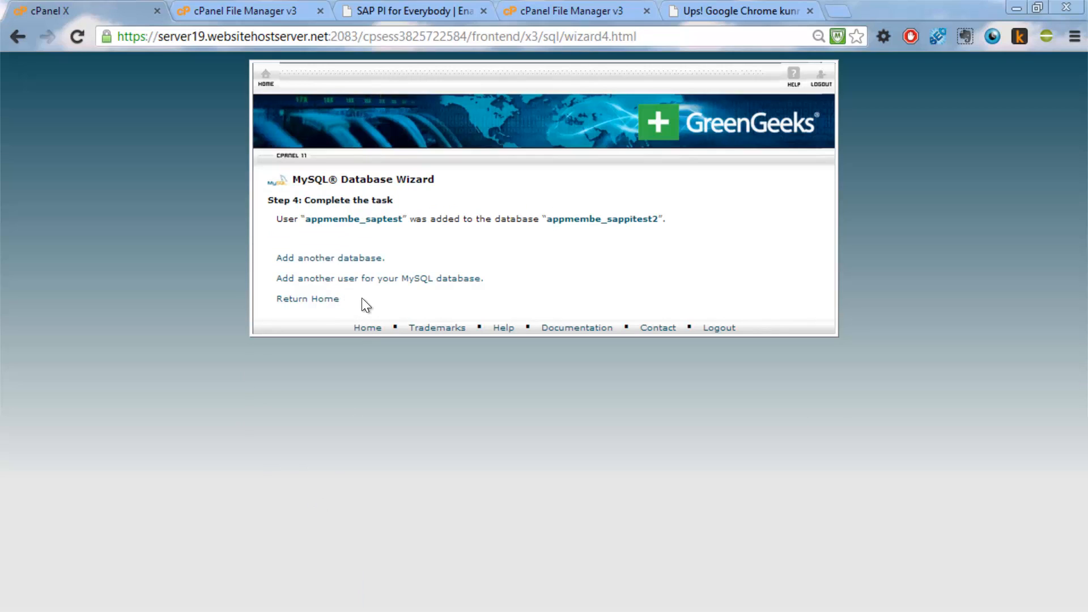
{"action": "mouse_move", "coordinate": [307, 298]}
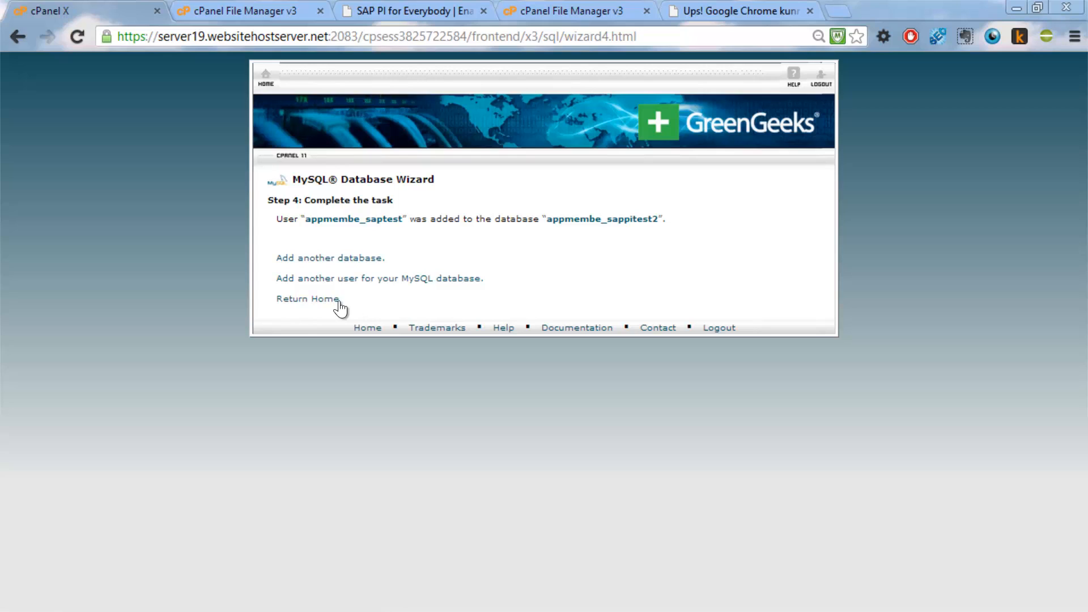
{"action": "mouse_move", "coordinate": [673, 218]}
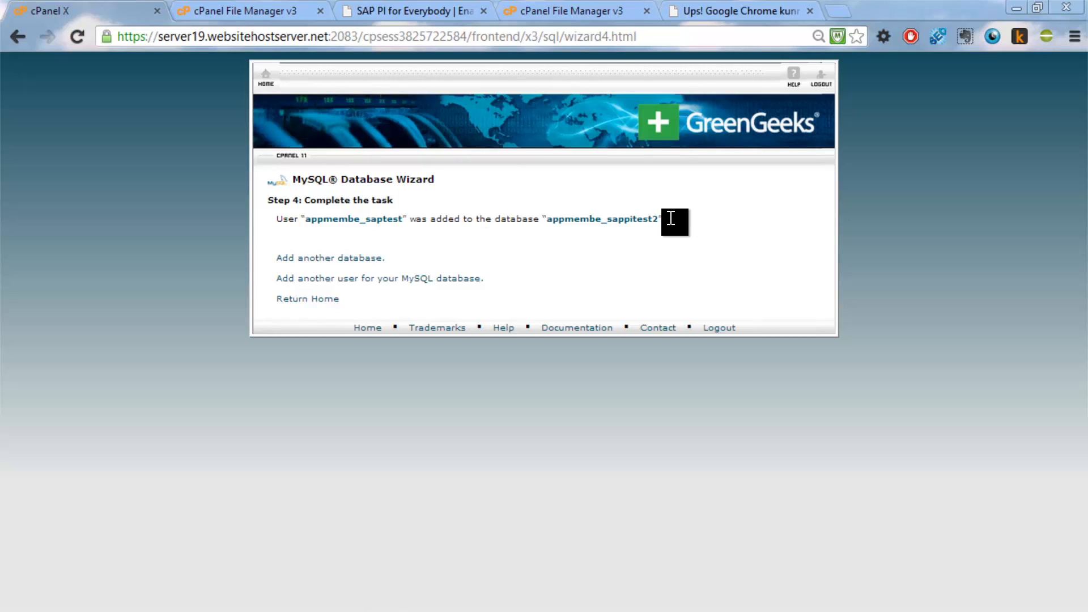
{"action": "triple_click", "coordinate": [469, 219]}
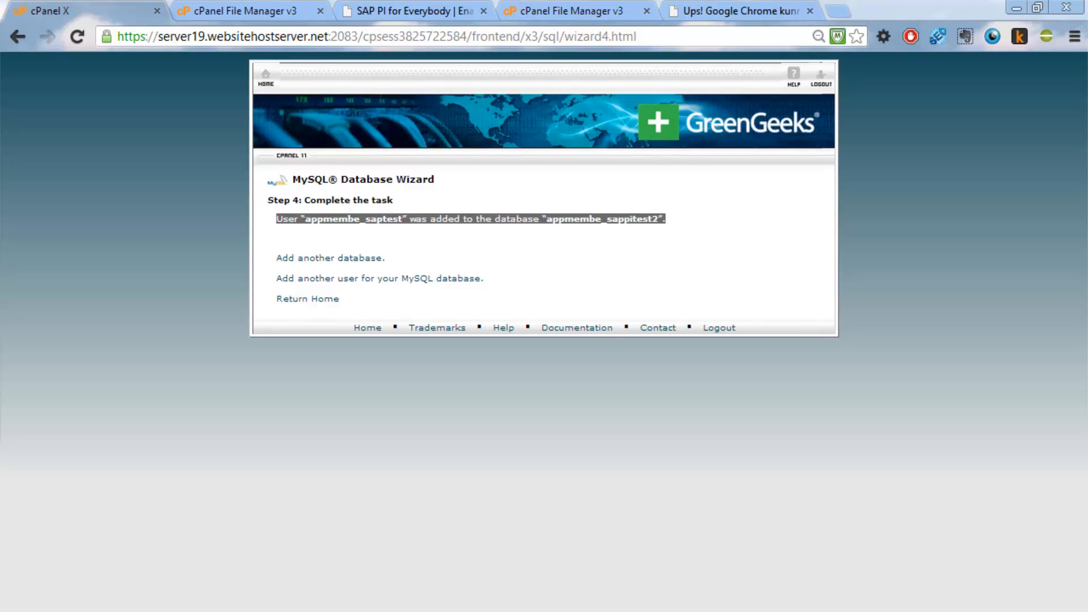
{"action": "mouse_move", "coordinate": [452, 214]}
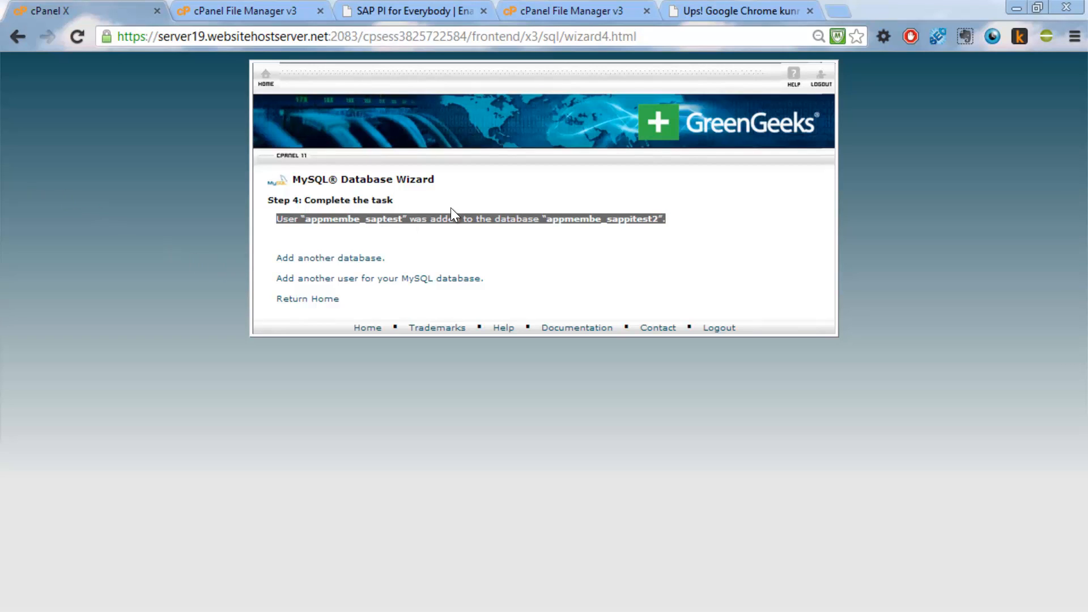
{"action": "mouse_move", "coordinate": [389, 232]}
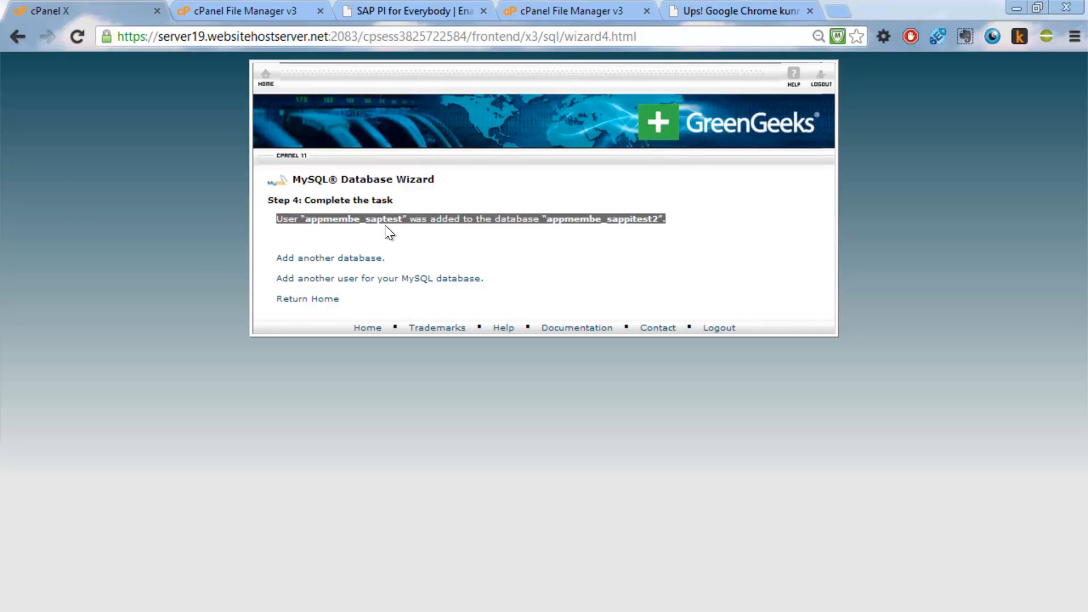
{"action": "mouse_move", "coordinate": [384, 245]}
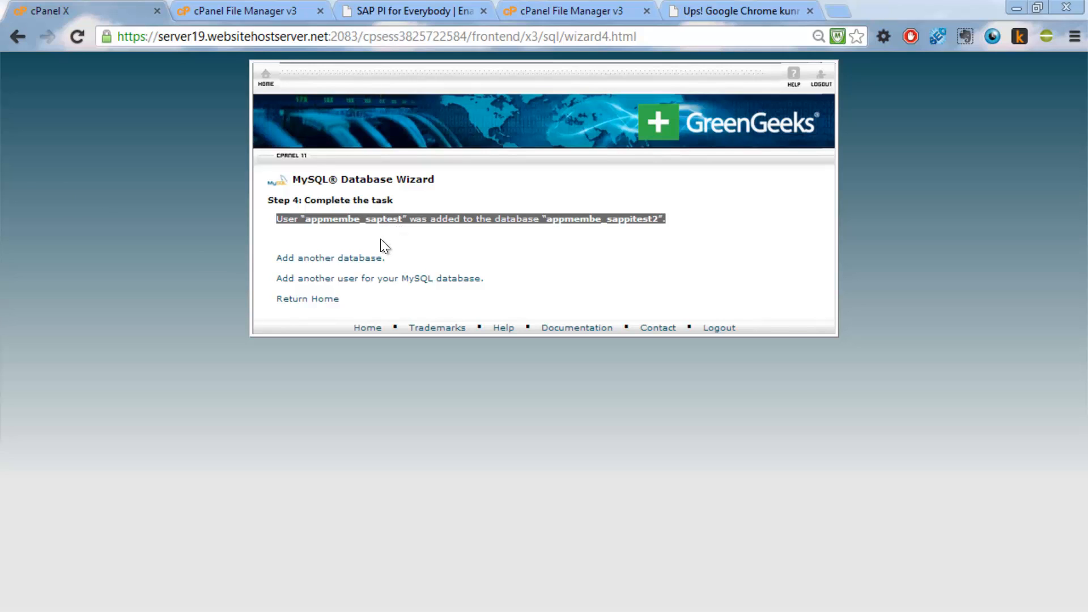
{"action": "mouse_move", "coordinate": [342, 197]}
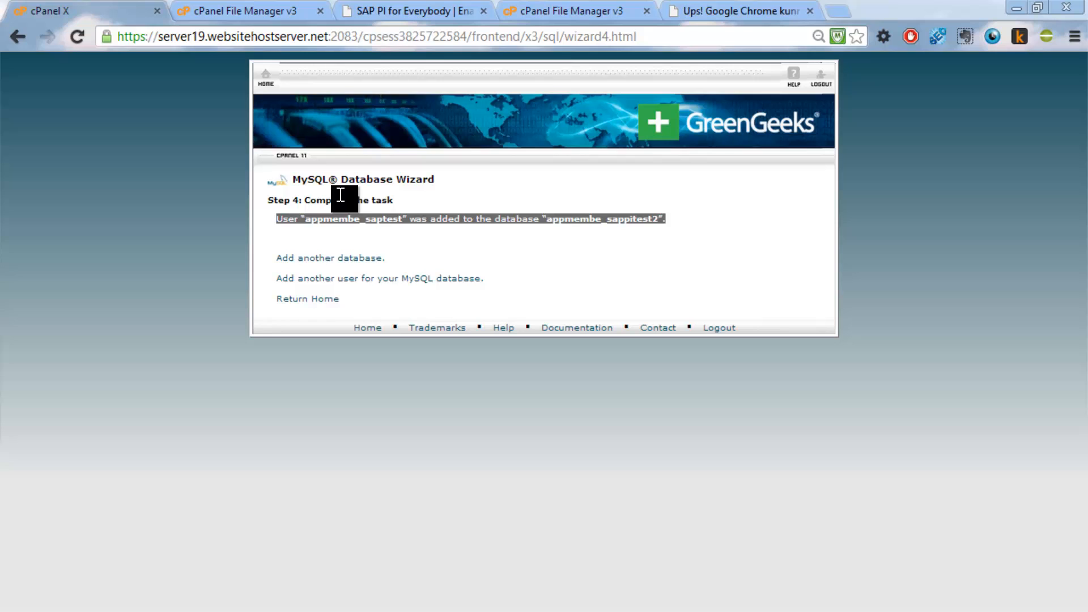
{"action": "left_click", "coordinate": [265, 75]}
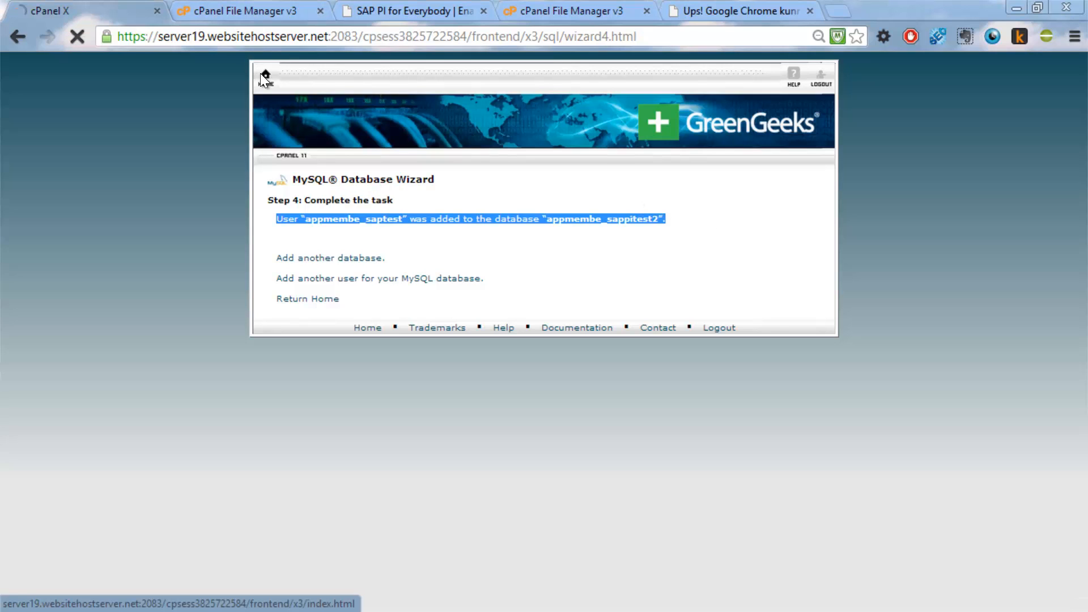
From the cPanel home Databases section, launch phpMyAdmin listing the account's databases
{"action": "left_click", "coordinate": [258, 76]}
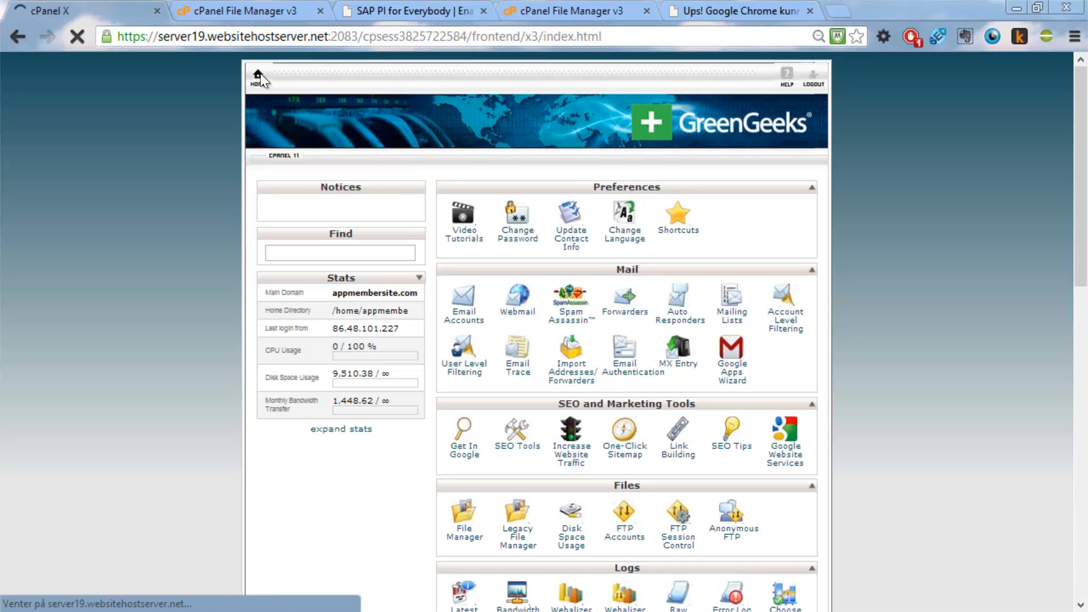
{"action": "scroll", "scroll_direction": "down", "scroll_amount": 3}
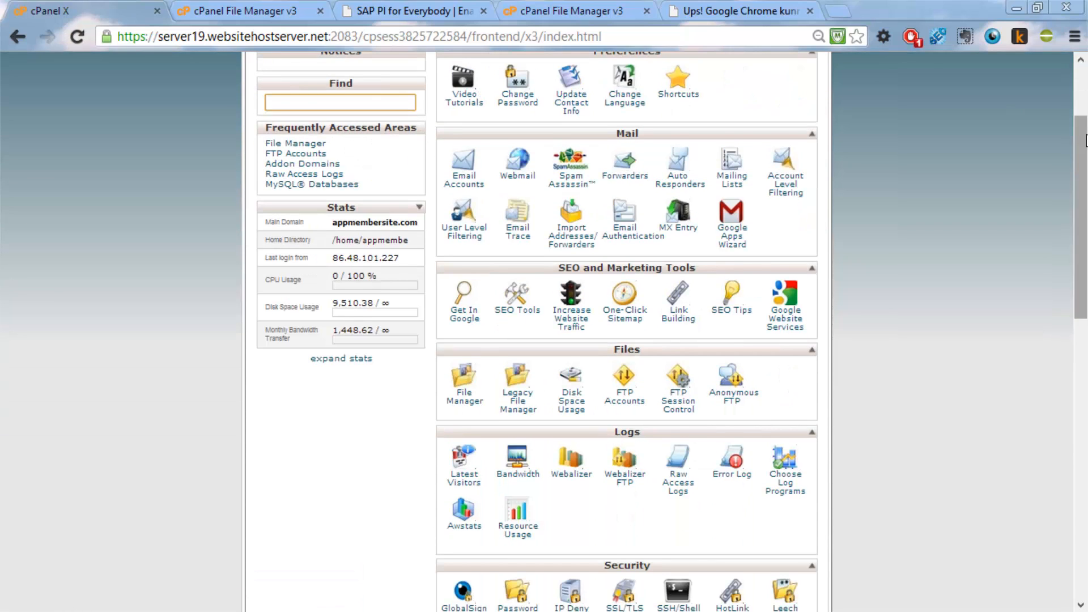
{"action": "scroll", "scroll_direction": "down", "scroll_amount": 3}
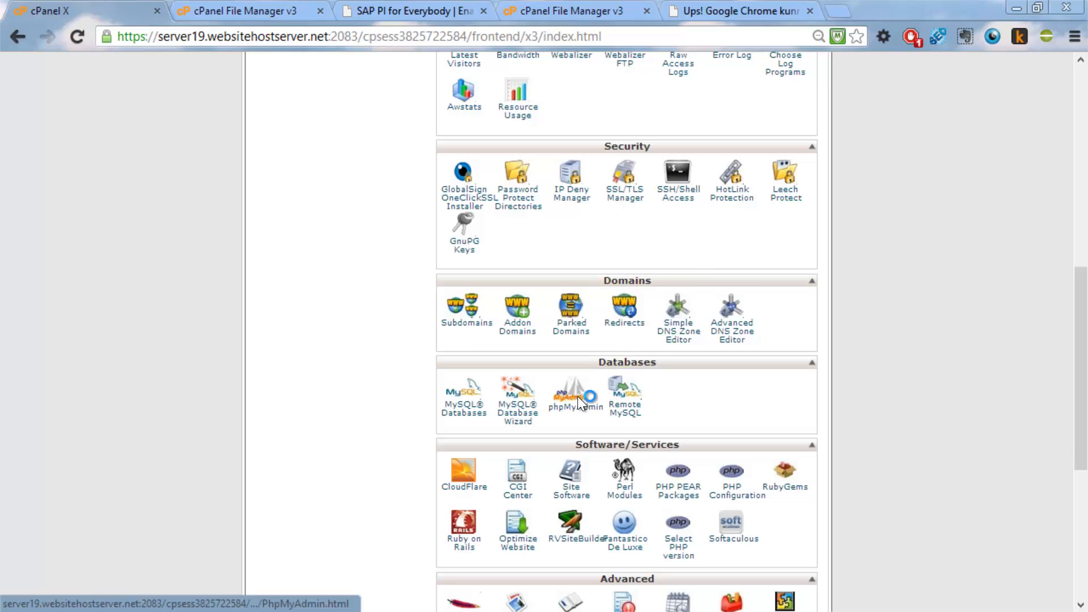
{"action": "left_click", "coordinate": [571, 399]}
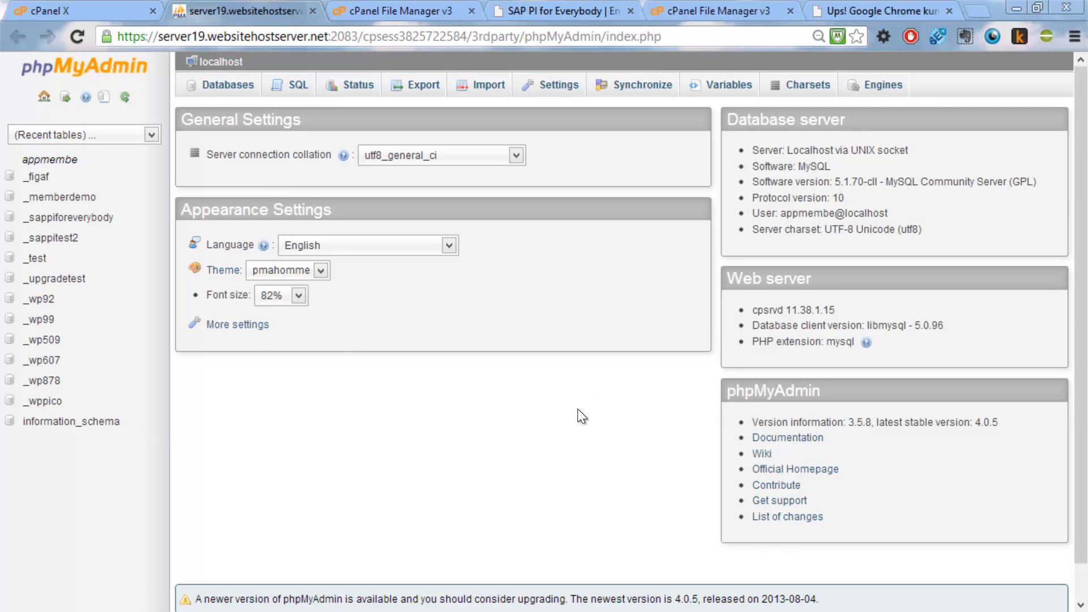
{"action": "mouse_move", "coordinate": [452, 361]}
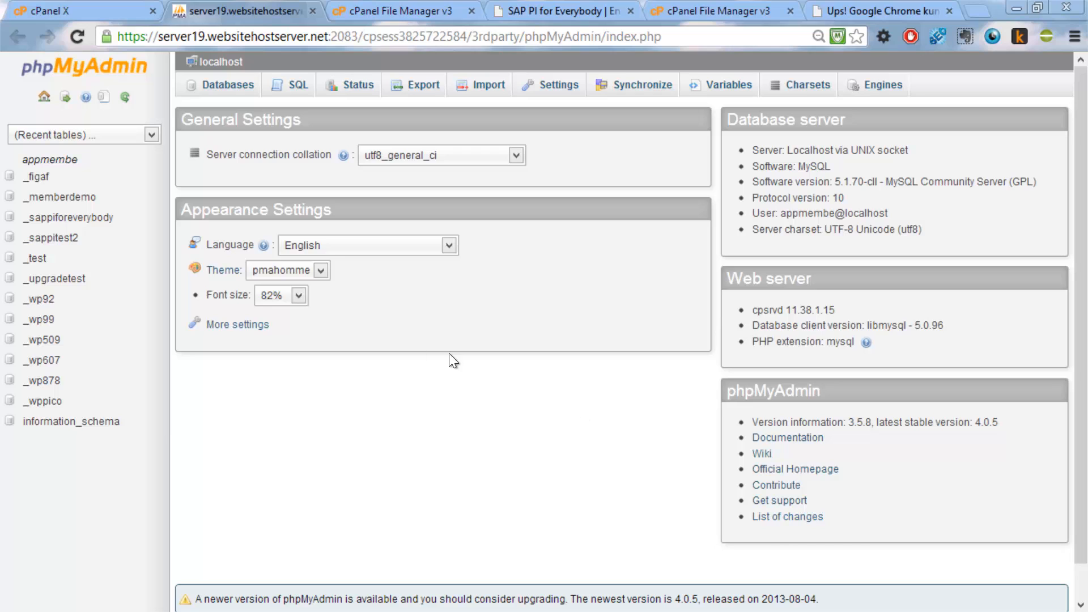
{"action": "mouse_move", "coordinate": [52, 236]}
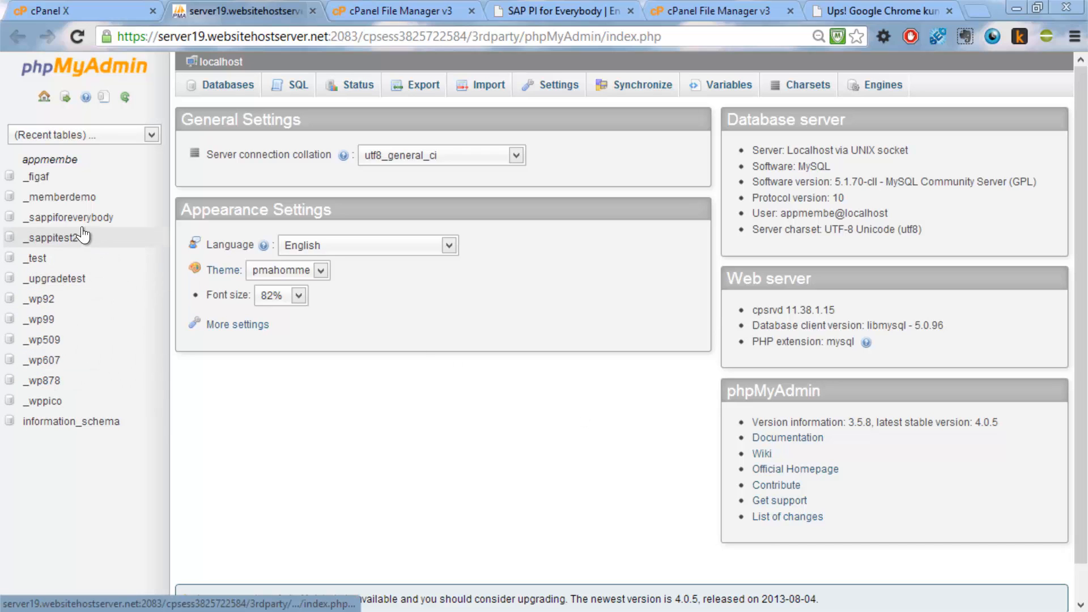
Browse the _sappiforeverybody database's wp_gaajsd_options table showing its 345 rows with siteurl first
{"action": "left_click", "coordinate": [69, 218]}
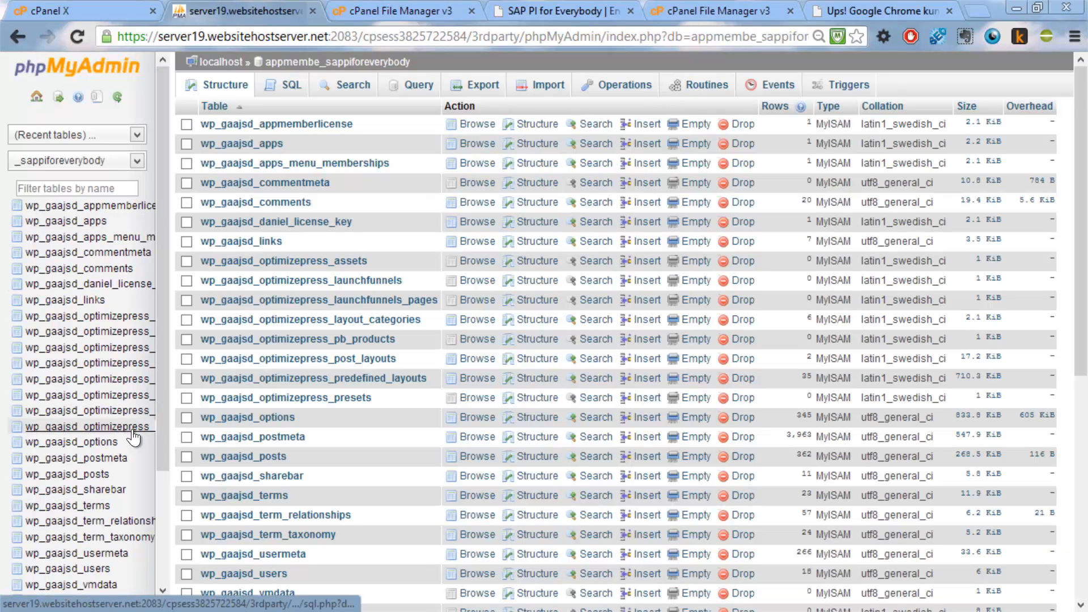
{"action": "mouse_move", "coordinate": [114, 480]}
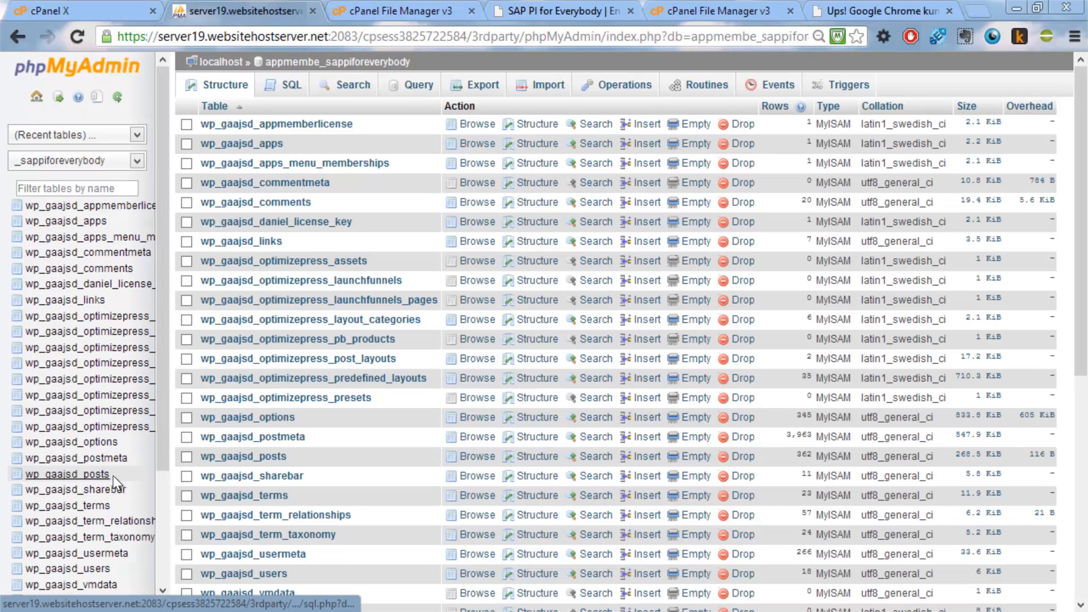
{"action": "left_click", "coordinate": [67, 441]}
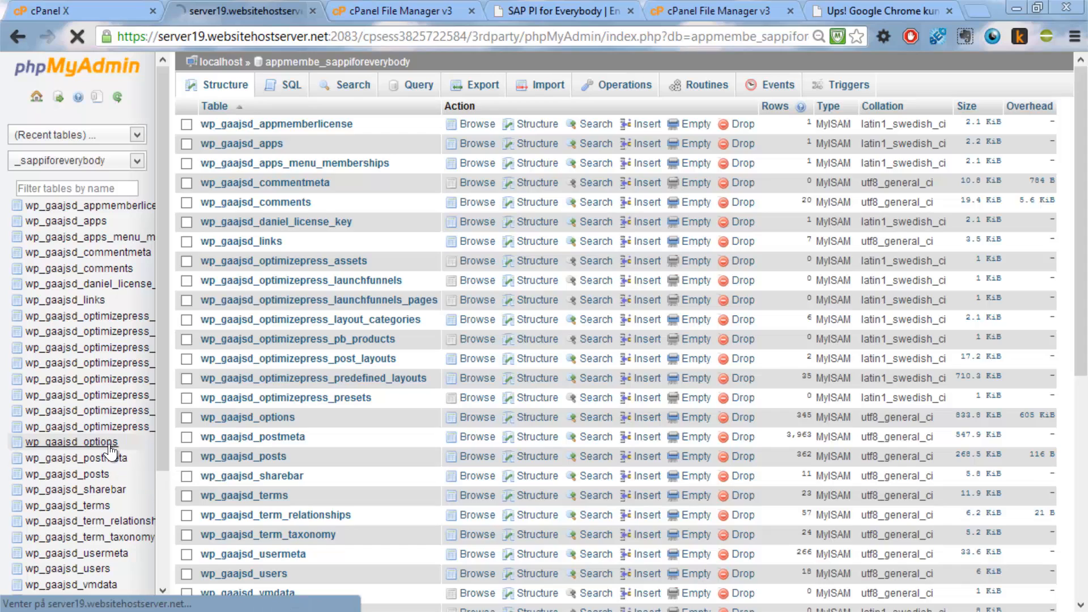
{"action": "left_click", "coordinate": [71, 441]}
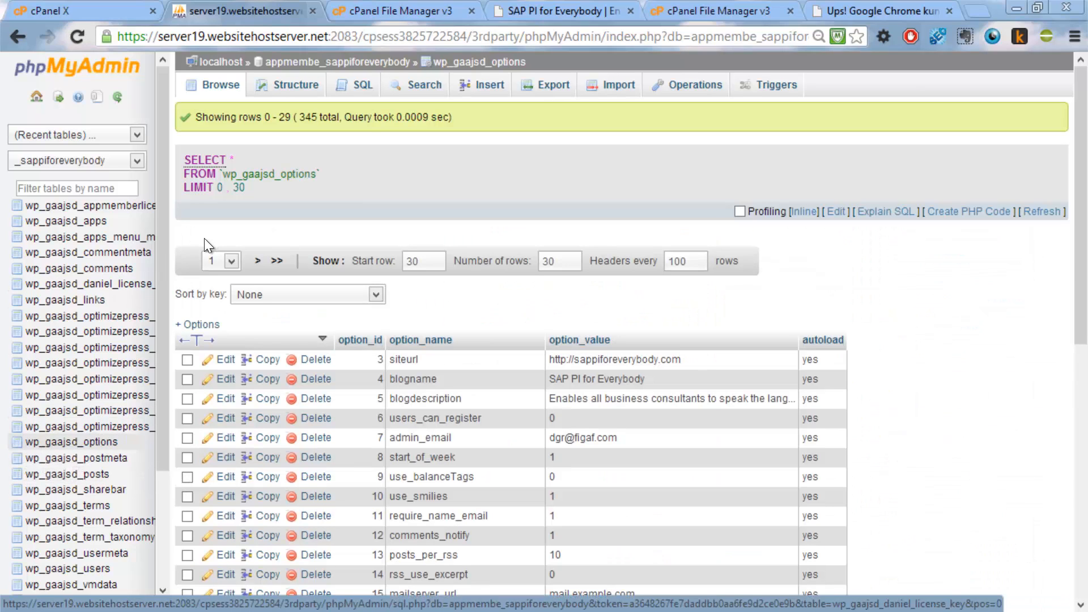
{"action": "mouse_move", "coordinate": [66, 221]}
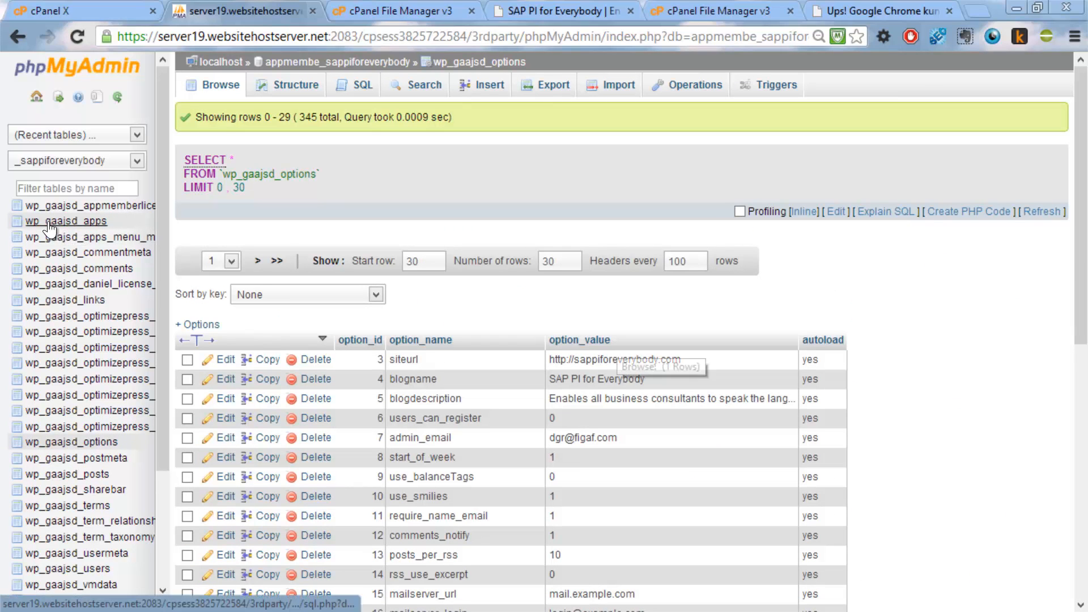
{"action": "mouse_move", "coordinate": [89, 283]}
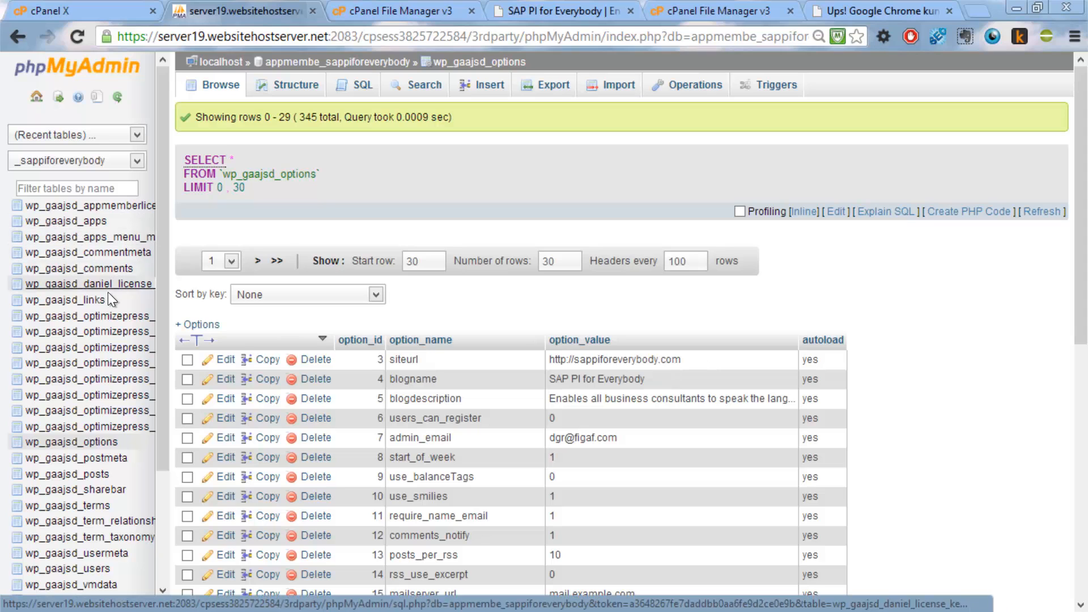
{"action": "mouse_move", "coordinate": [652, 375]}
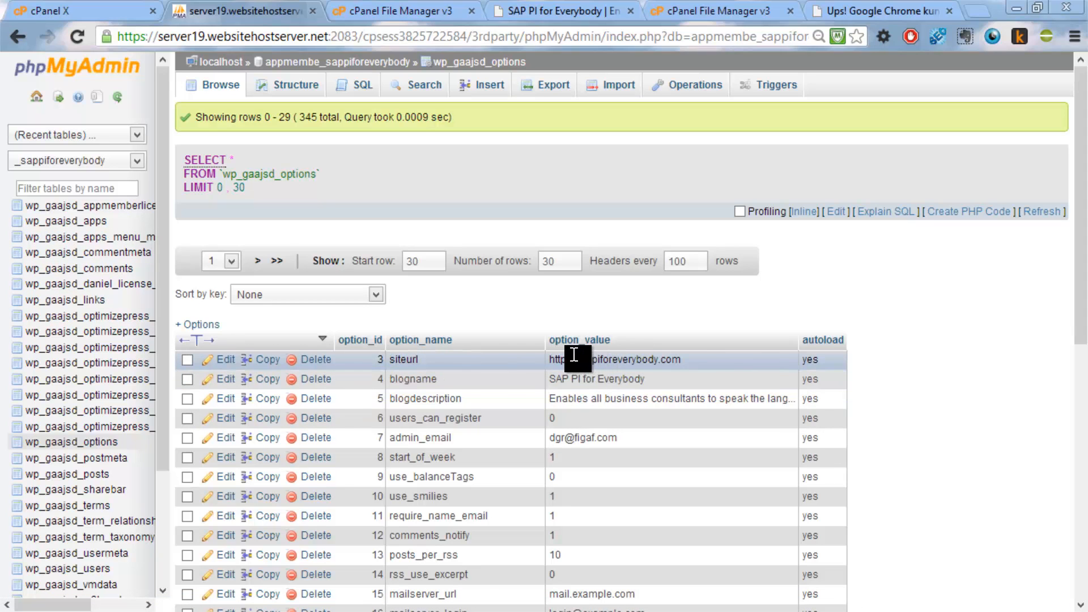
{"action": "mouse_move", "coordinate": [726, 362]}
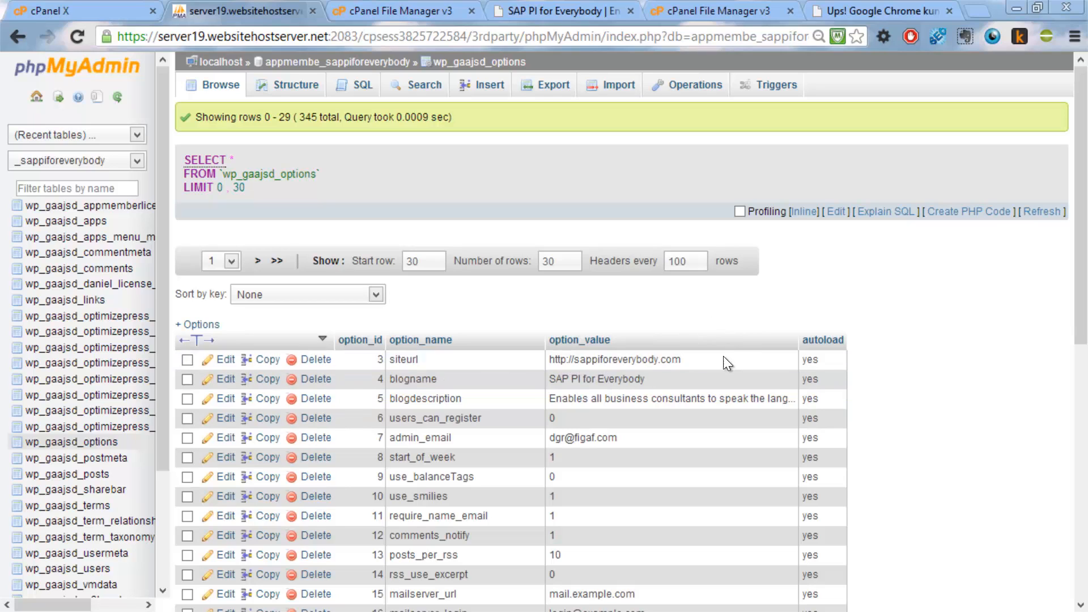
{"action": "mouse_move", "coordinate": [722, 366]}
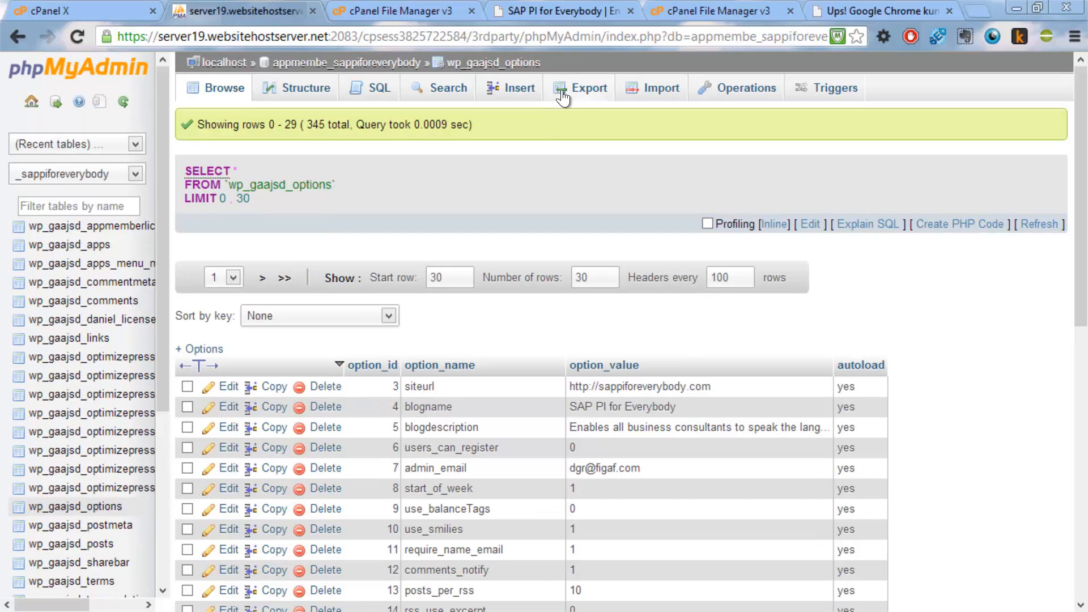
{"action": "mouse_move", "coordinate": [588, 88]}
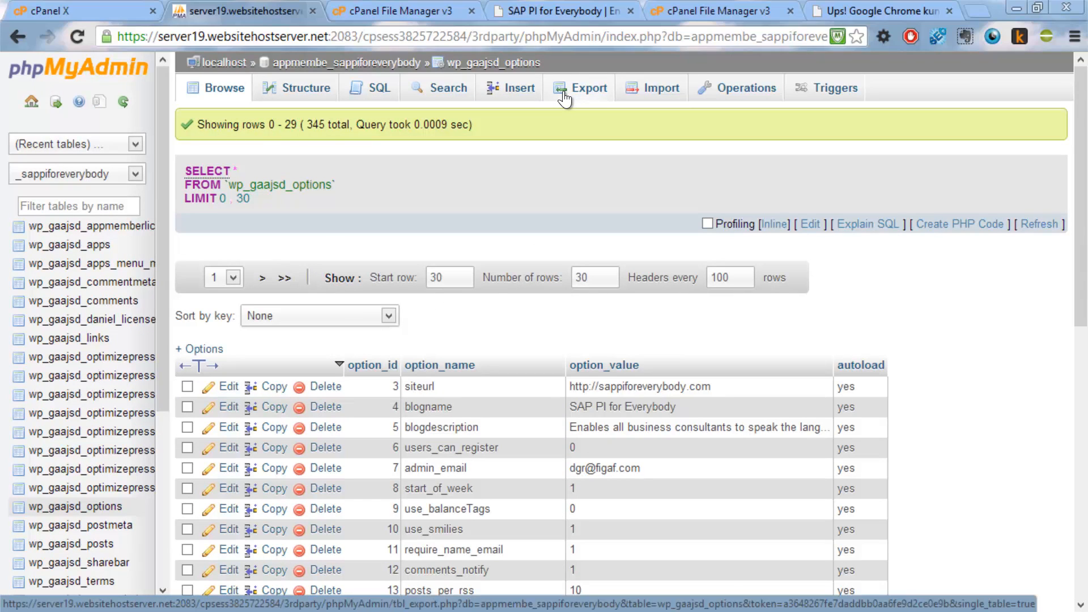
Switch from a table-level export to a Custom export of the whole _sappiforeverybody database
{"action": "left_click", "coordinate": [589, 87]}
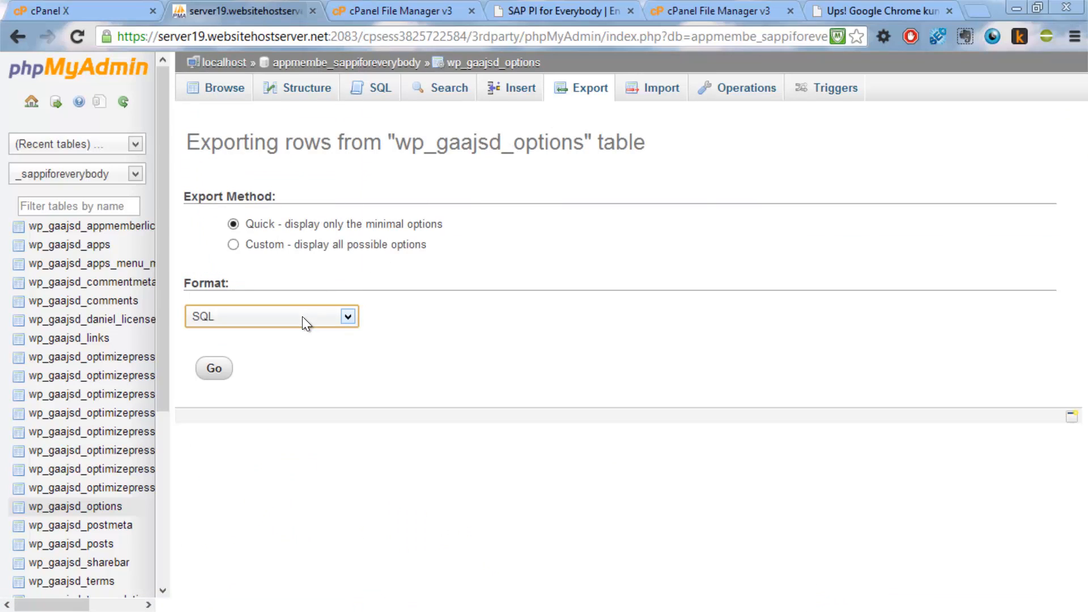
{"action": "left_click", "coordinate": [233, 245]}
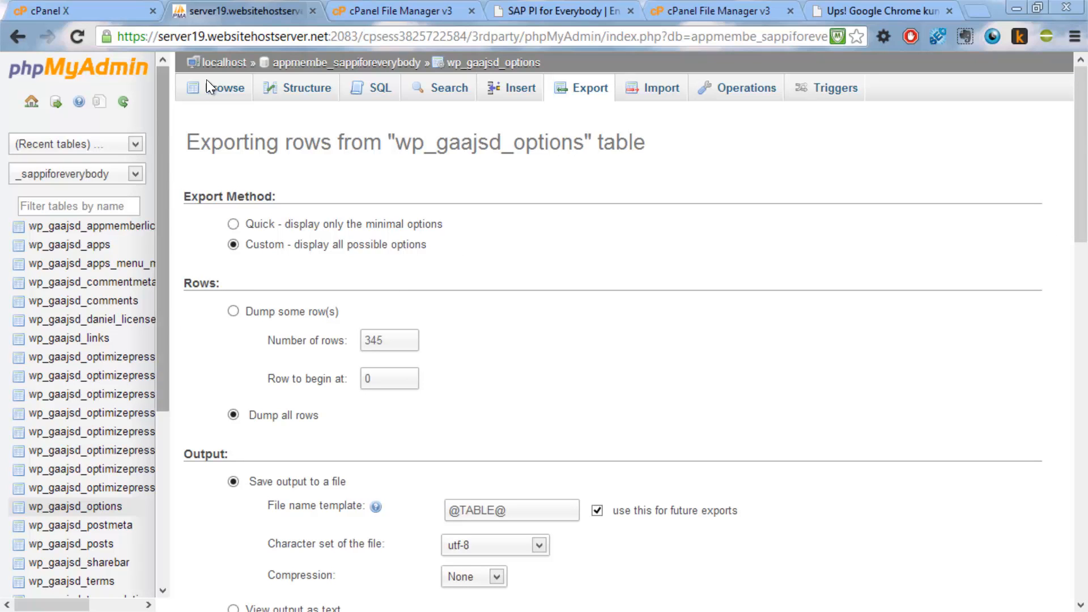
{"action": "left_click", "coordinate": [344, 62]}
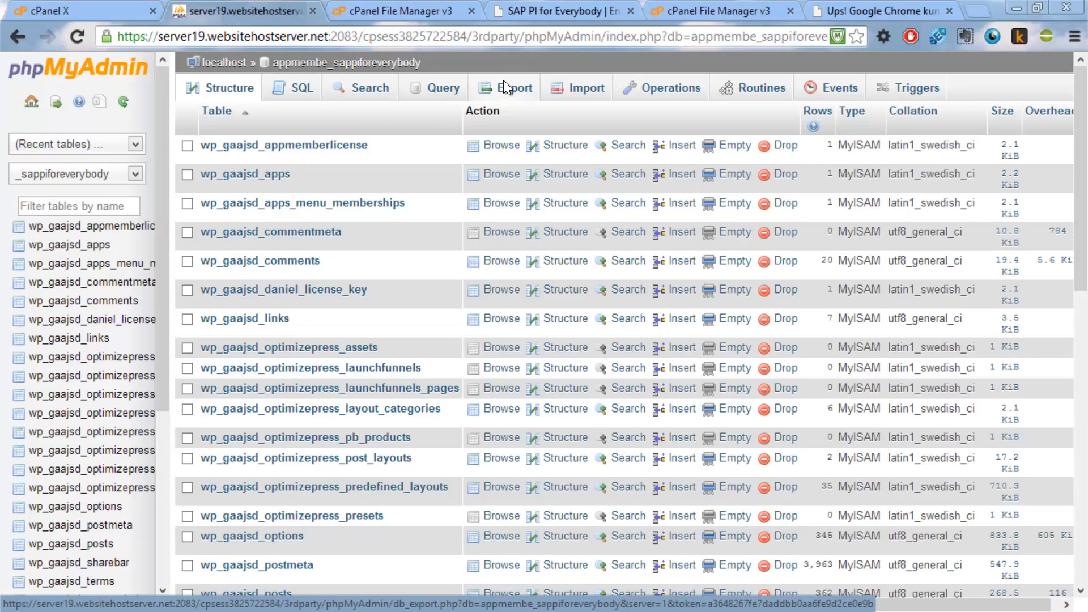
{"action": "left_click", "coordinate": [515, 87]}
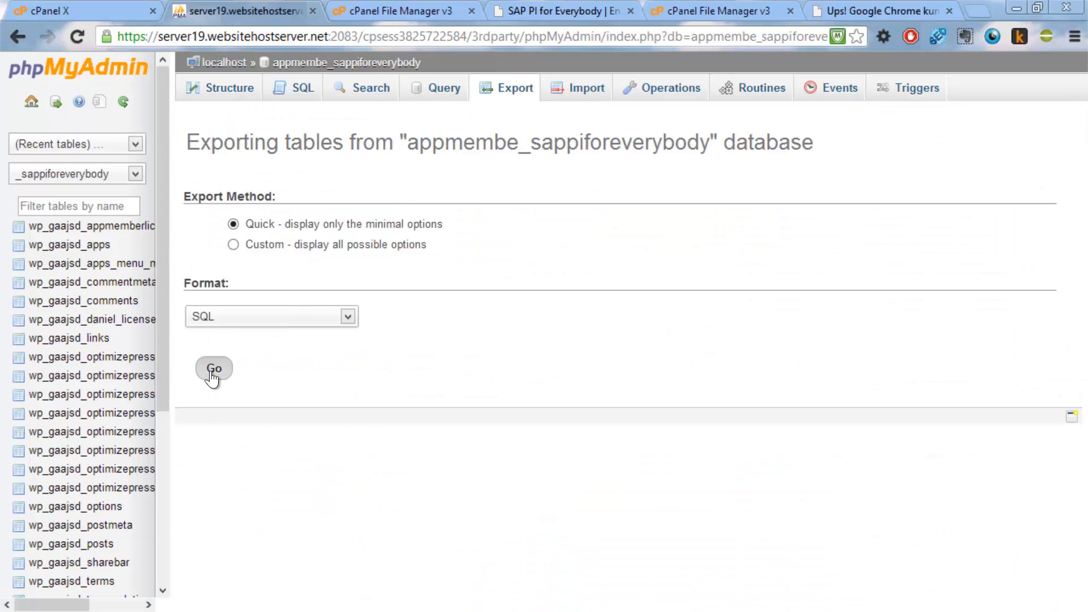
{"action": "mouse_move", "coordinate": [233, 245]}
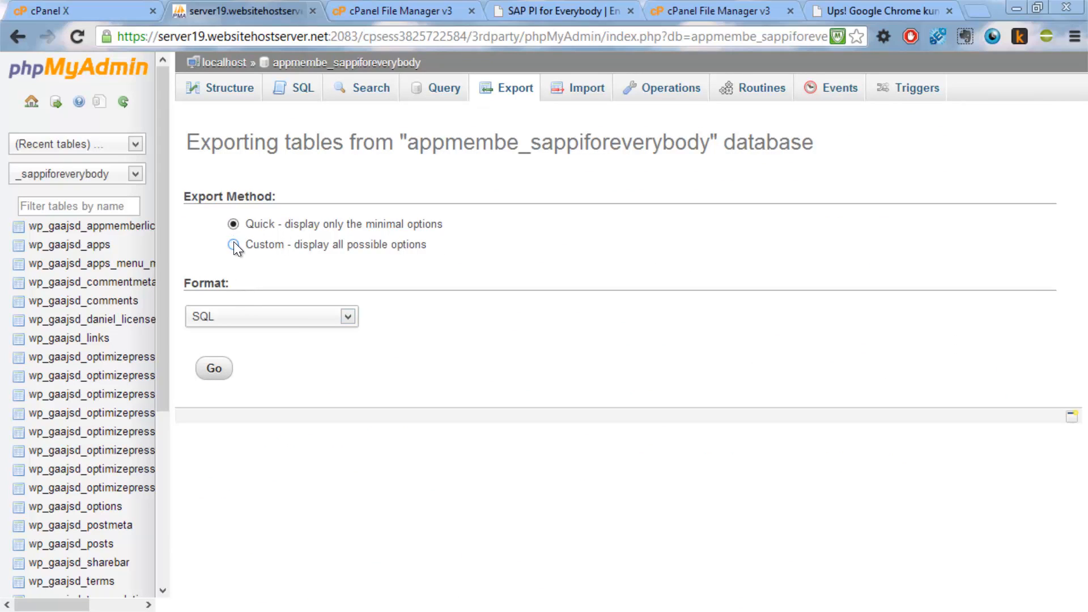
{"action": "left_click", "coordinate": [233, 244]}
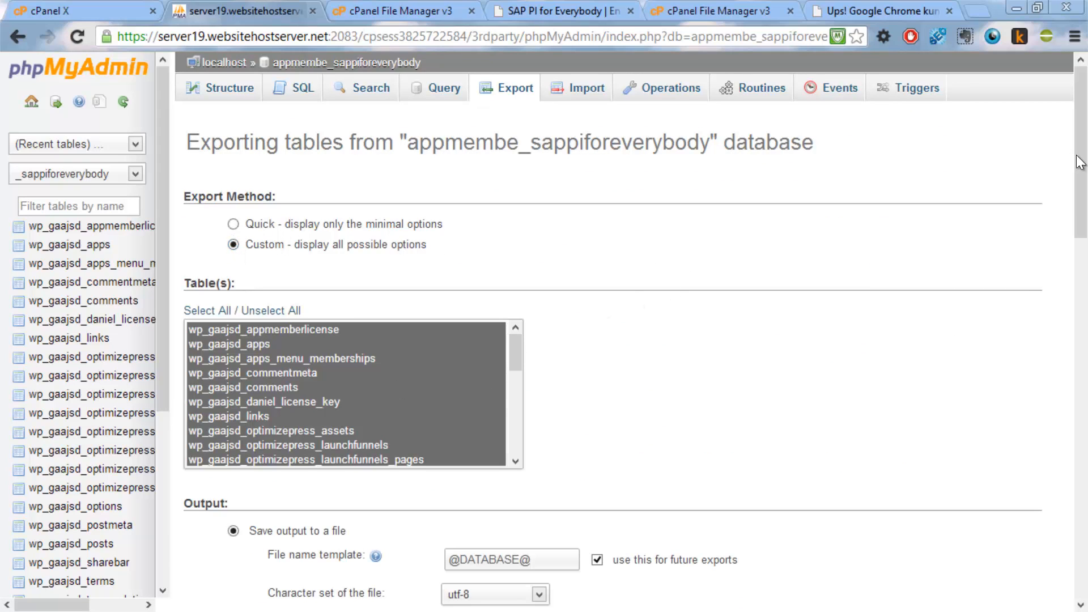
Enable 'Add DROP TABLE / VIEW / PROCEDURE / FUNCTION / EVENT' and start the SQL export download
{"action": "scroll", "scroll_direction": "down", "scroll_amount": 3}
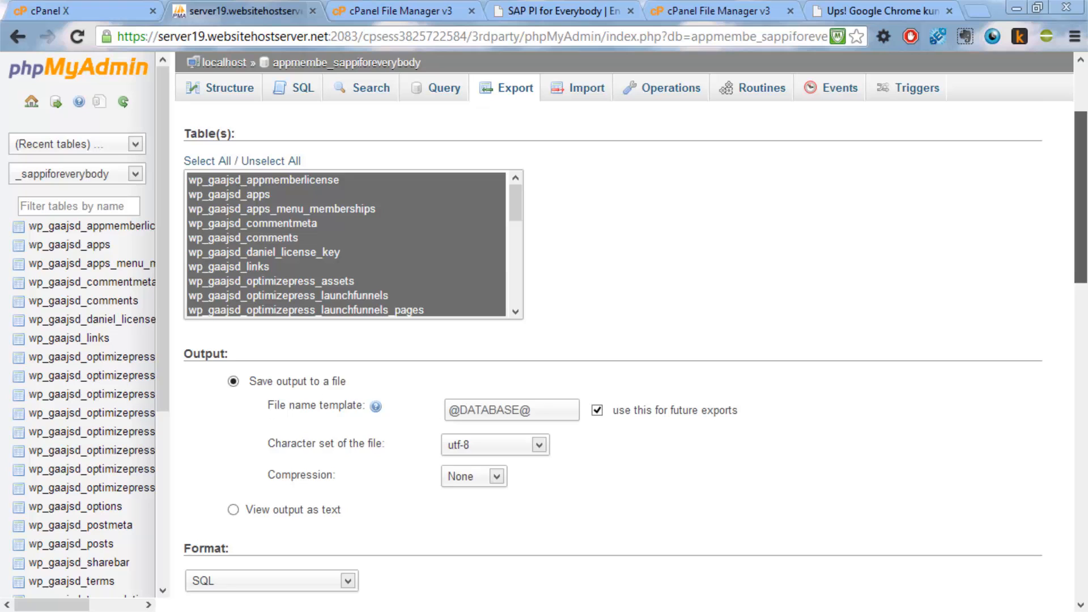
{"action": "scroll", "scroll_direction": "down", "scroll_amount": 3}
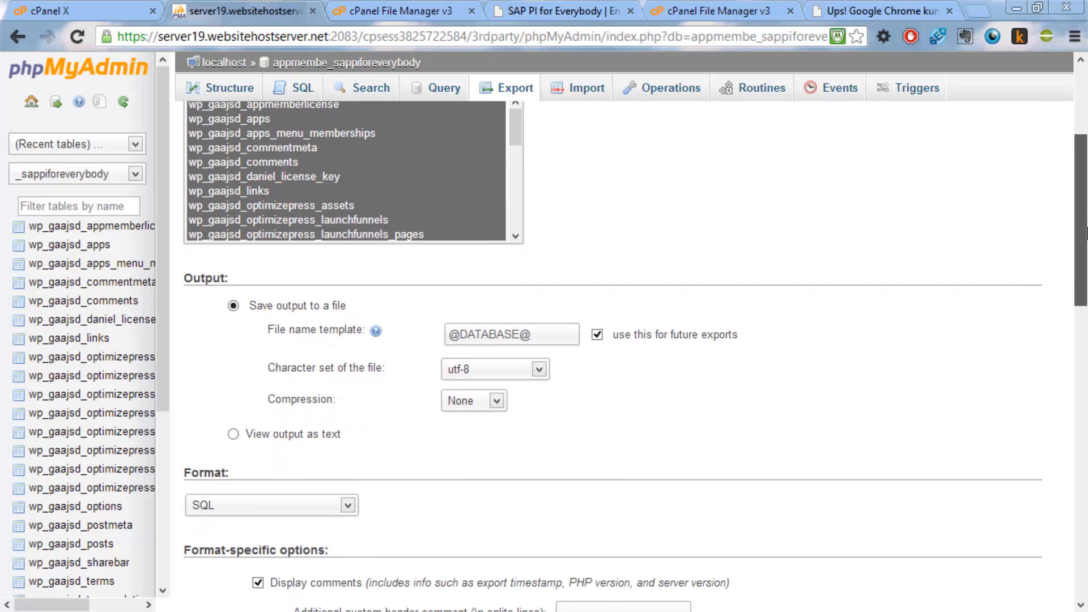
{"action": "scroll", "scroll_direction": "down", "scroll_amount": 3}
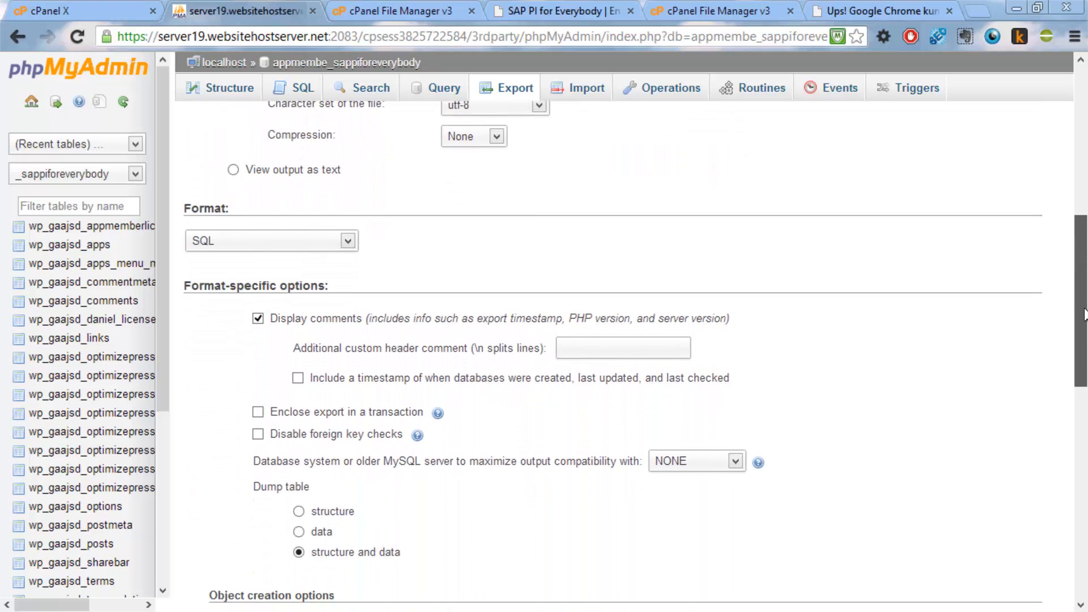
{"action": "scroll", "scroll_direction": "down", "scroll_amount": 3}
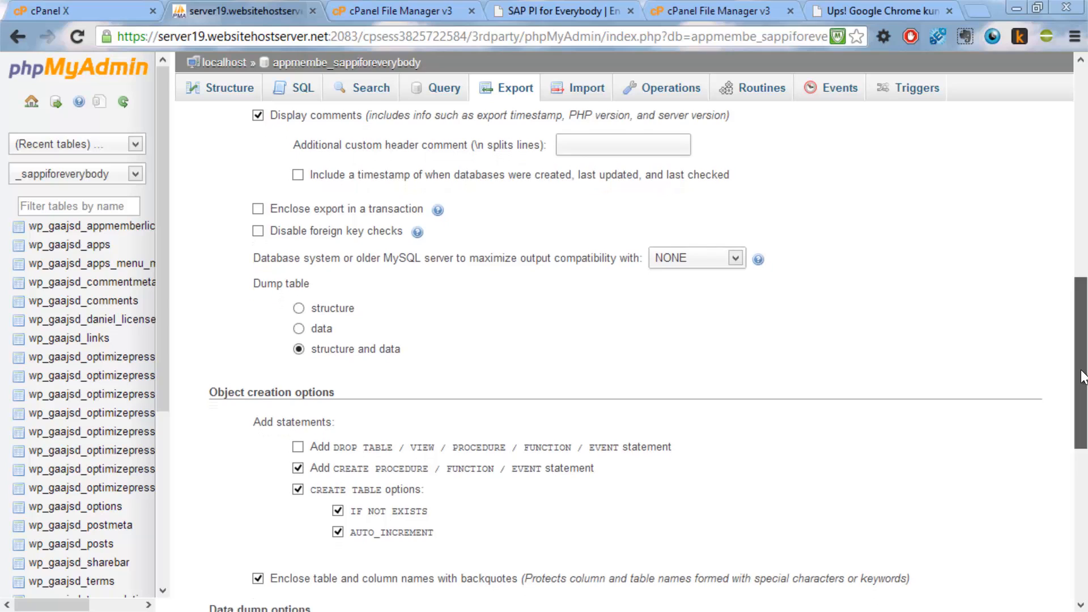
{"action": "scroll", "scroll_direction": "down", "scroll_amount": 3}
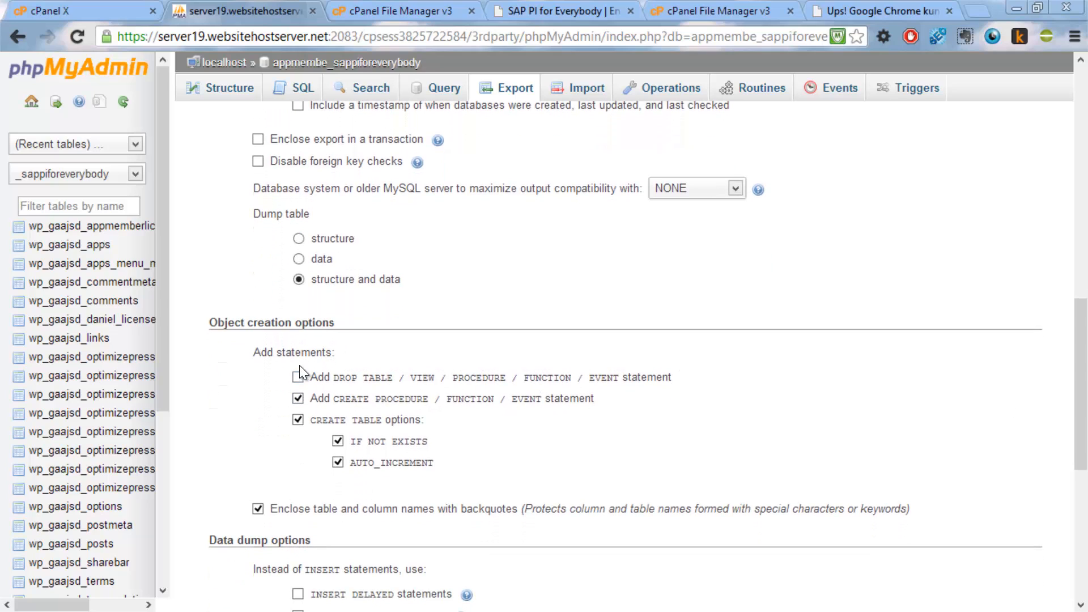
{"action": "left_click", "coordinate": [298, 376]}
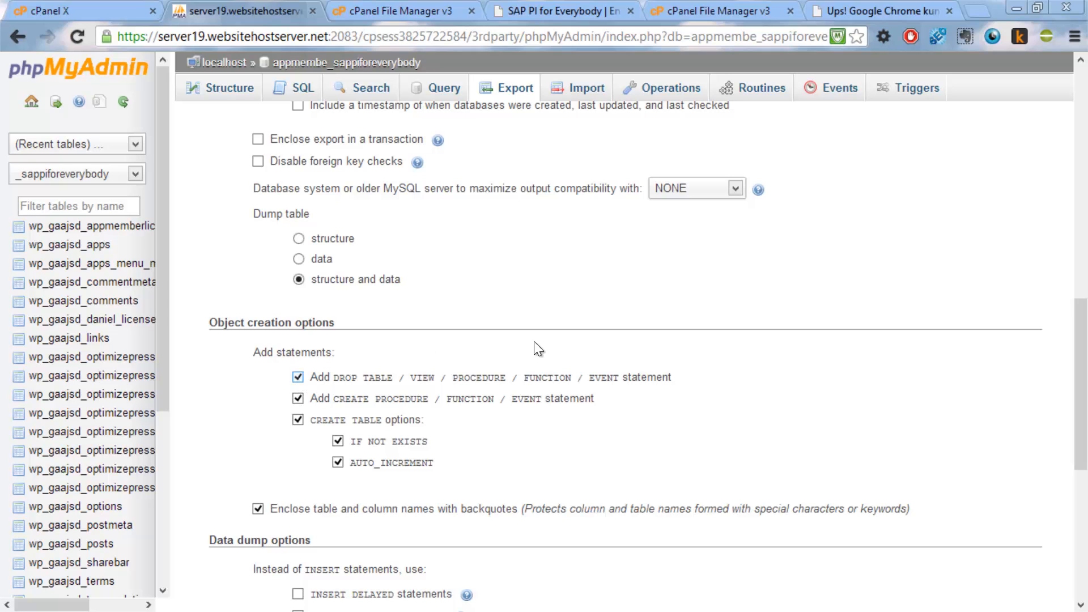
{"action": "scroll", "scroll_direction": "down", "scroll_amount": 3}
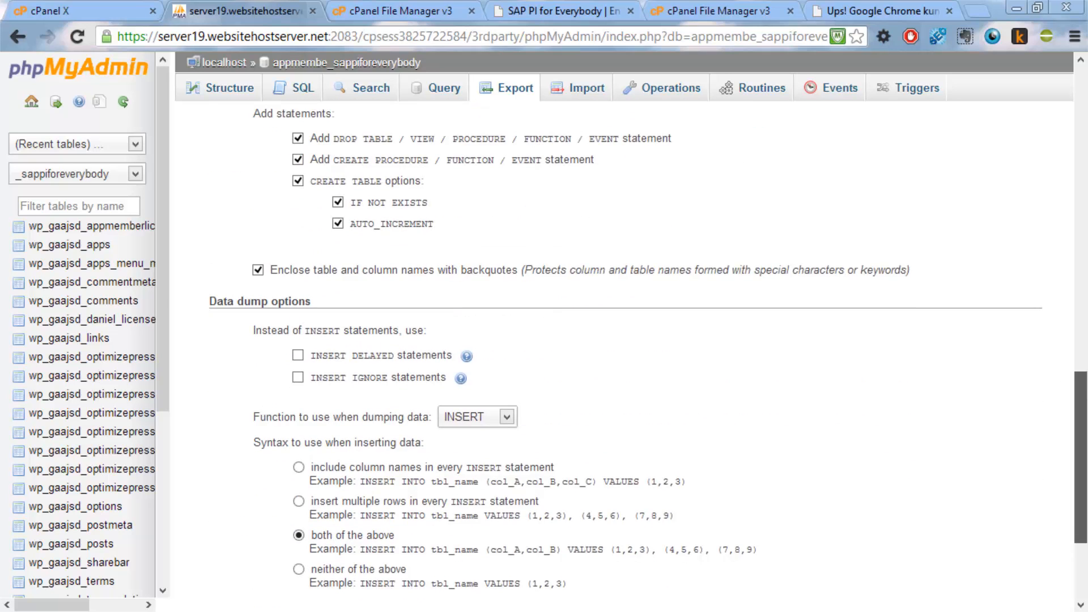
{"action": "scroll", "scroll_direction": "down", "scroll_amount": 3}
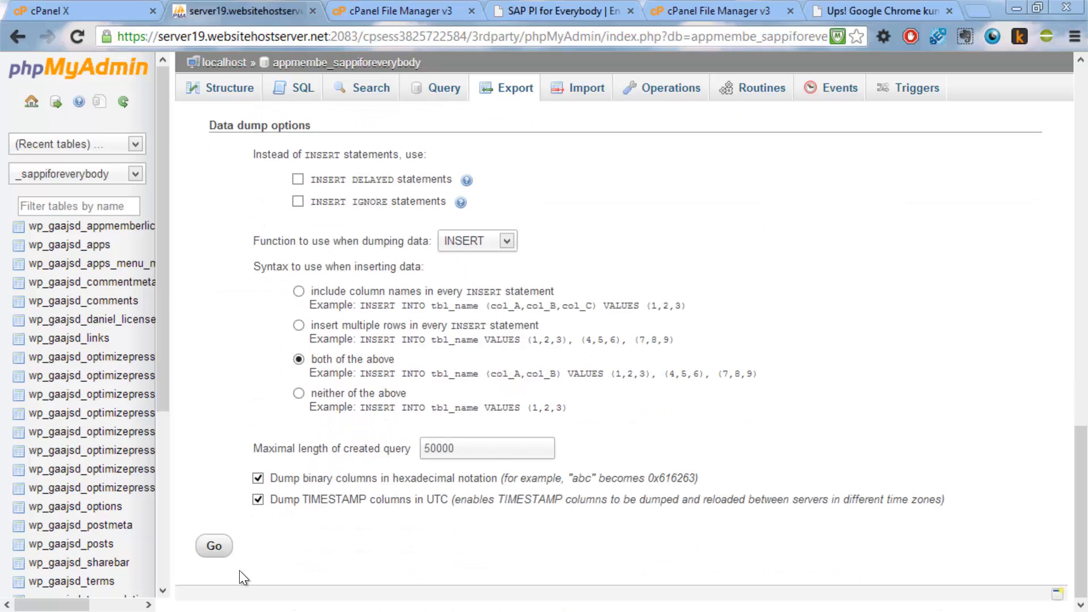
{"action": "left_click", "coordinate": [214, 546]}
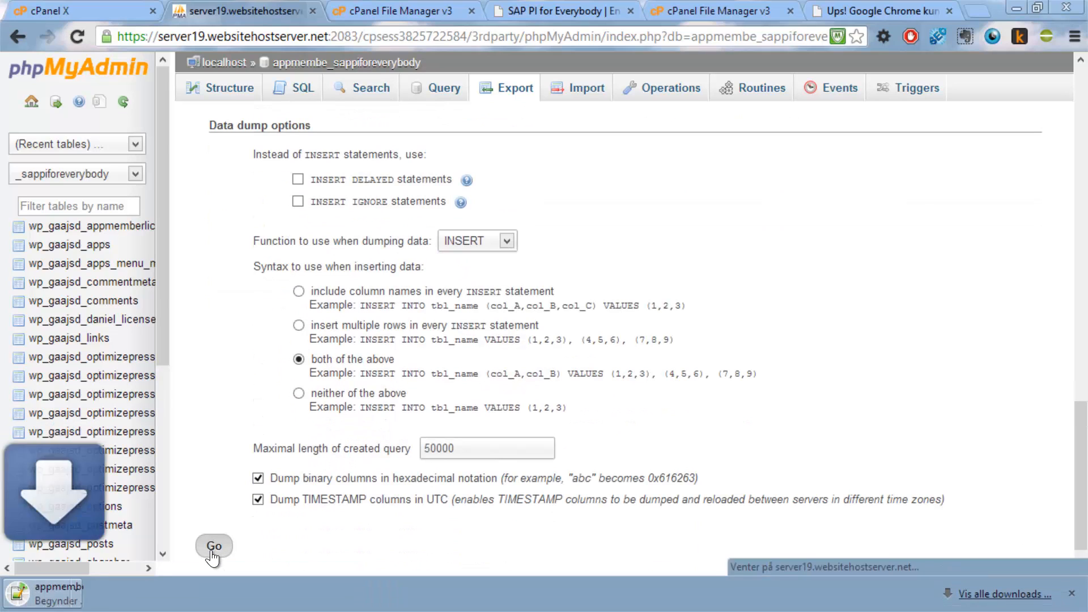
Select the empty appmembe_sappitest2 database from the list and go to its Import page
{"action": "left_click", "coordinate": [214, 546]}
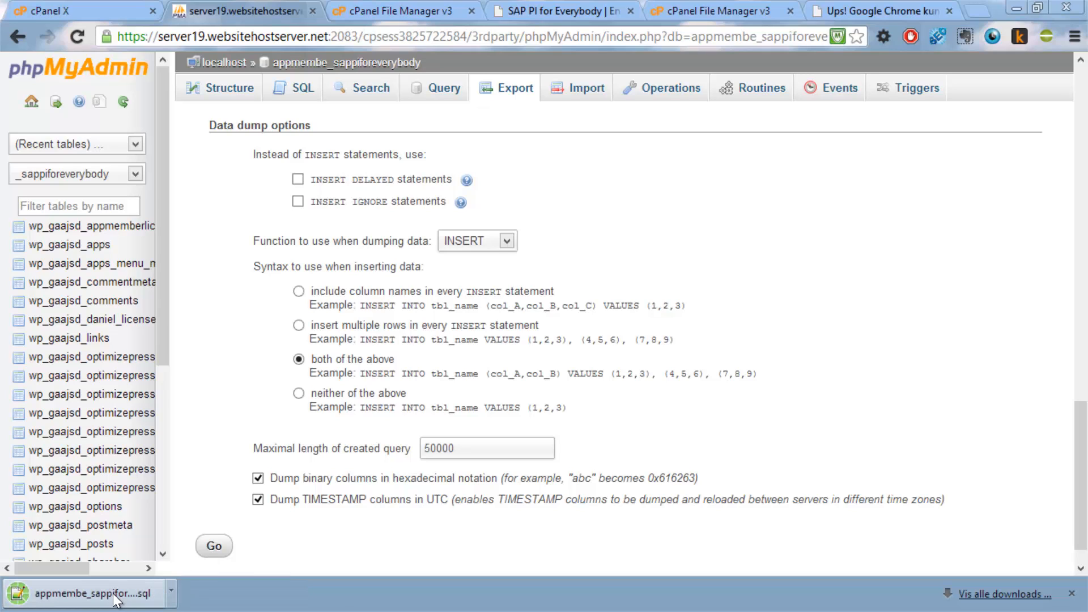
{"action": "mouse_move", "coordinate": [141, 193]}
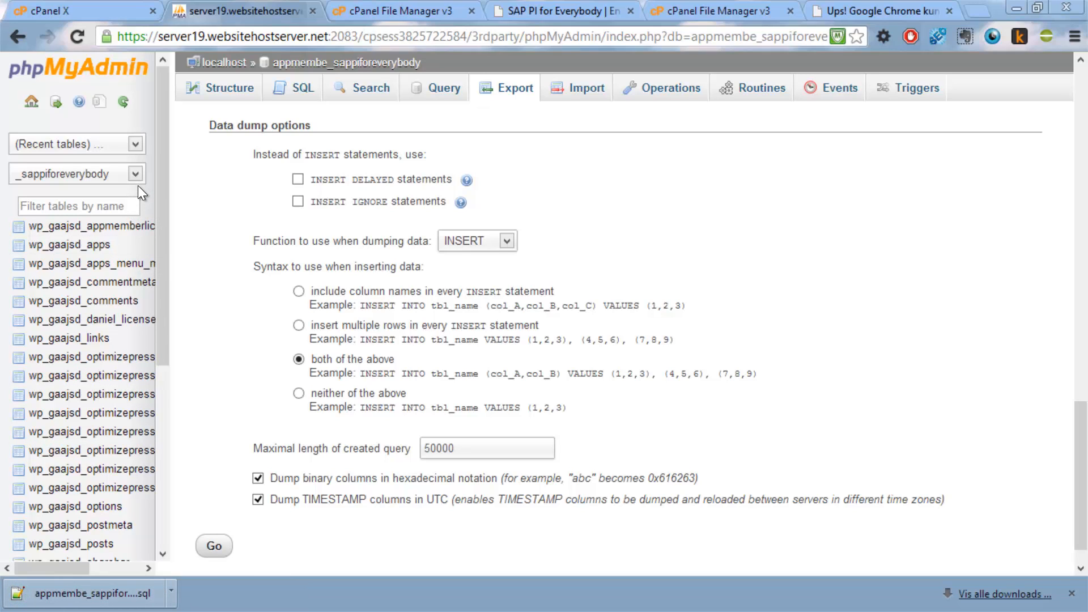
{"action": "left_click", "coordinate": [135, 173]}
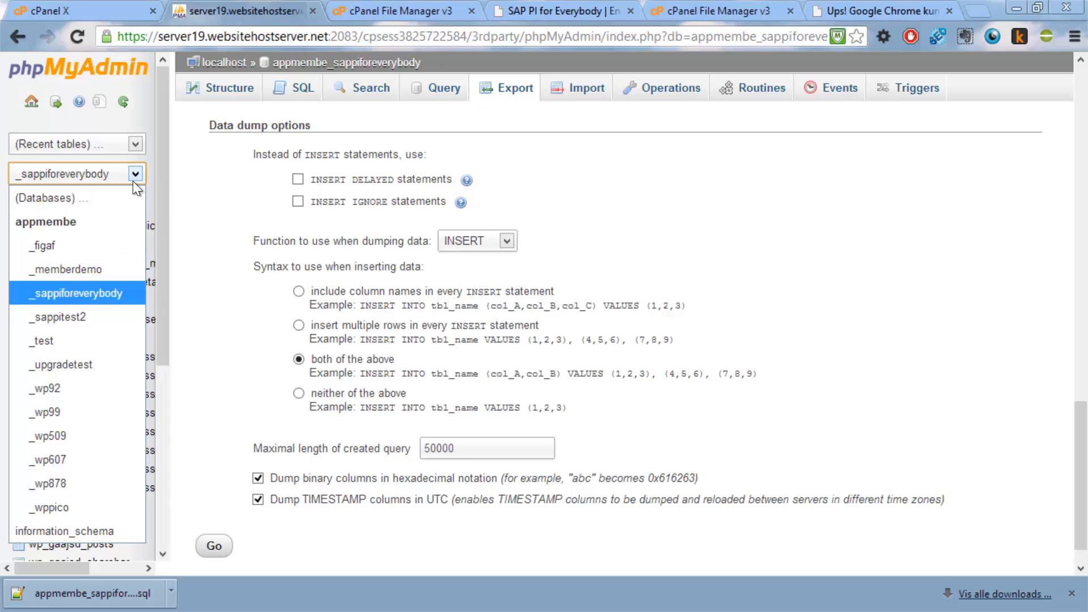
{"action": "left_click", "coordinate": [59, 317]}
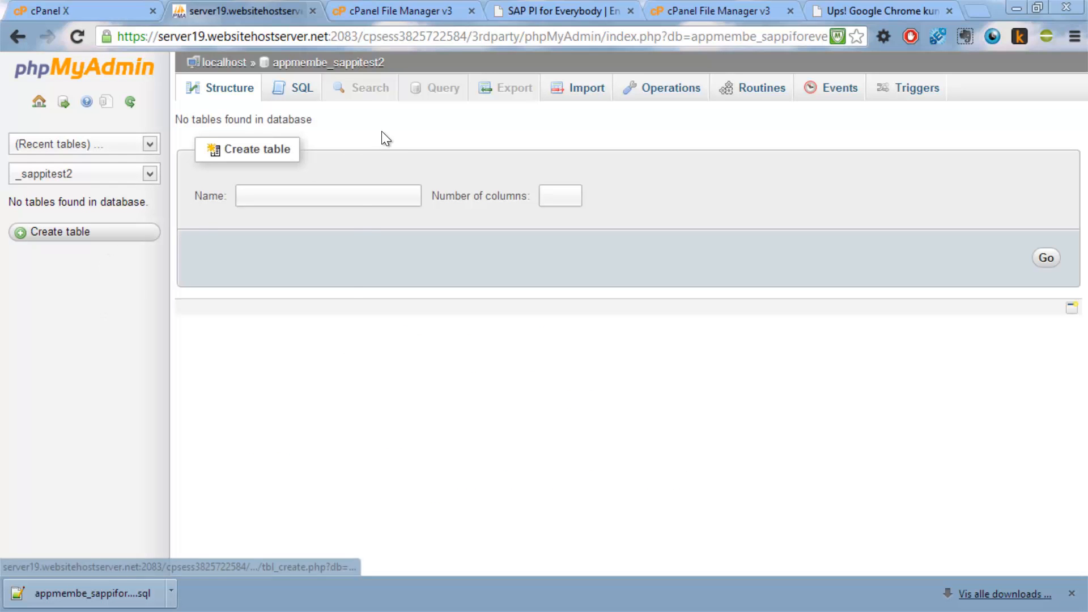
{"action": "left_click", "coordinate": [586, 87]}
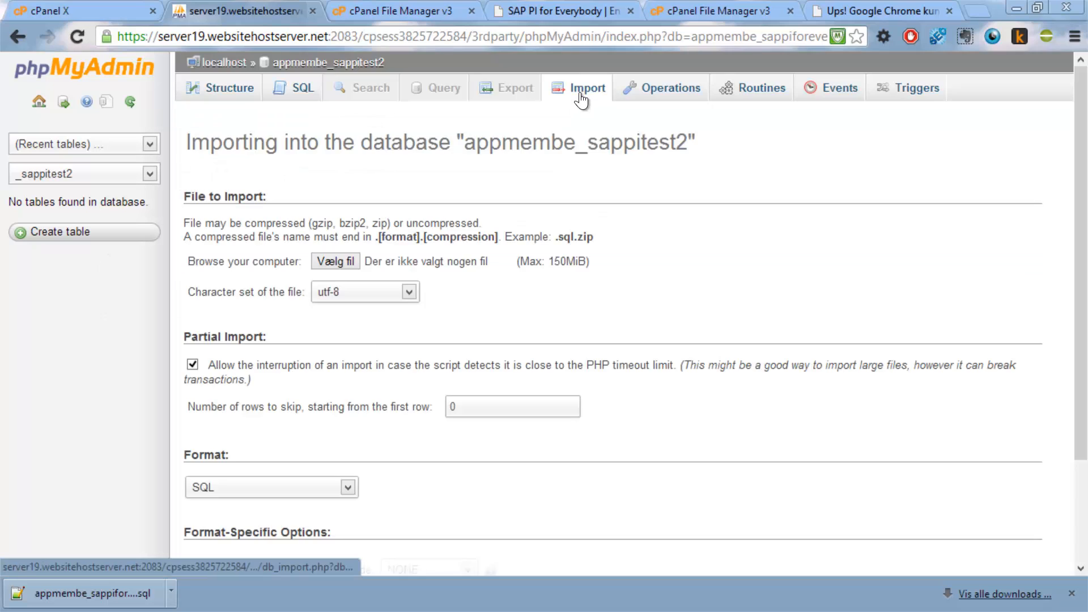
Choose appmembe_sappiforeverybody (4).sql from the Overførsler folder as the import file
{"action": "left_click", "coordinate": [335, 261]}
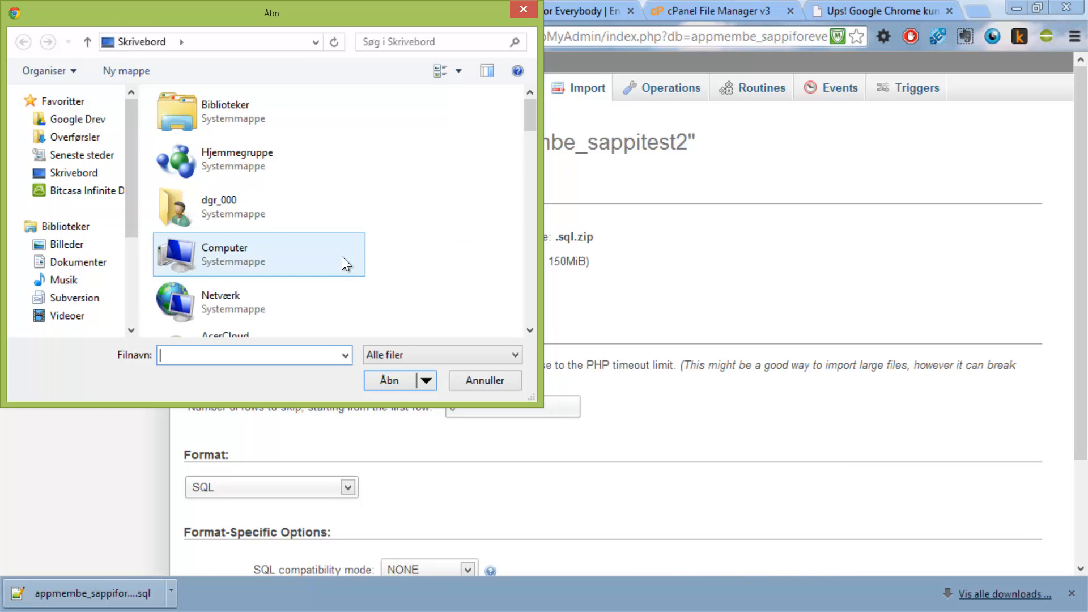
{"action": "left_click", "coordinate": [73, 172]}
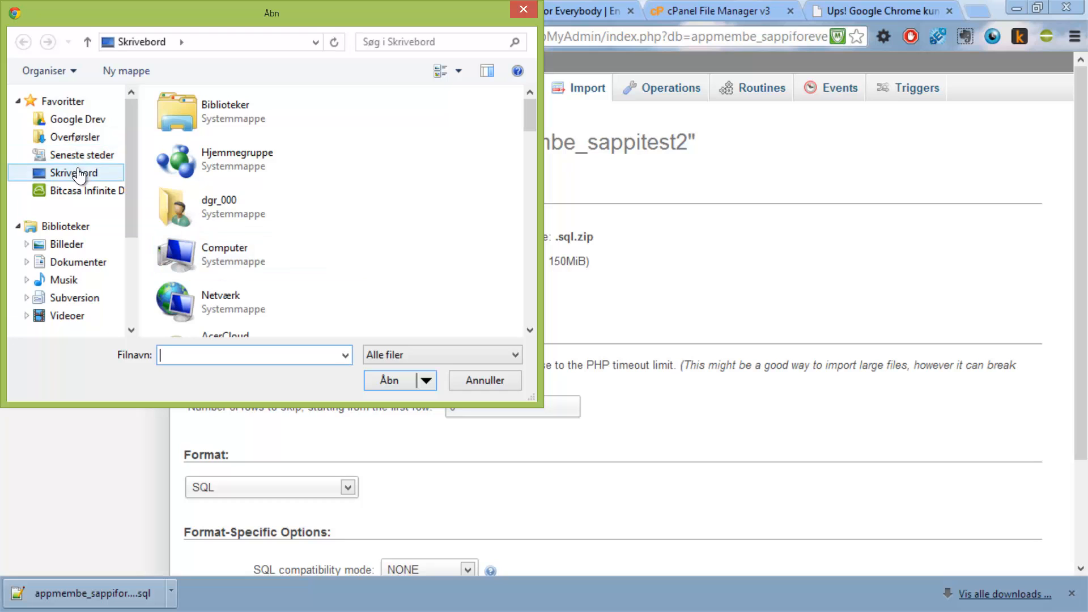
{"action": "left_click", "coordinate": [76, 137]}
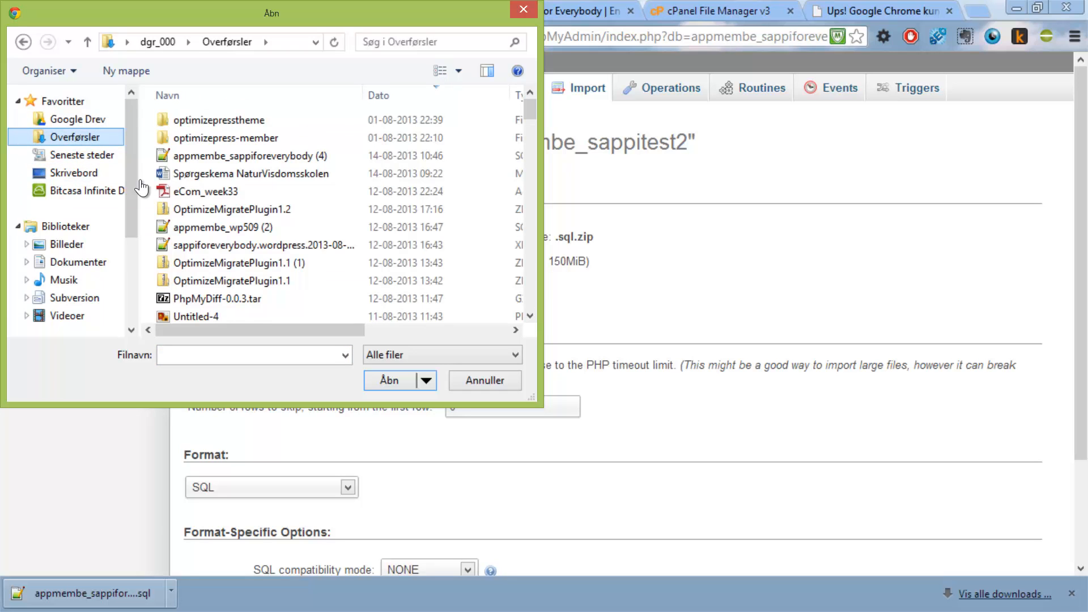
{"action": "left_click", "coordinate": [243, 156]}
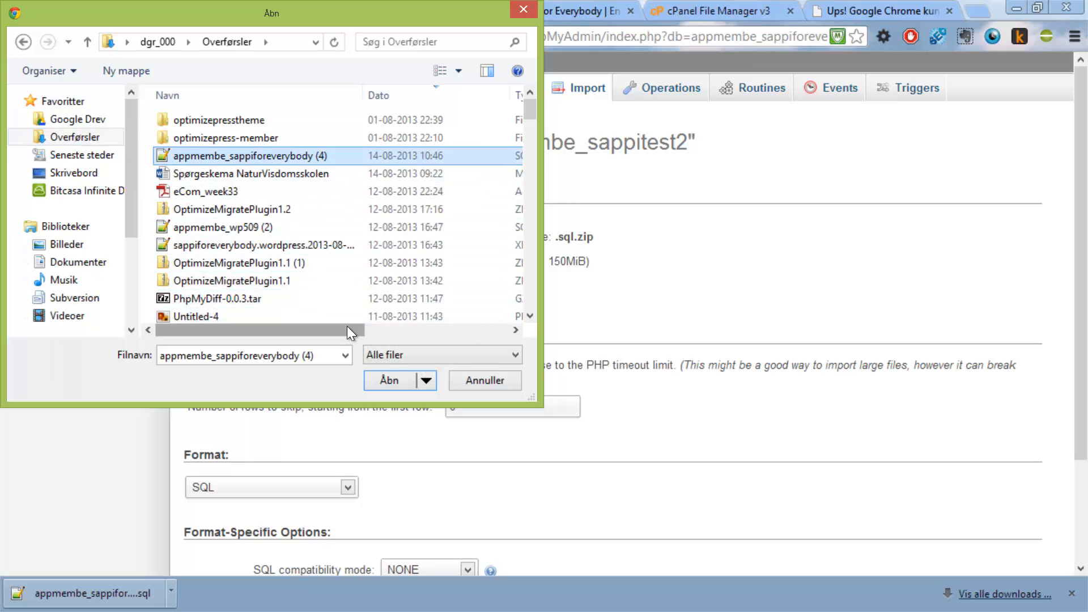
{"action": "scroll", "scroll_direction": "right", "scroll_amount": 3}
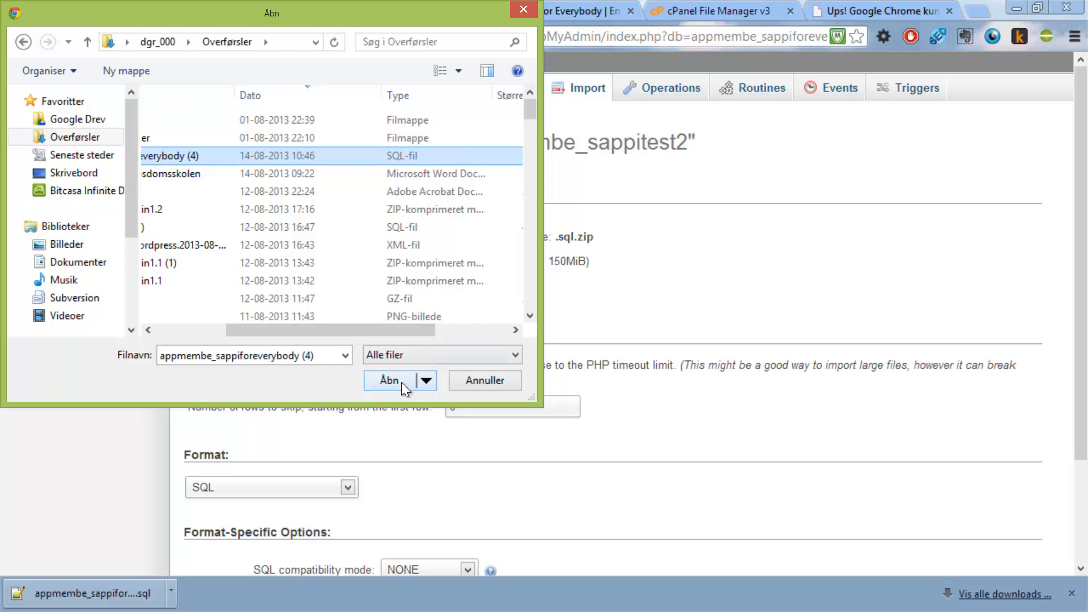
{"action": "left_click", "coordinate": [391, 381]}
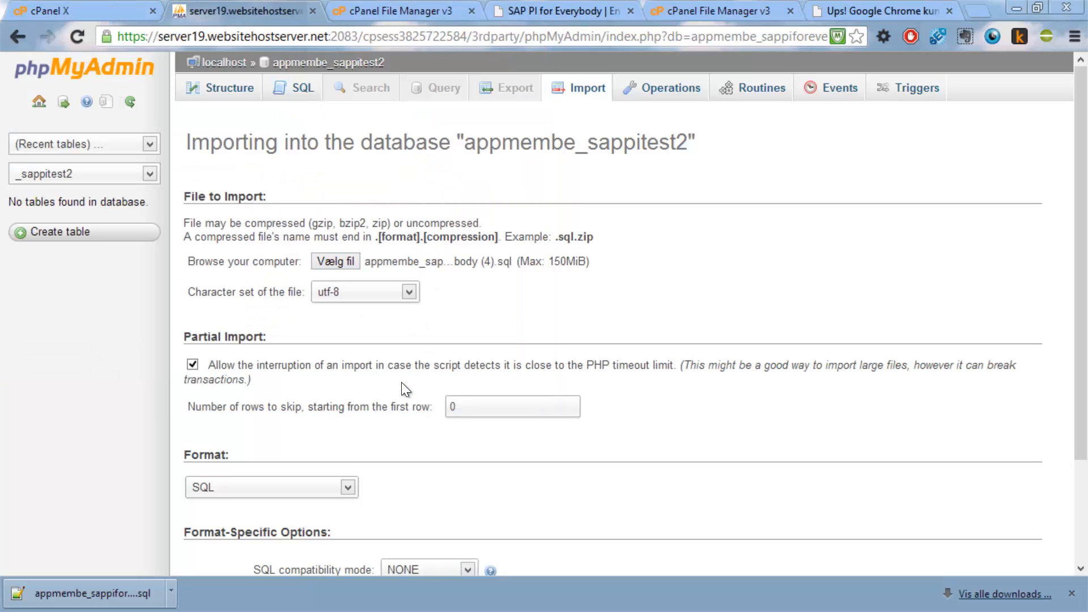
{"action": "mouse_move", "coordinate": [418, 328]}
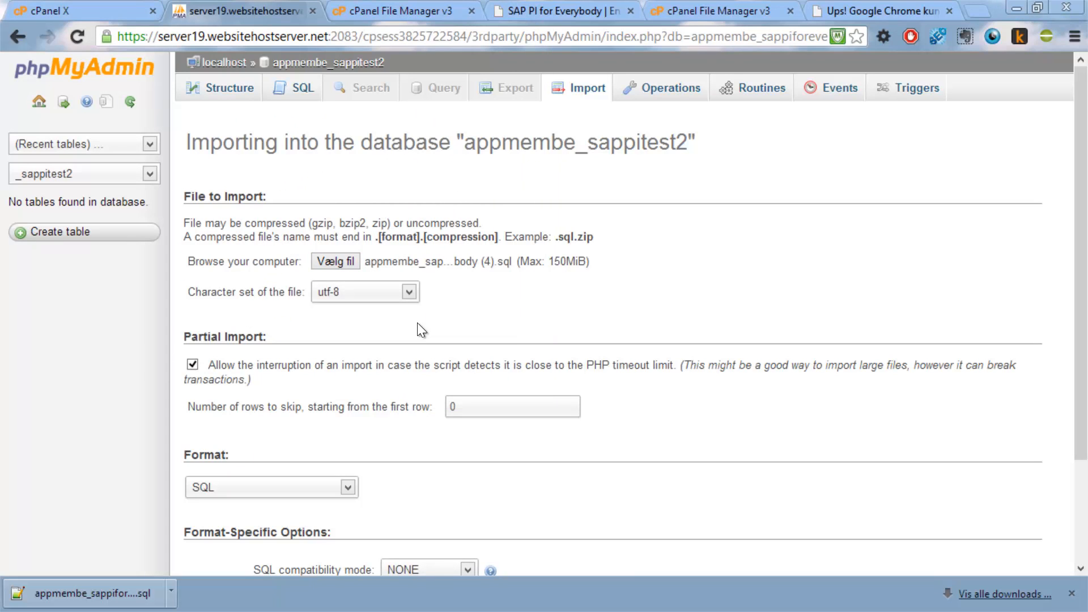
{"action": "mouse_move", "coordinate": [1022, 366]}
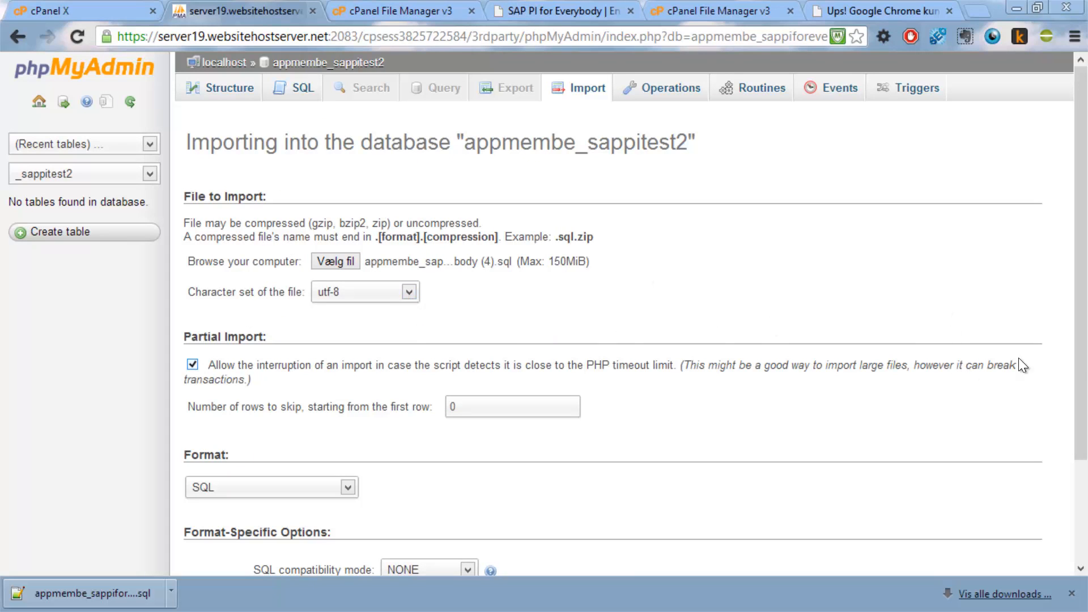
Run the import so appmembe_sappitest2 receives the wp_gaajsd tables after 135 queries
{"action": "scroll", "scroll_direction": "down", "scroll_amount": 3}
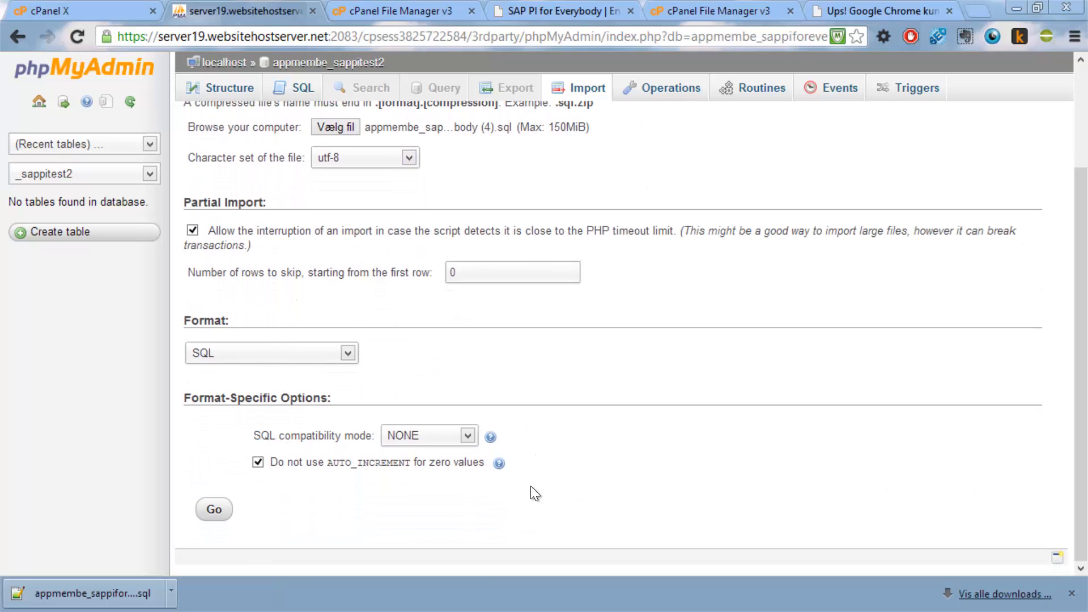
{"action": "left_click", "coordinate": [214, 509]}
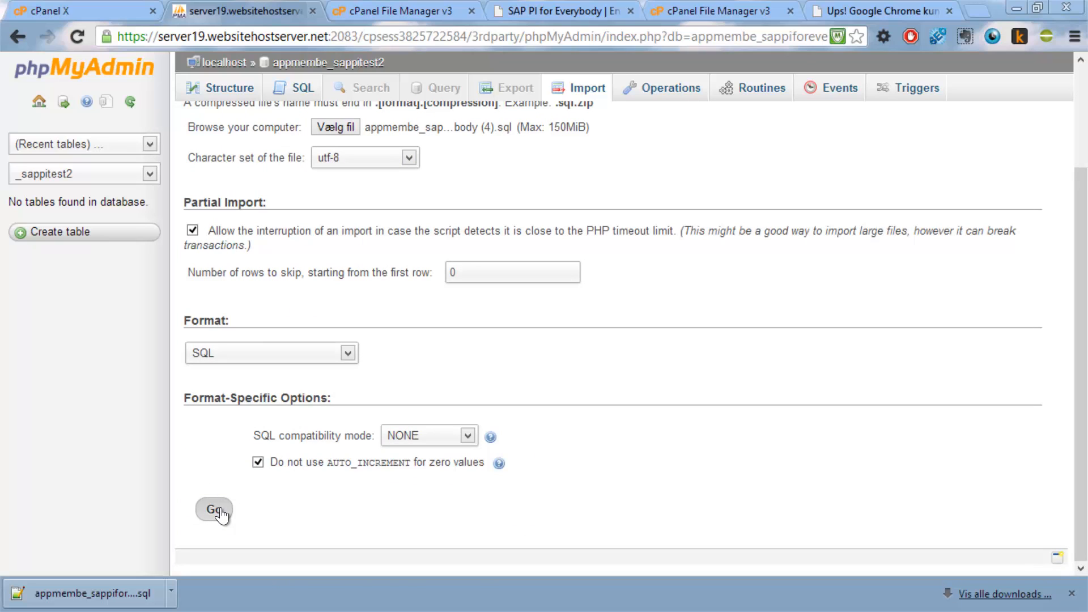
{"action": "left_click", "coordinate": [214, 511]}
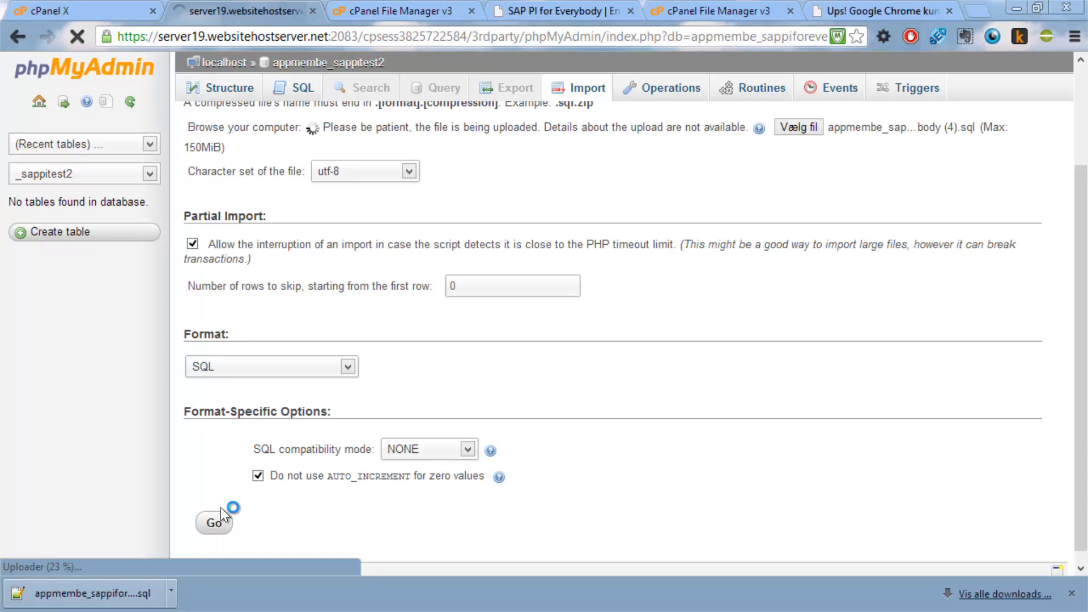
{"action": "left_click", "coordinate": [214, 522]}
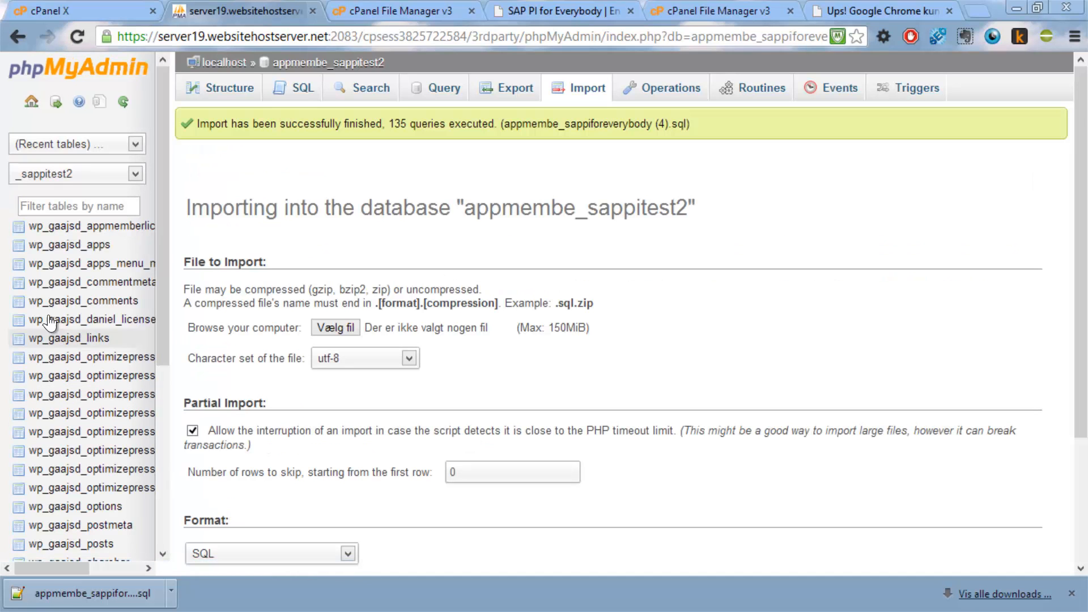
{"action": "mouse_move", "coordinate": [74, 505]}
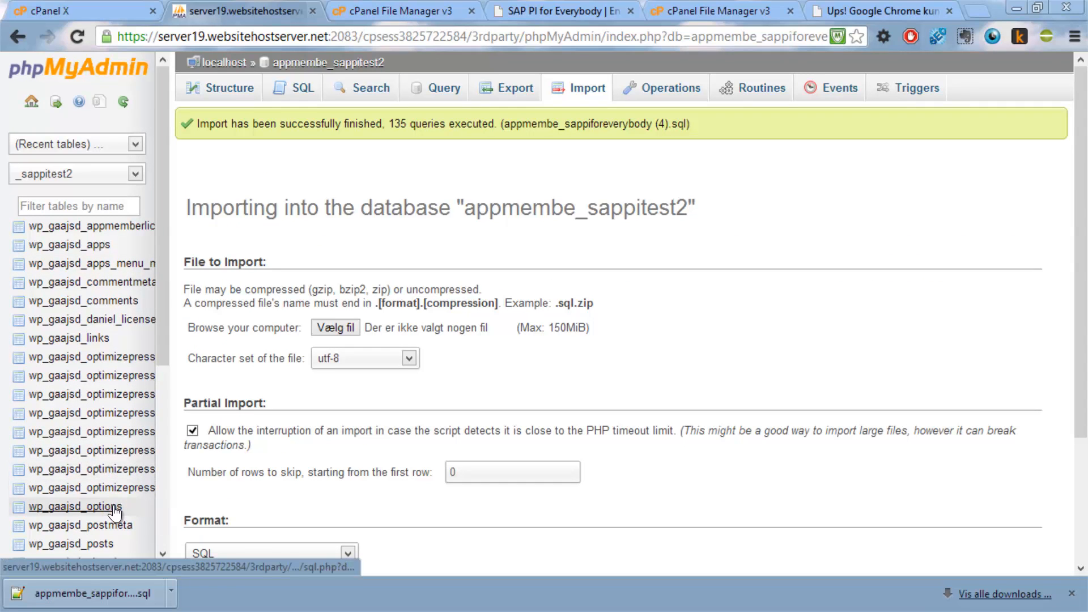
{"action": "left_click", "coordinate": [75, 505]}
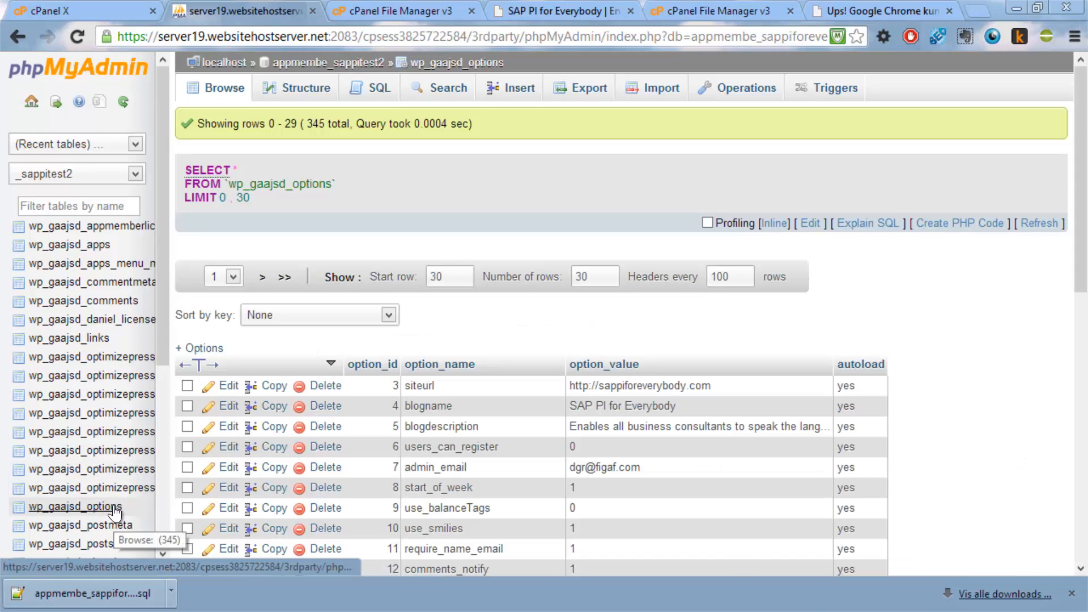
{"action": "mouse_move", "coordinate": [298, 187]}
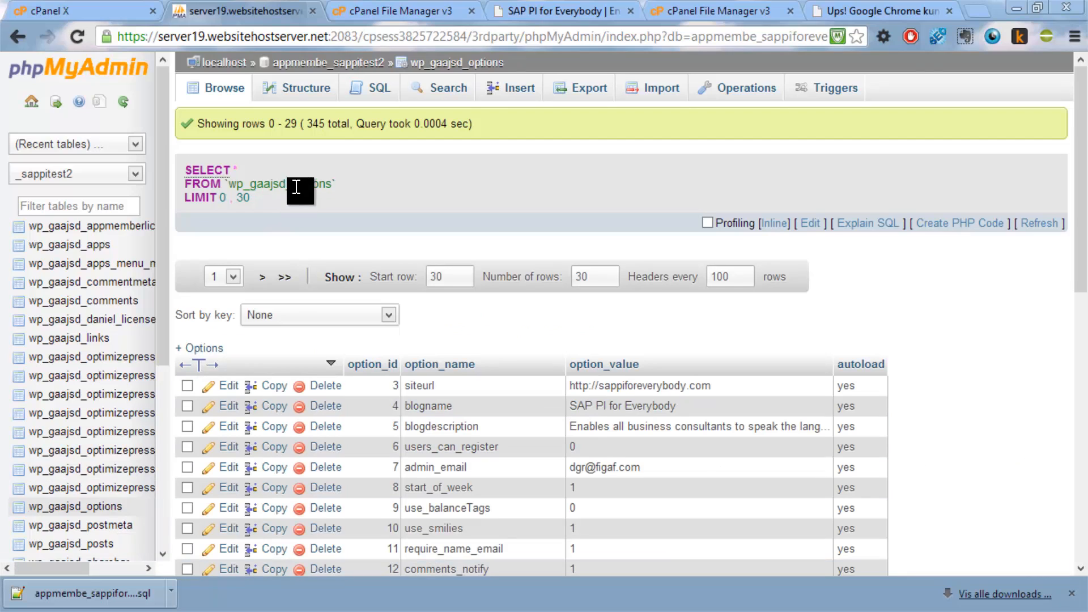
{"action": "mouse_move", "coordinate": [727, 396]}
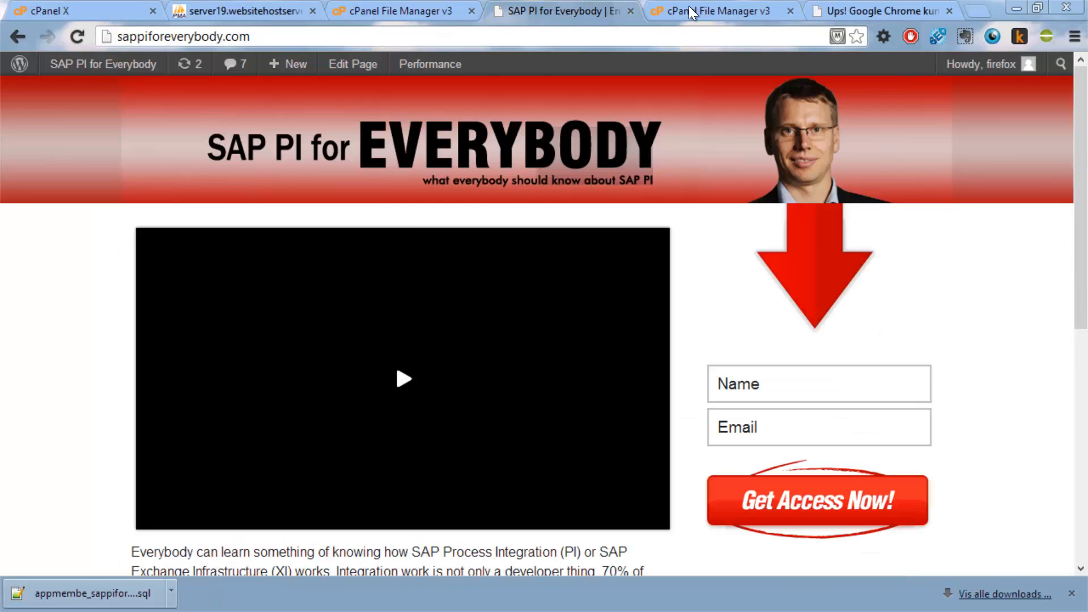
{"action": "left_click", "coordinate": [877, 10]}
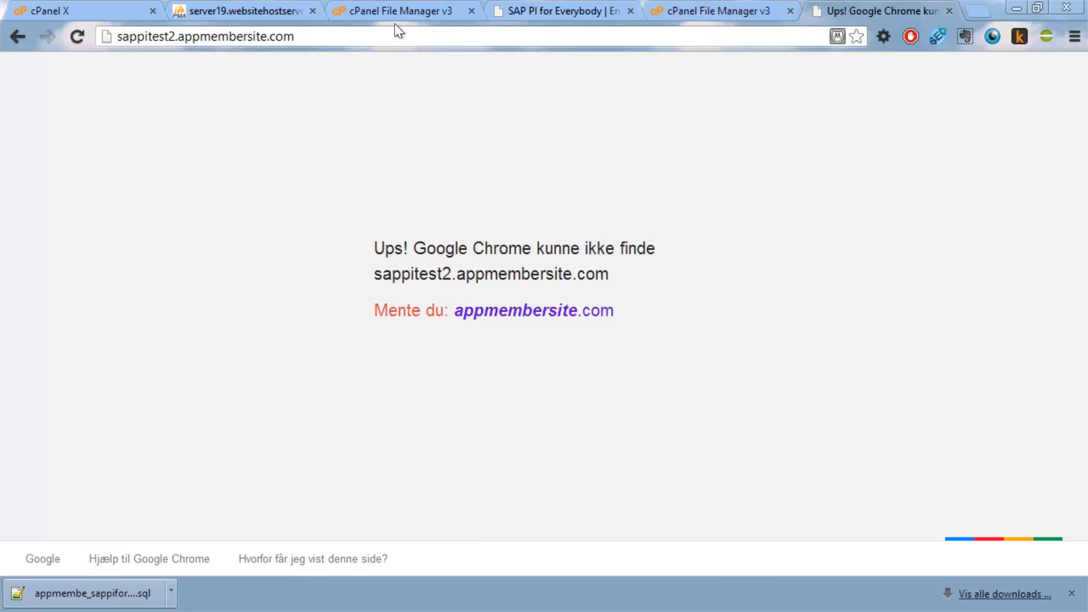
{"action": "left_click", "coordinate": [239, 10]}
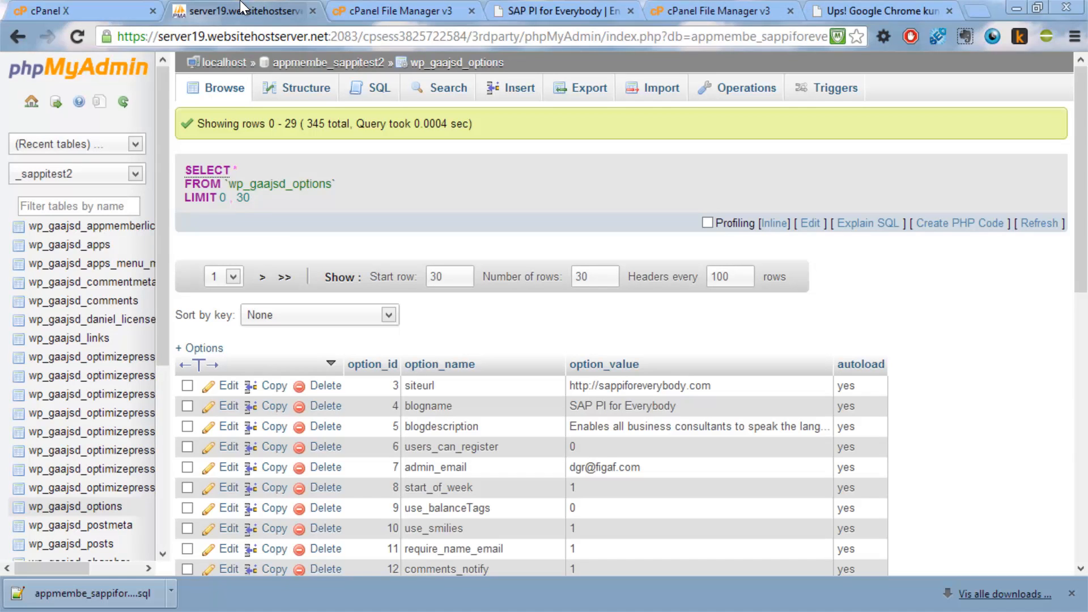
{"action": "double_click", "coordinate": [638, 385]}
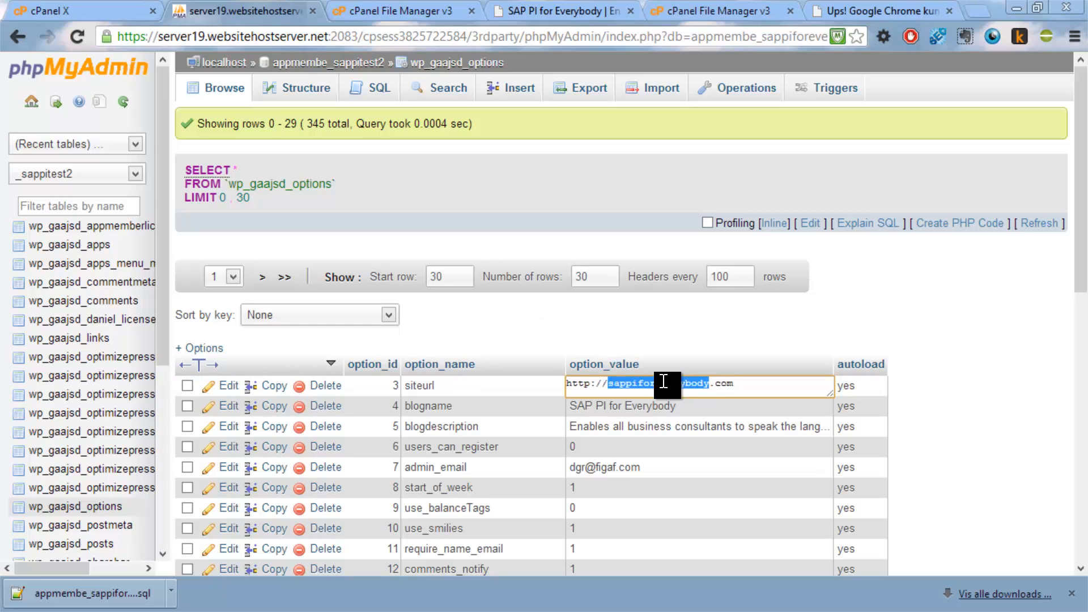
{"action": "type", "text": "appmembersite.com/"}
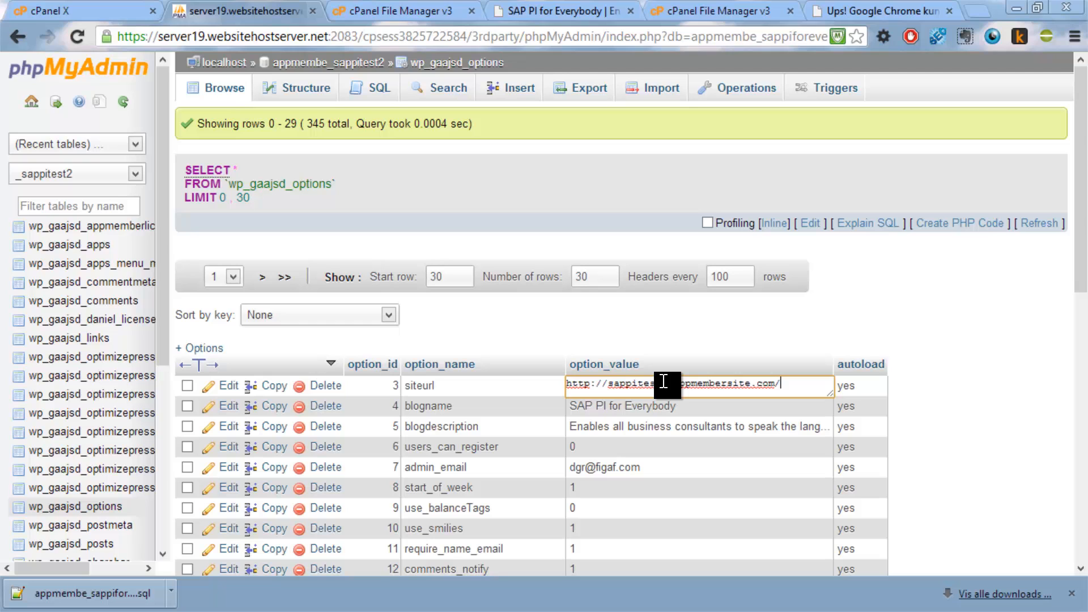
{"action": "key", "text": "Return"}
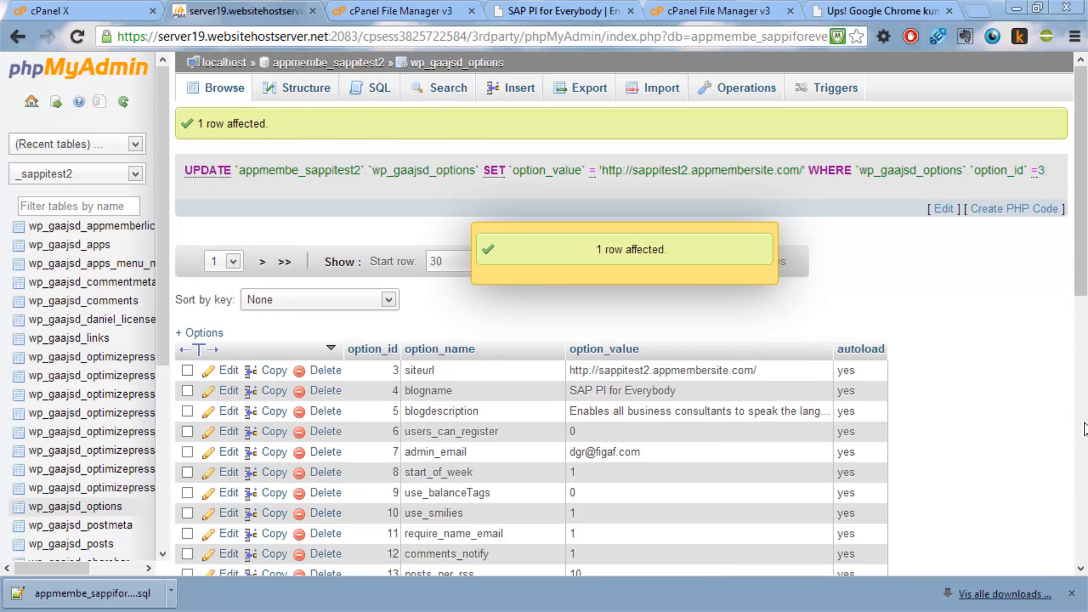
{"action": "scroll", "scroll_direction": "down", "scroll_amount": 3}
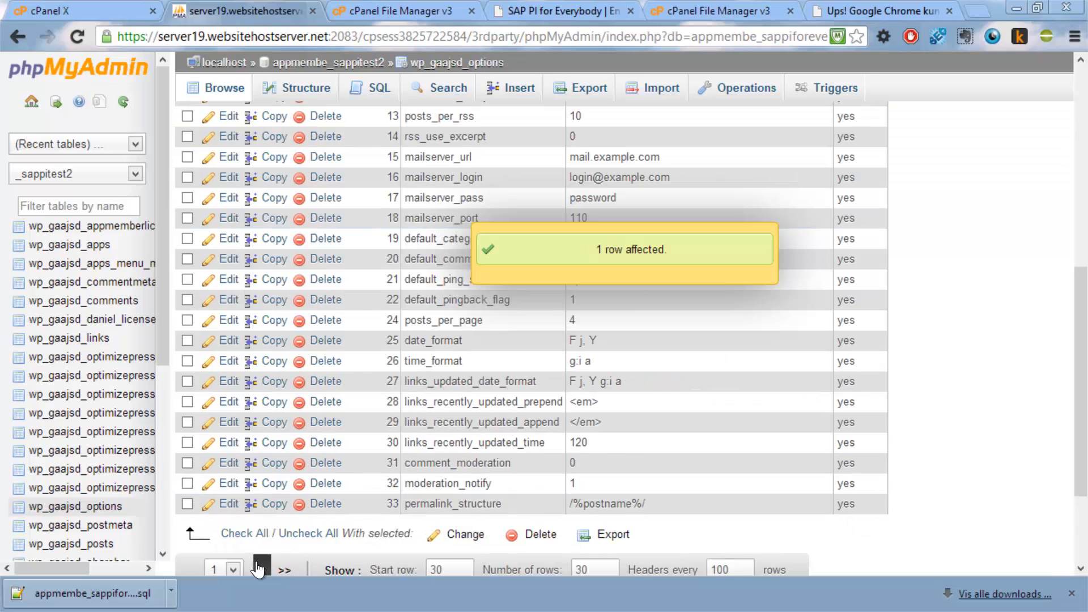
{"action": "left_click", "coordinate": [262, 559]}
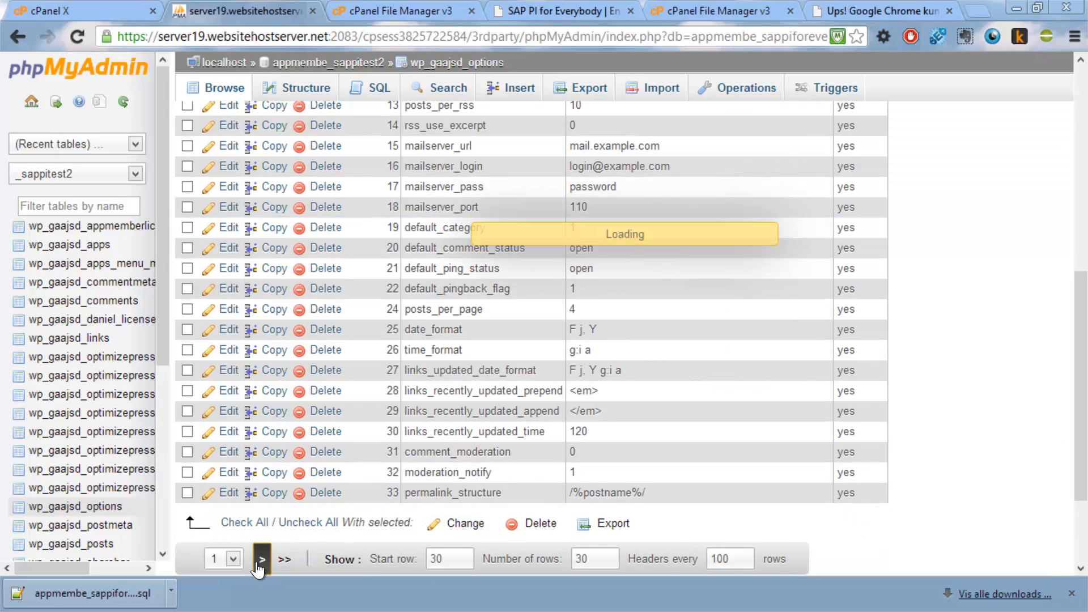
{"action": "left_click", "coordinate": [262, 558]}
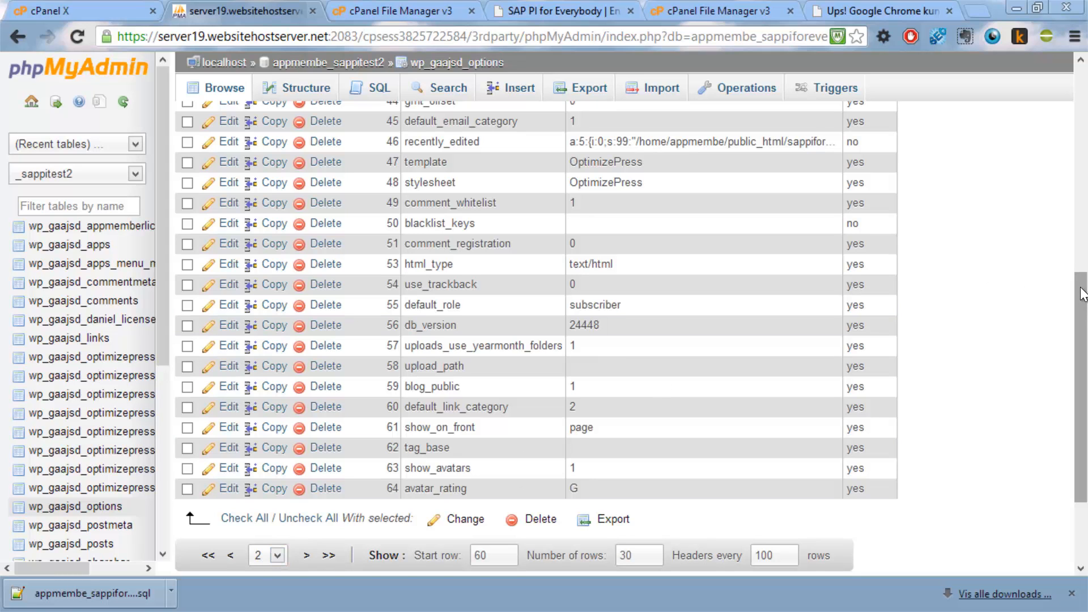
{"action": "scroll", "scroll_direction": "up", "scroll_amount": 3}
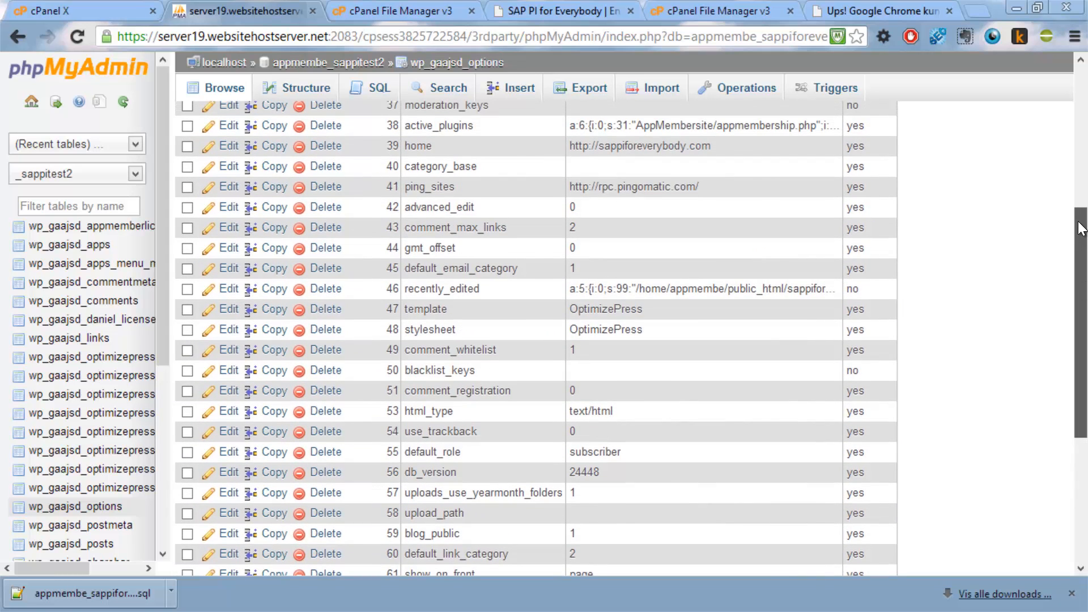
{"action": "scroll", "scroll_direction": "up", "scroll_amount": 3}
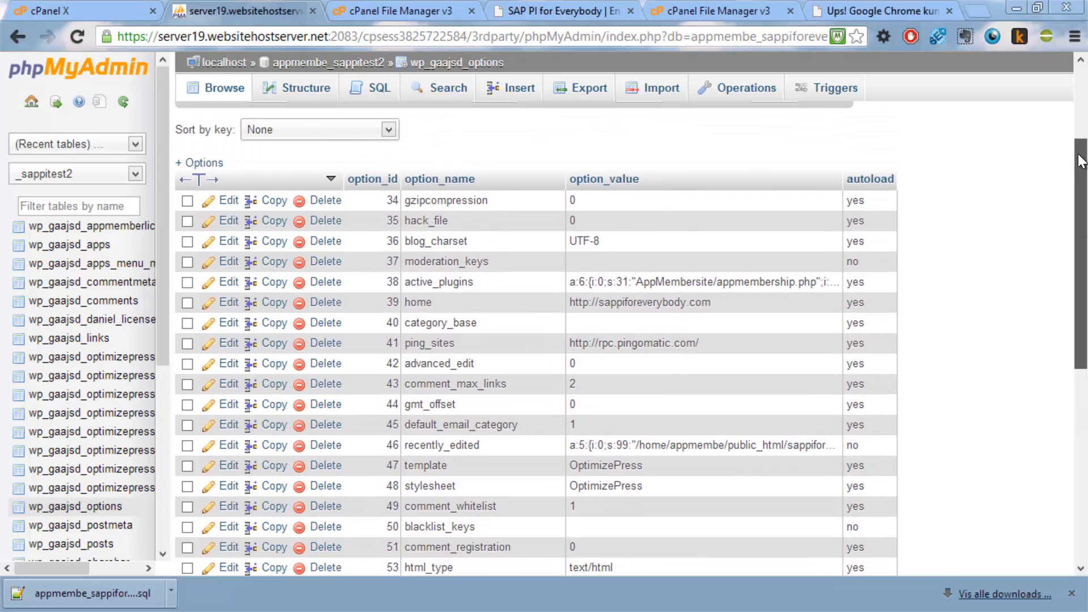
{"action": "double_click", "coordinate": [637, 302]}
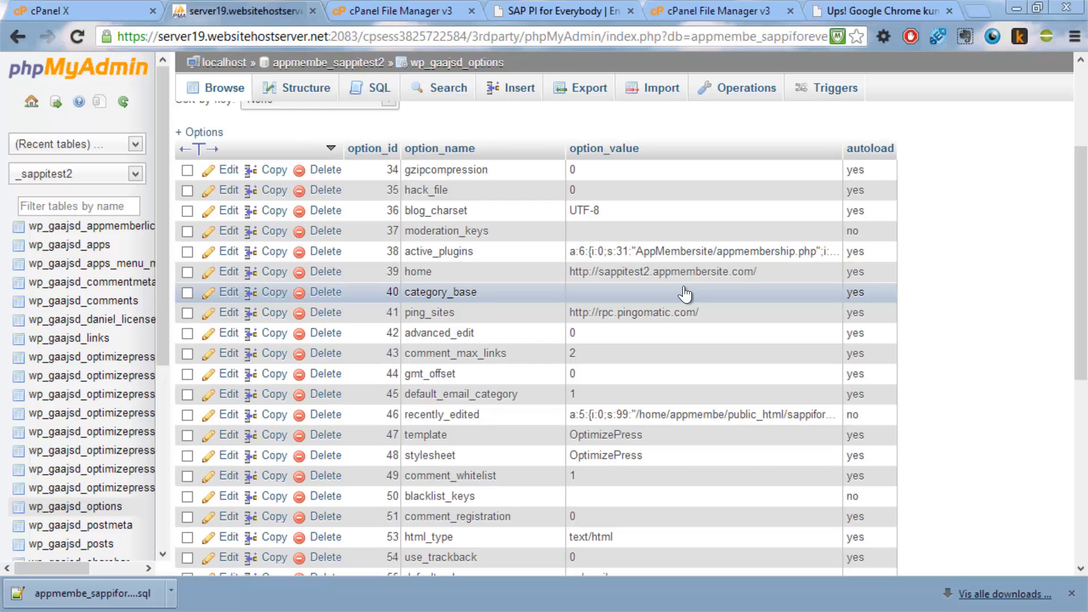
{"action": "mouse_move", "coordinate": [700, 151]}
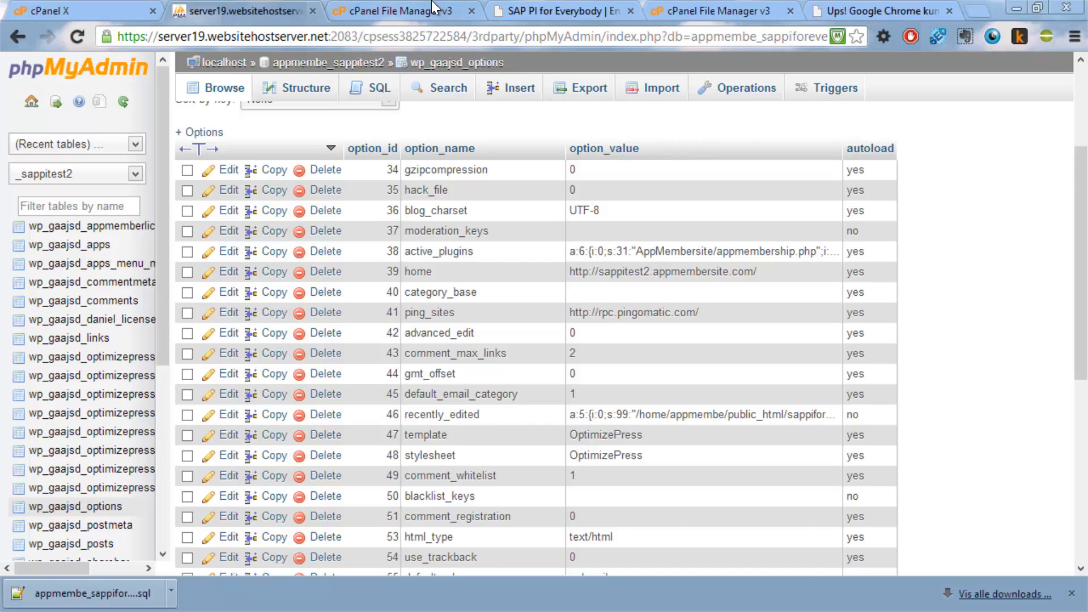
Show the sappitest2 site folder in cPanel File Manager
{"action": "left_click", "coordinate": [395, 10]}
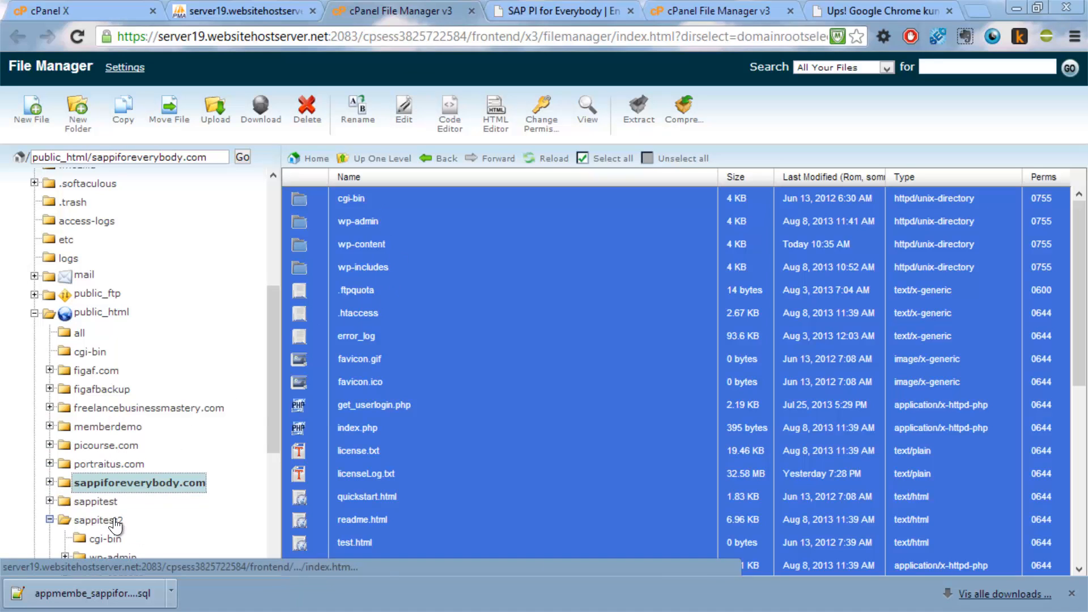
{"action": "left_click", "coordinate": [102, 520]}
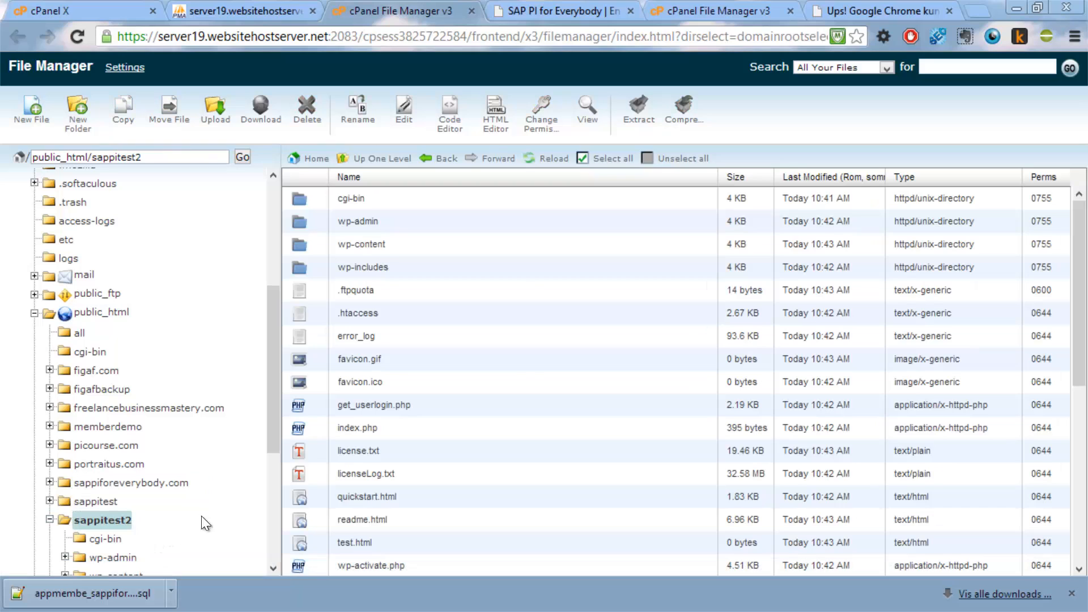
{"action": "mouse_move", "coordinate": [429, 367]}
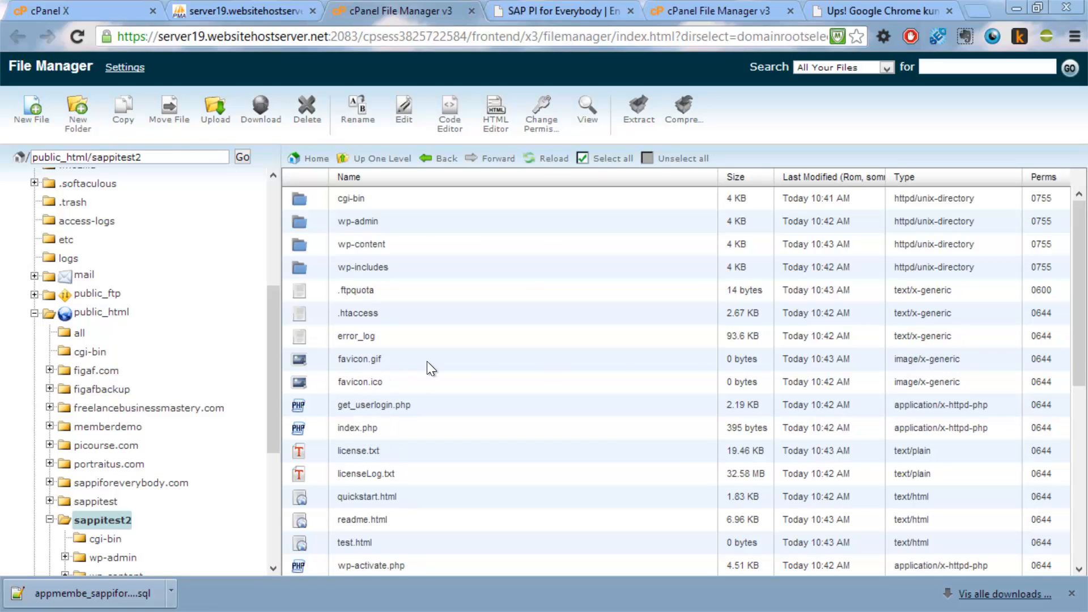
{"action": "mouse_move", "coordinate": [1068, 358]}
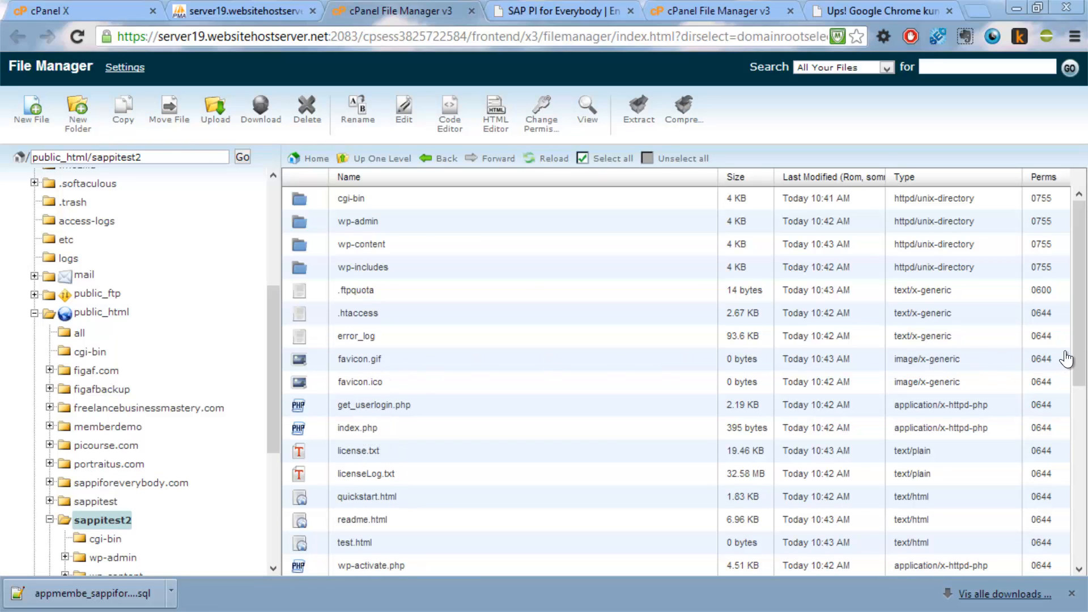
Locate and select wp-config.php among the copied WordPress files
{"action": "scroll", "scroll_direction": "down", "scroll_amount": 3}
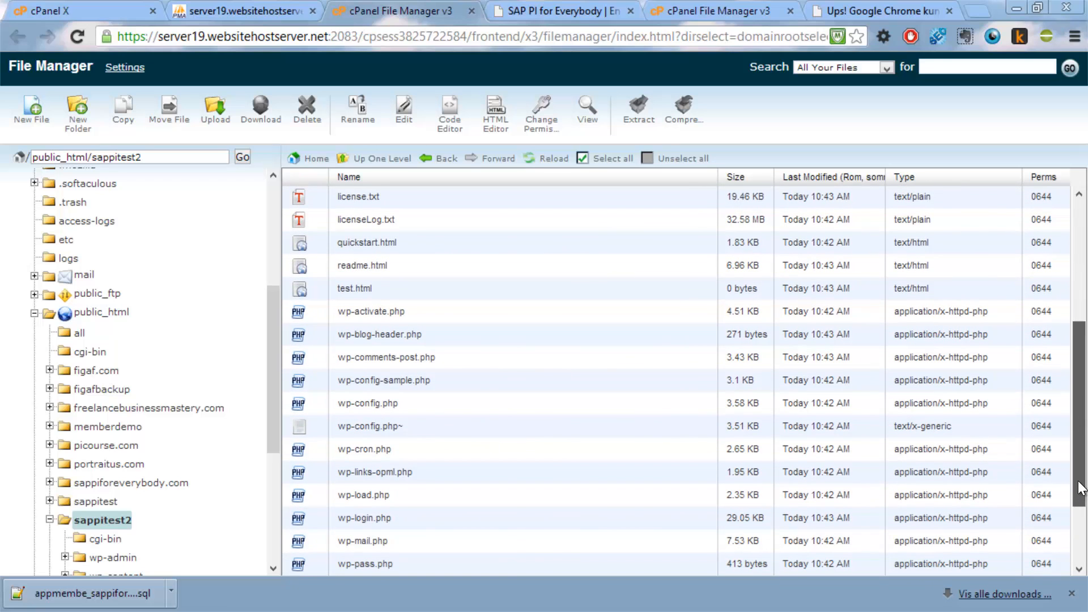
{"action": "left_click", "coordinate": [367, 403]}
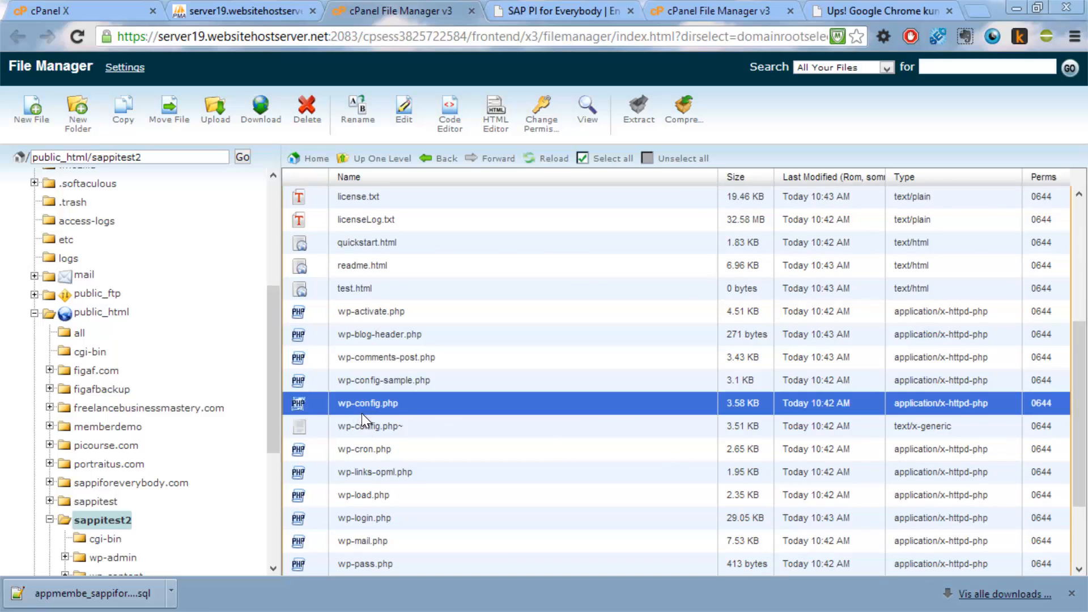
{"action": "left_click", "coordinate": [386, 357]}
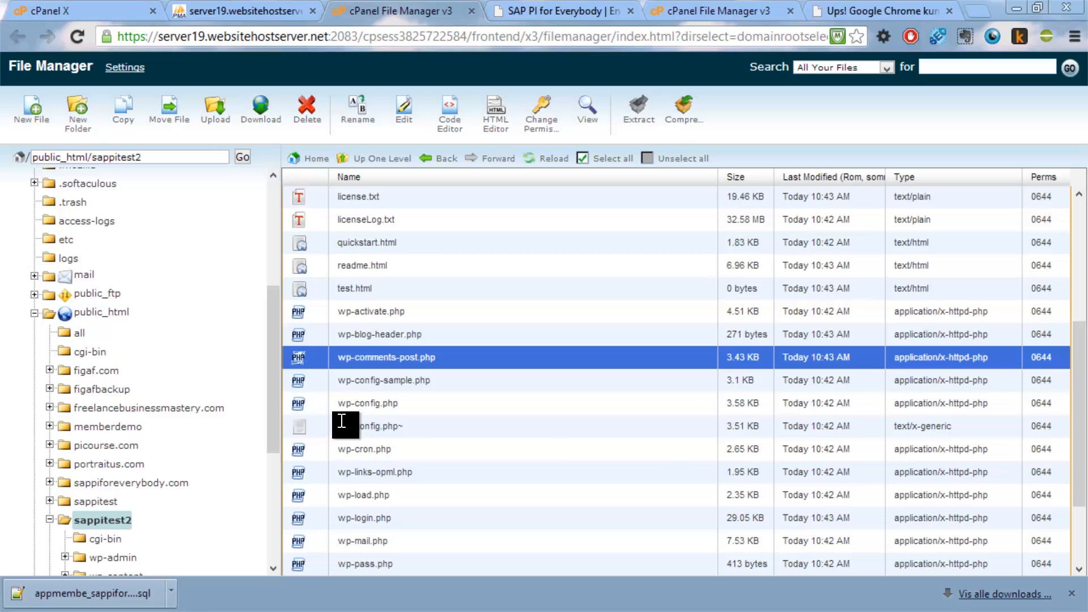
{"action": "left_click", "coordinate": [367, 403]}
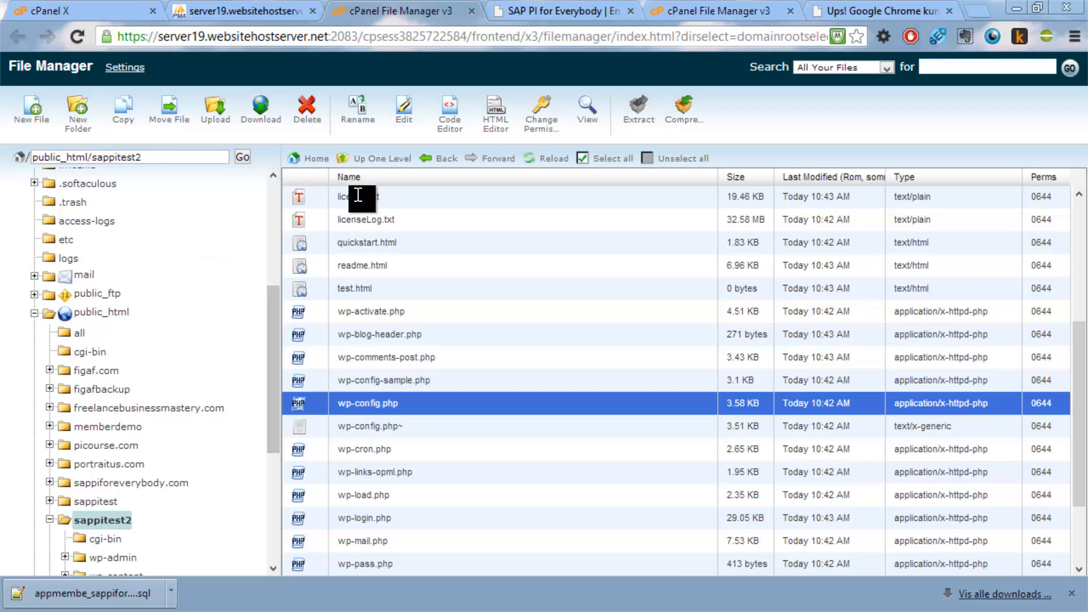
{"action": "left_click", "coordinate": [404, 111]}
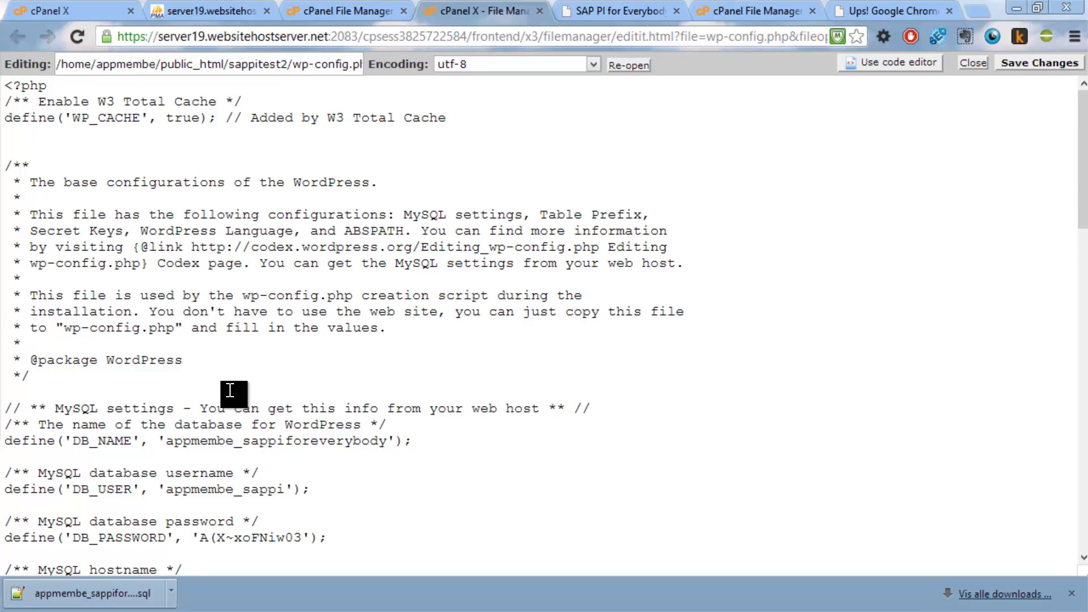
{"action": "mouse_move", "coordinate": [173, 448]}
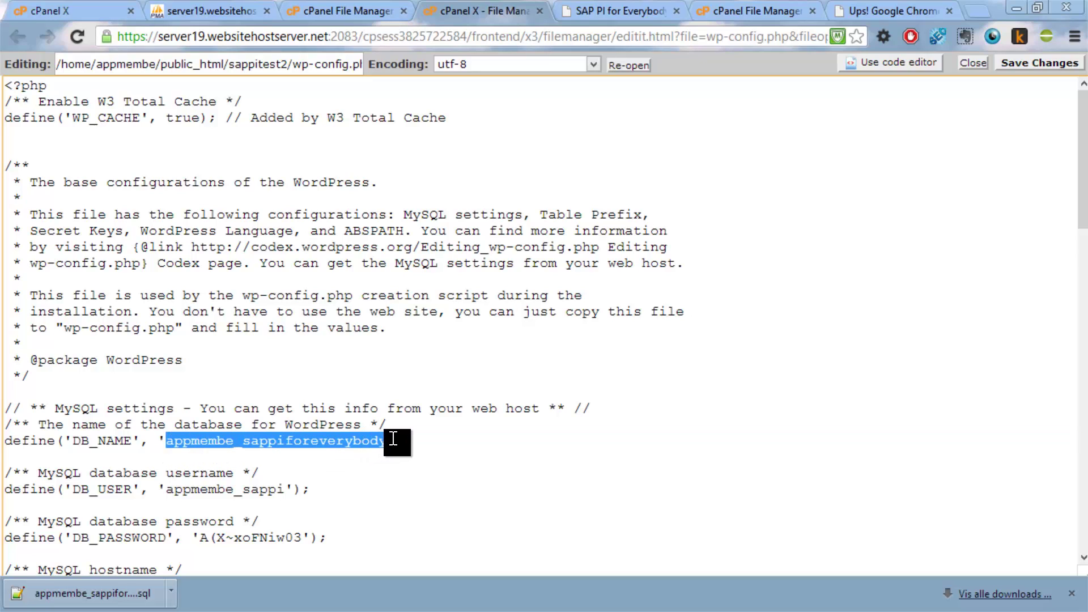
{"action": "type", "text": "appmembe_saptest');"}
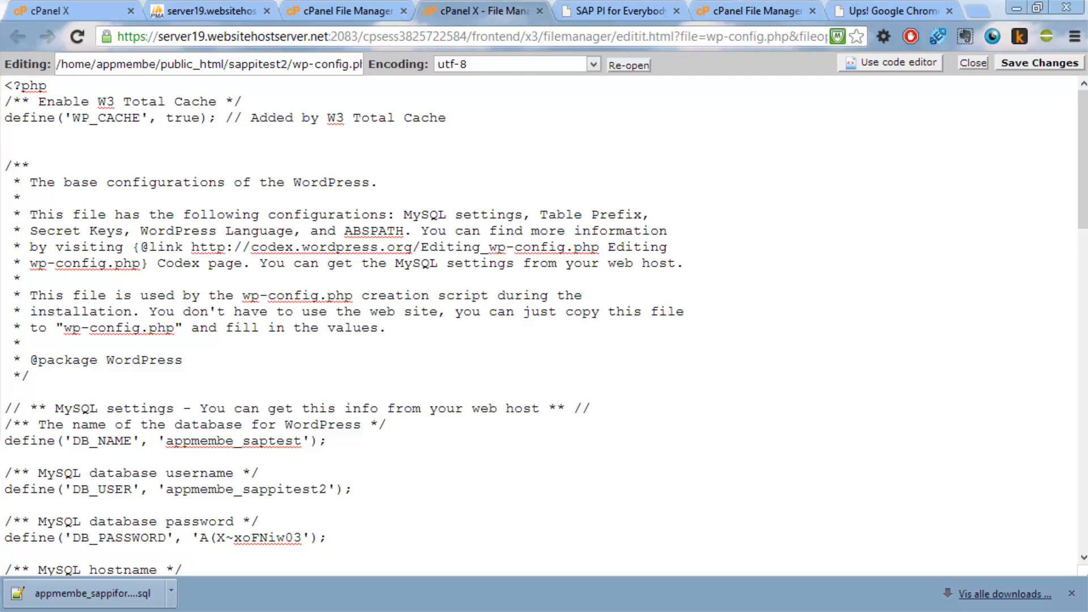
{"action": "left_click", "coordinate": [331, 537]}
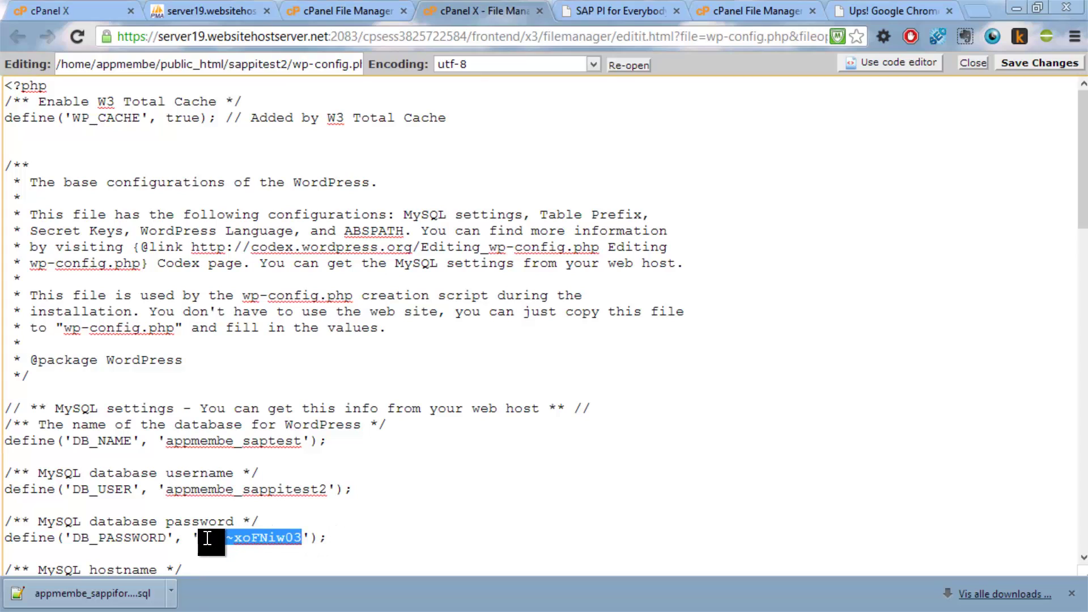
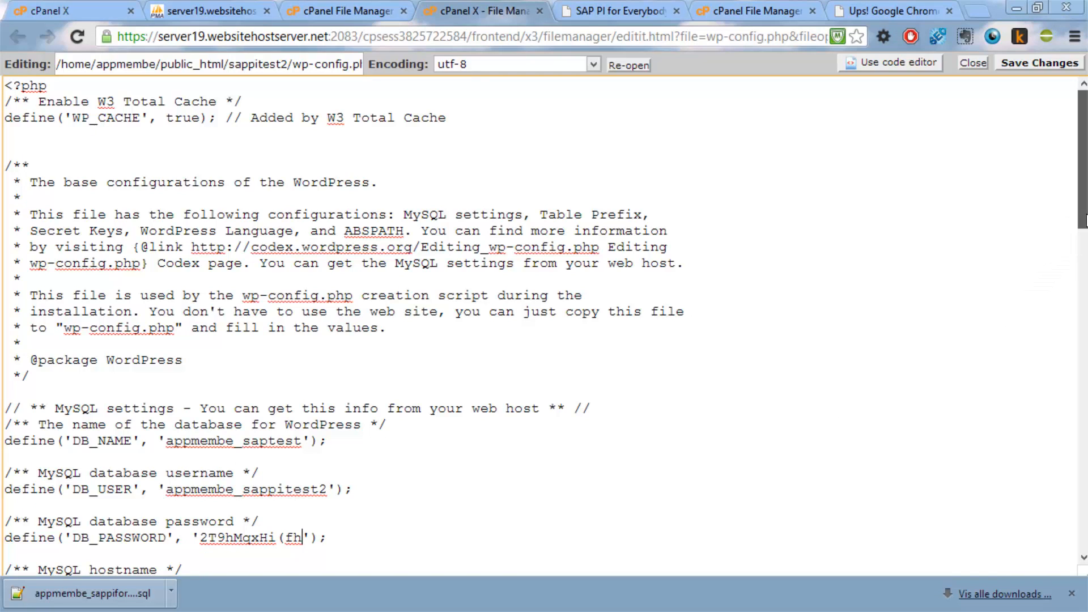
Review the file and save the changed wp-config.php
{"action": "scroll", "scroll_direction": "down", "scroll_amount": 3}
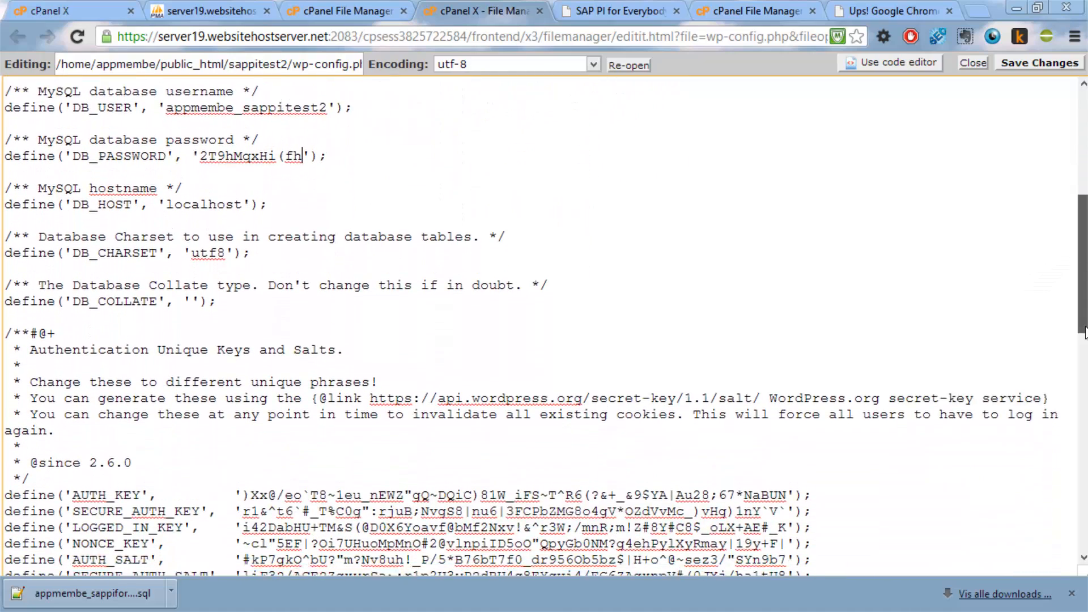
{"action": "scroll", "scroll_direction": "up", "scroll_amount": 3}
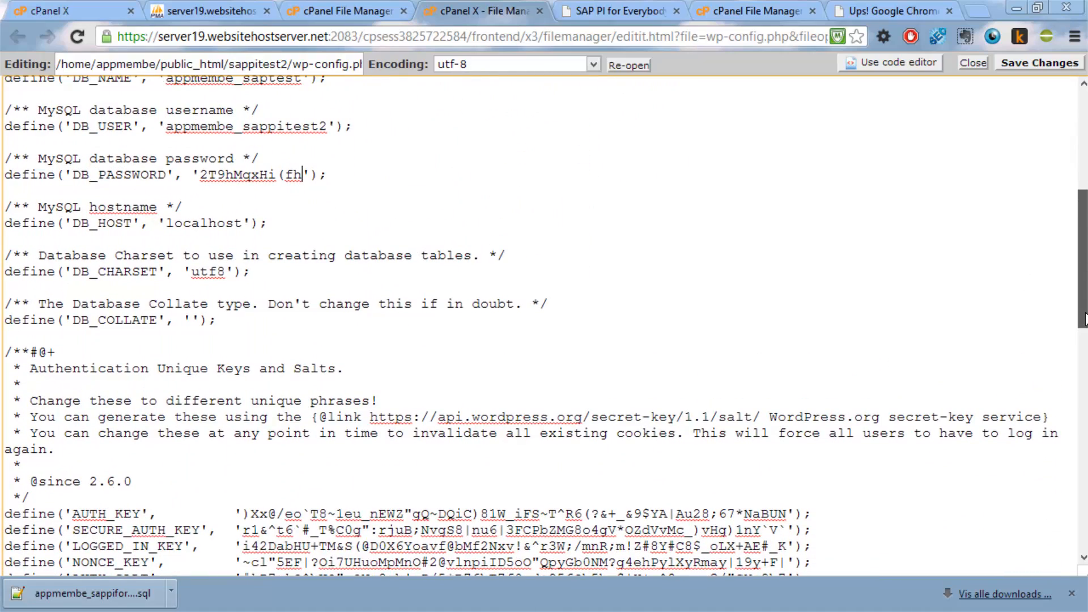
{"action": "scroll", "scroll_direction": "up", "scroll_amount": 3}
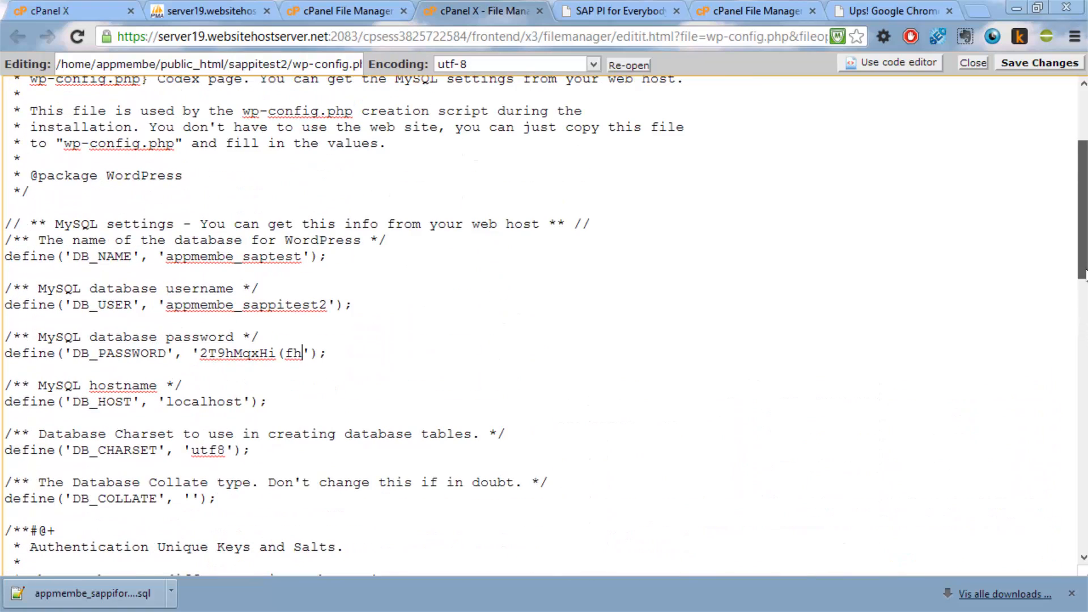
{"action": "scroll", "scroll_direction": "down", "scroll_amount": 3}
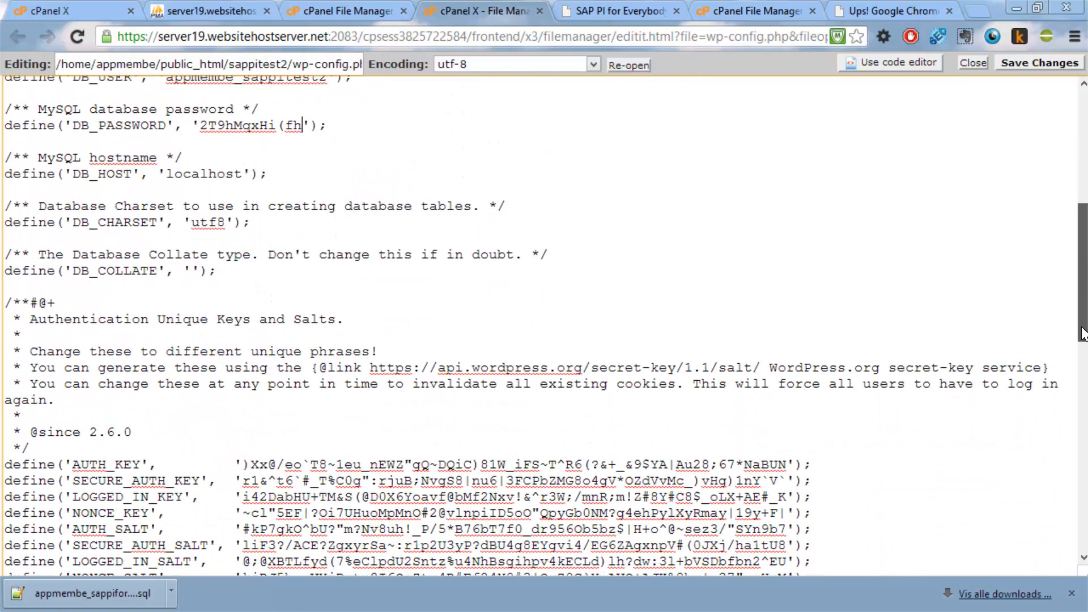
{"action": "scroll", "scroll_direction": "up", "scroll_amount": 3}
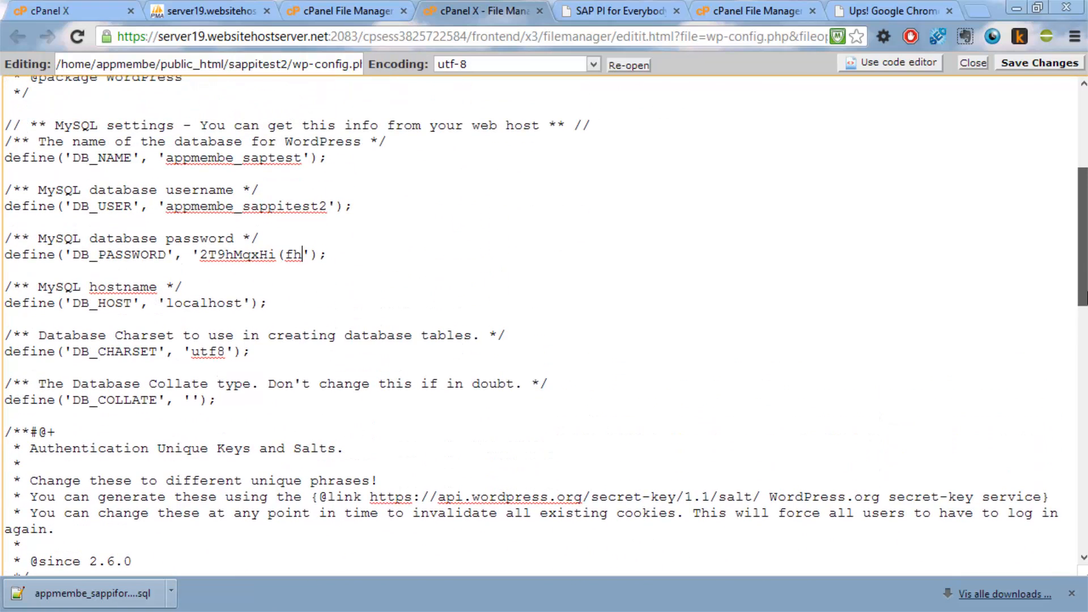
{"action": "scroll", "scroll_direction": "up", "scroll_amount": 3}
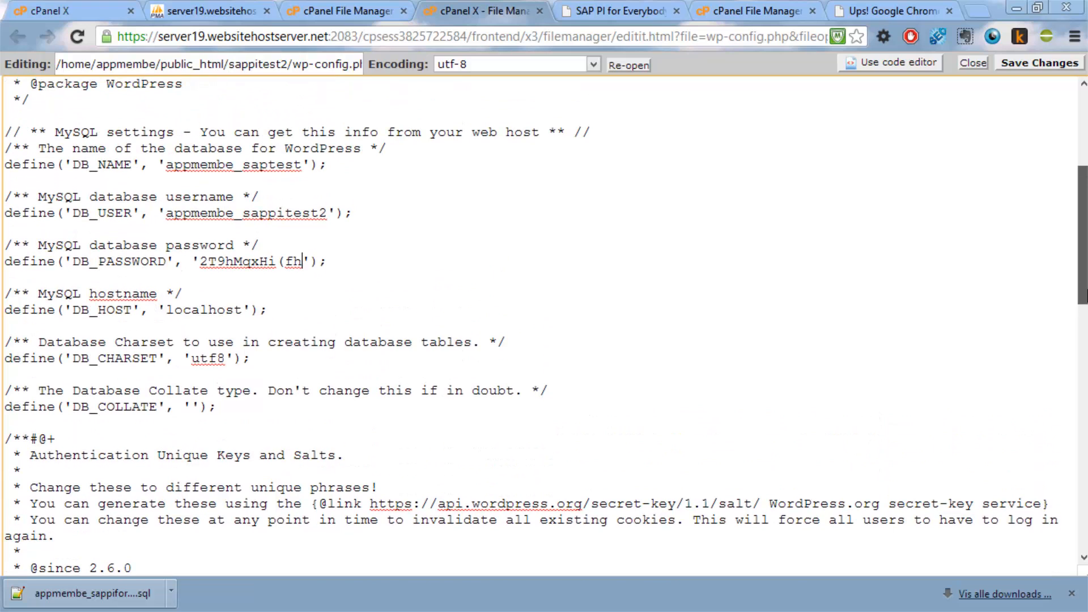
{"action": "scroll", "scroll_direction": "up", "scroll_amount": 3}
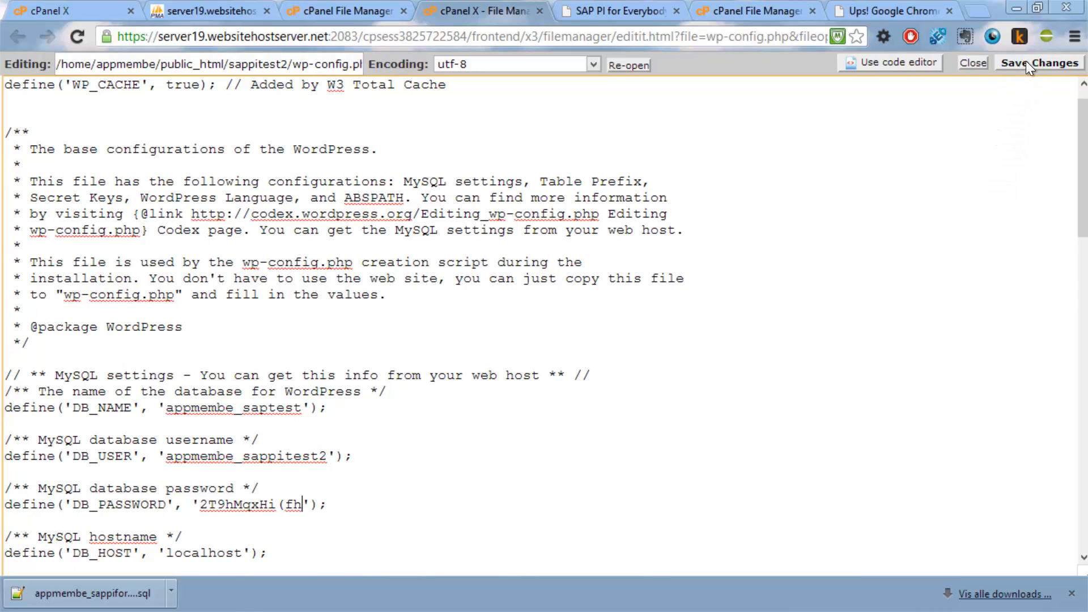
{"action": "left_click", "coordinate": [1039, 62]}
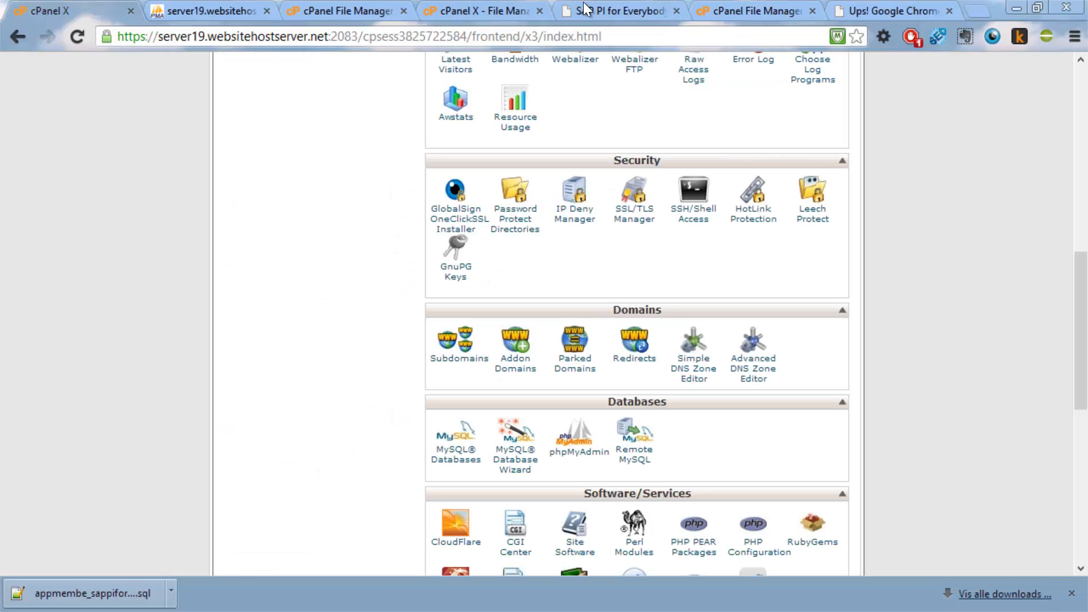
Switch to the browser tab for the sappitest2.appmembersite.com test site
{"action": "left_click", "coordinate": [893, 10]}
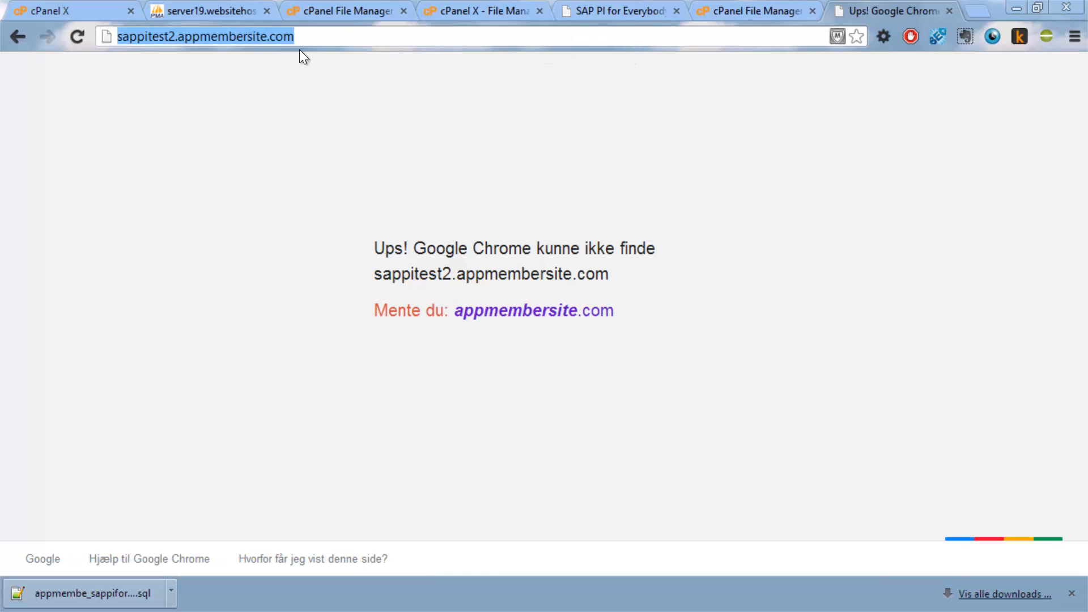
{"action": "mouse_move", "coordinate": [219, 97]}
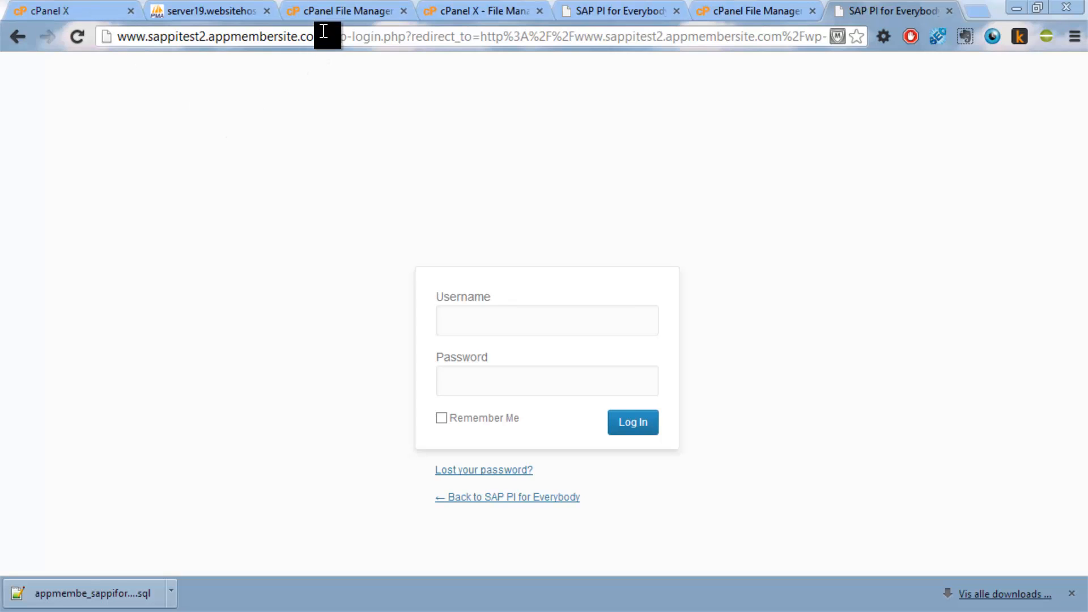
{"action": "mouse_move", "coordinate": [150, 46]}
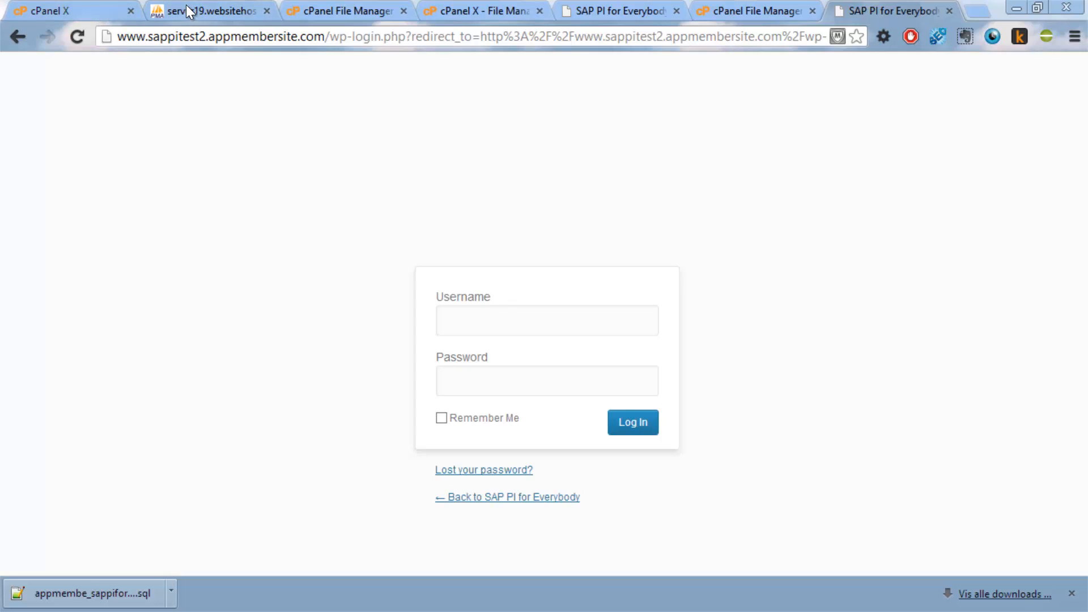
{"action": "left_click", "coordinate": [201, 11]}
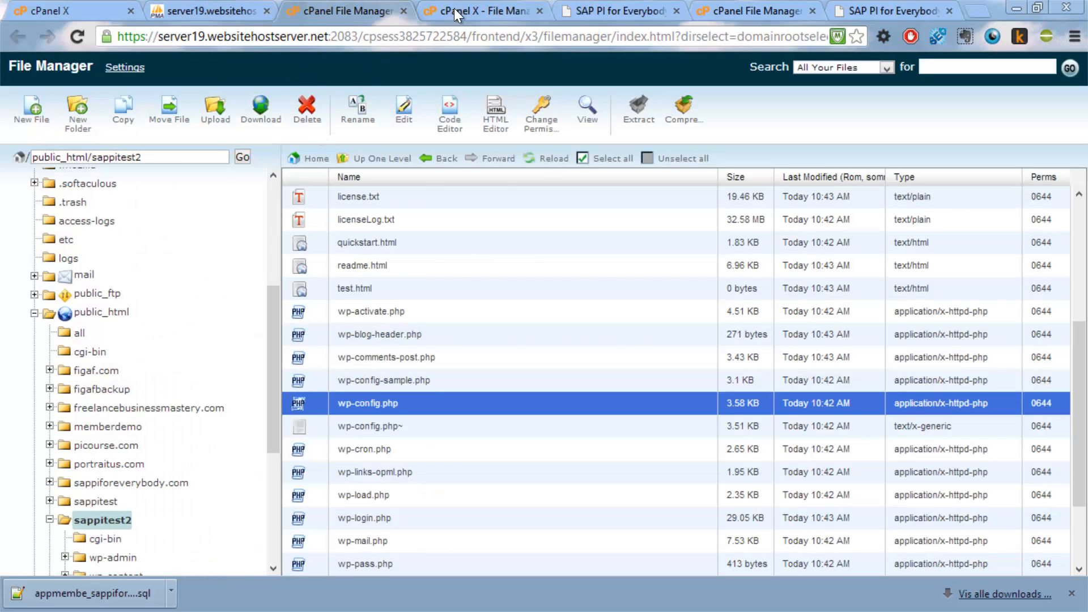
{"action": "left_click", "coordinate": [403, 111]}
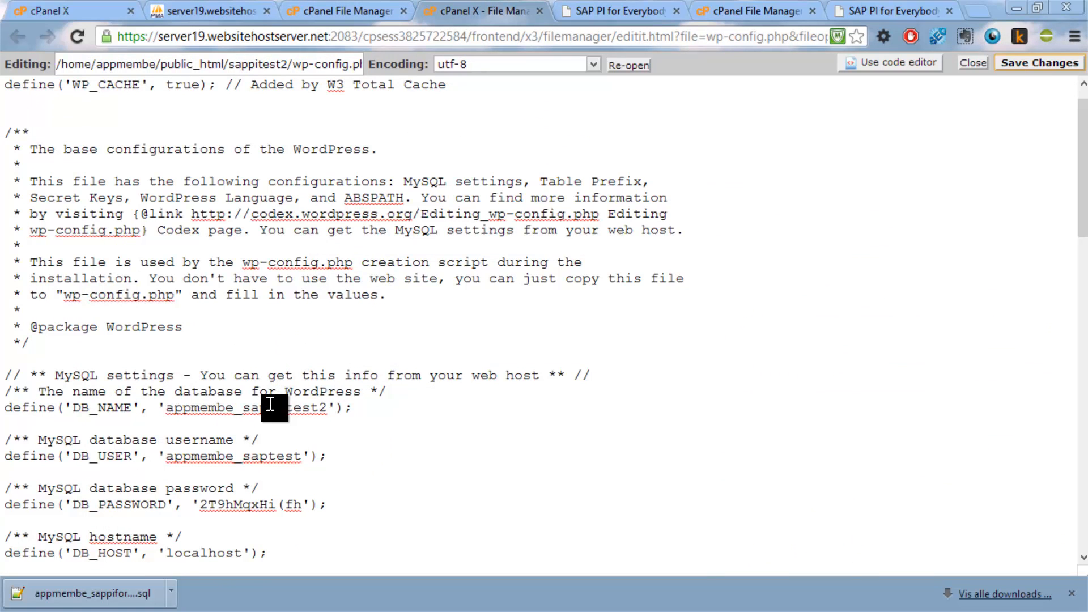
{"action": "mouse_move", "coordinate": [290, 447]}
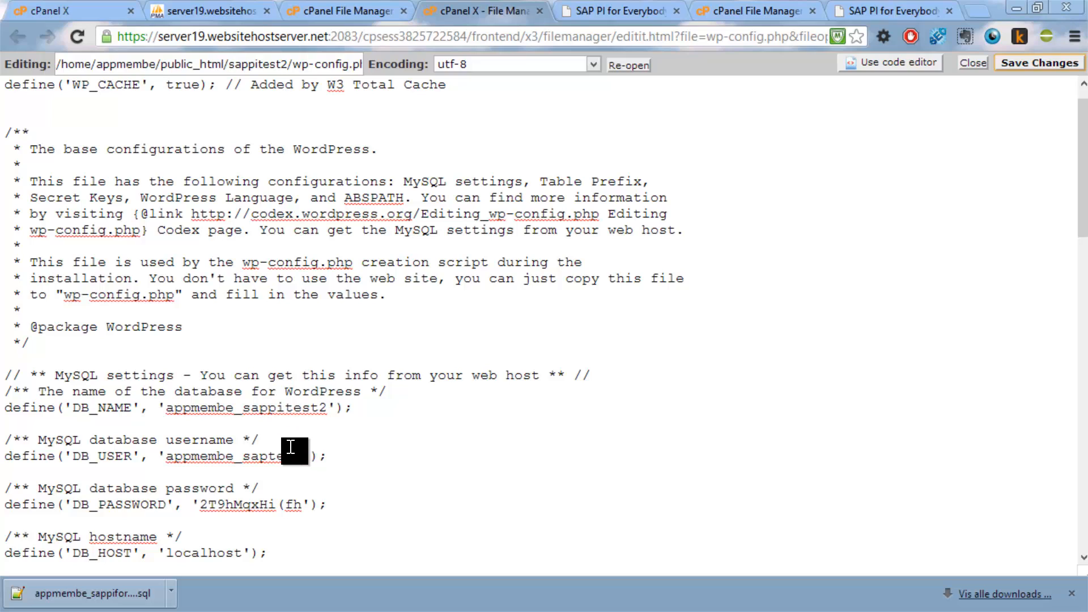
{"action": "left_click", "coordinate": [890, 10]}
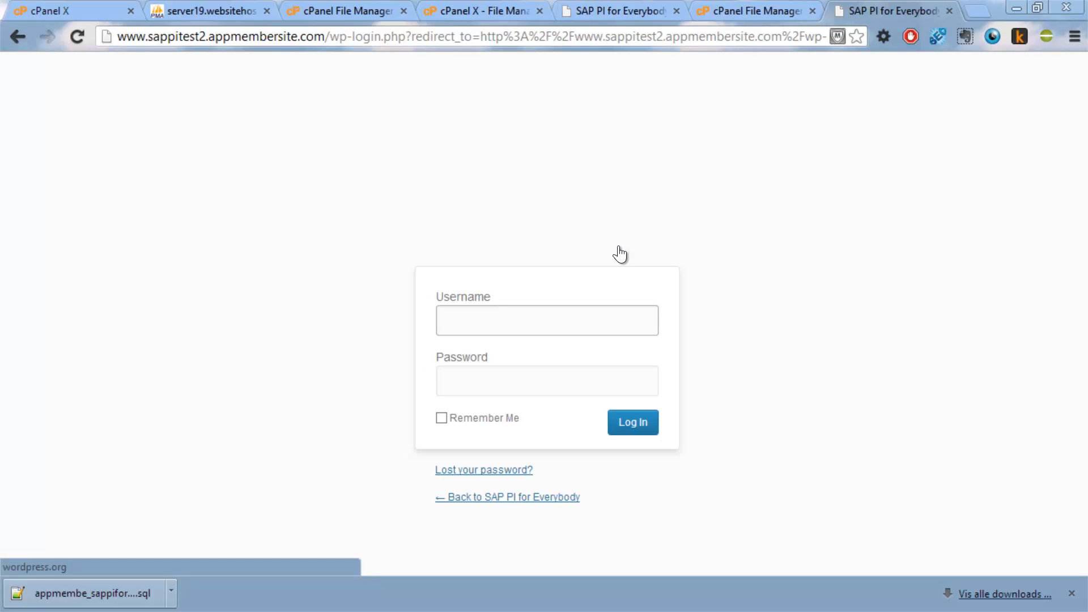
Attempt to sign in to the test site as firefox with the usual password
{"action": "type", "text": "firefox"}
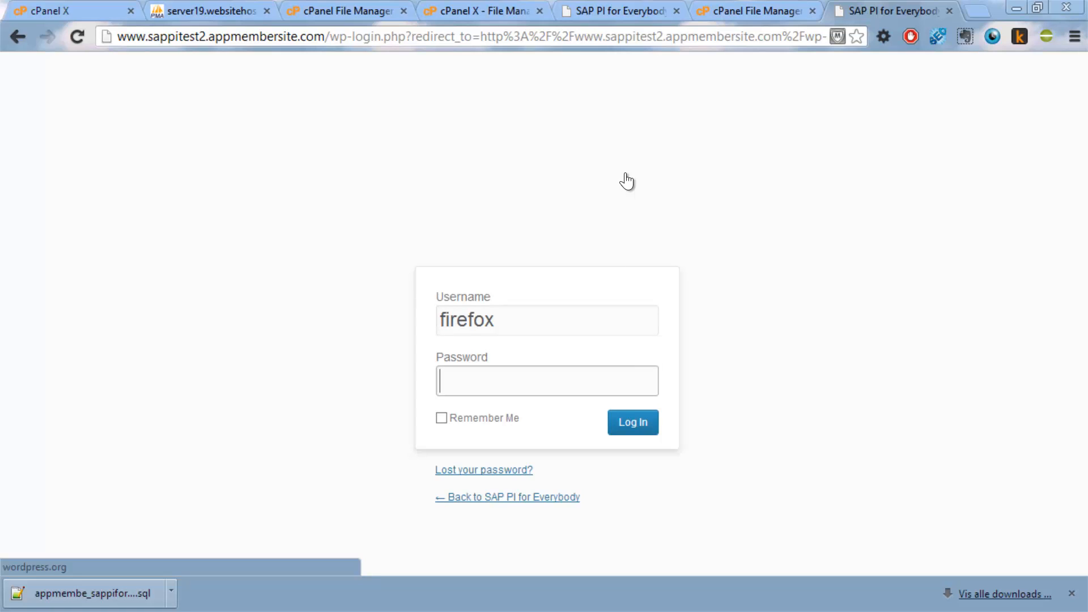
{"action": "type", "text": "password"}
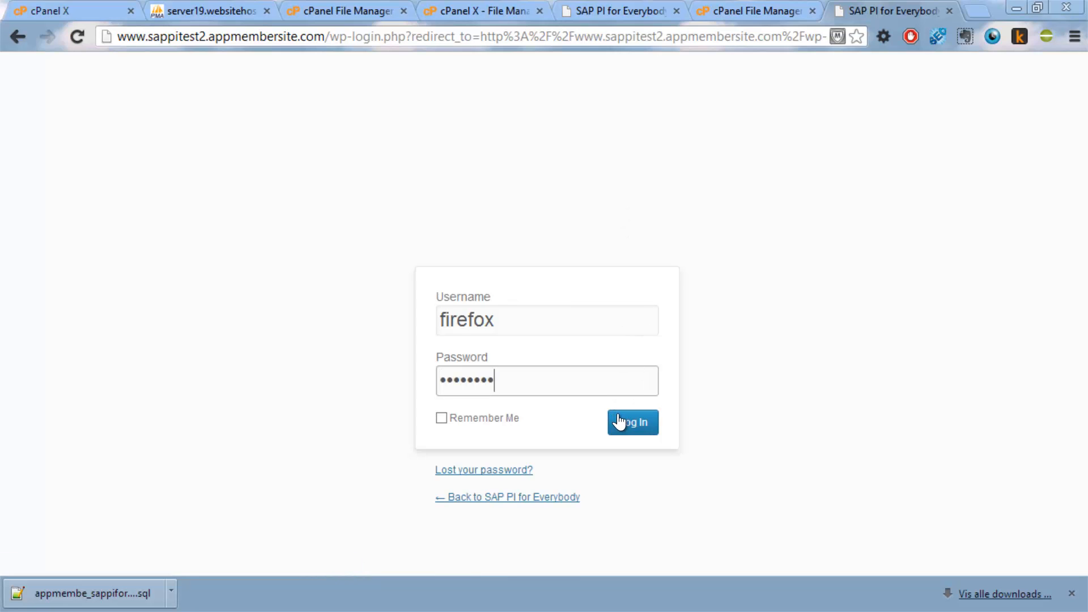
{"action": "left_click", "coordinate": [631, 422]}
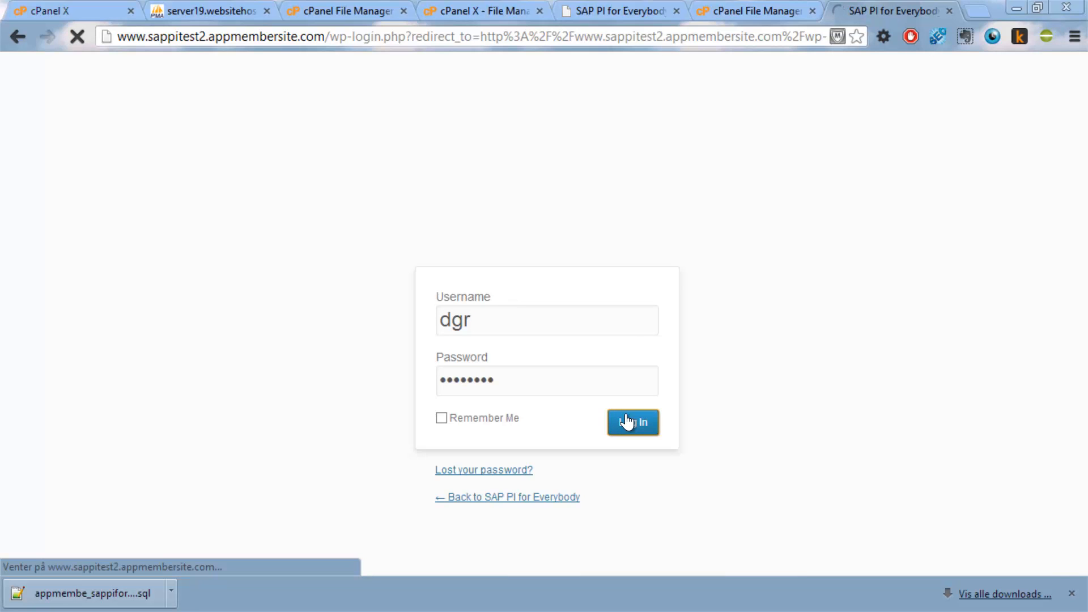
{"action": "left_click", "coordinate": [632, 423]}
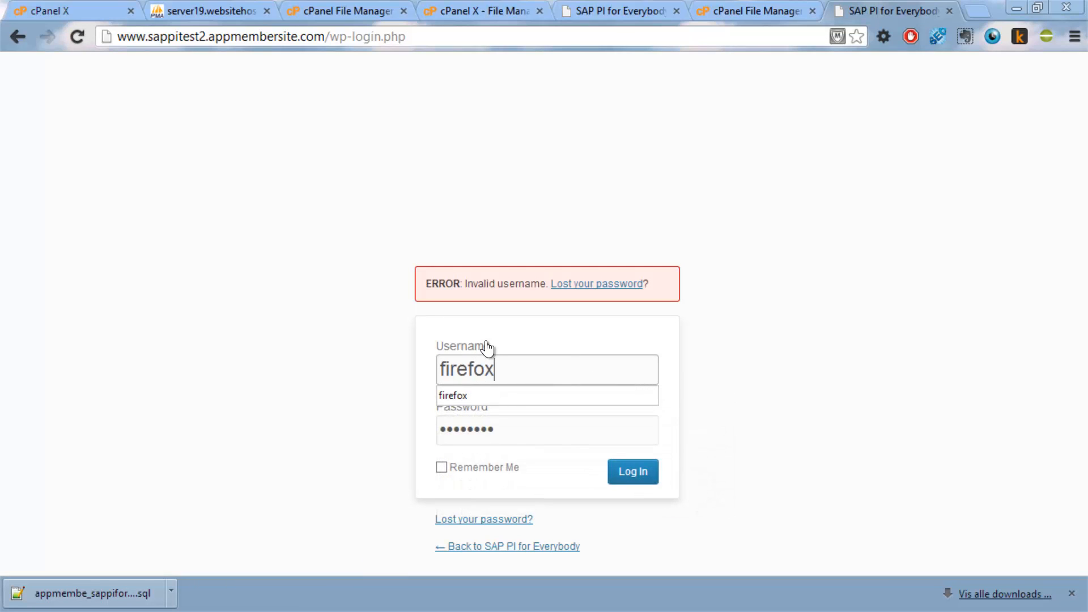
Retry the login with the saved username and a re-entered password
{"action": "left_click", "coordinate": [631, 471]}
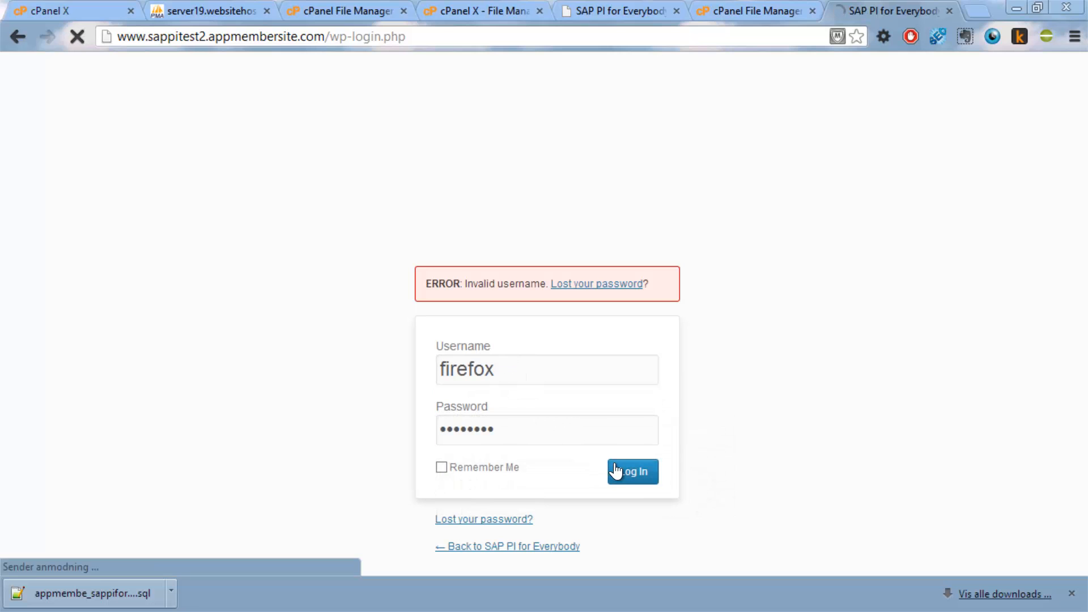
{"action": "left_click", "coordinate": [632, 471]}
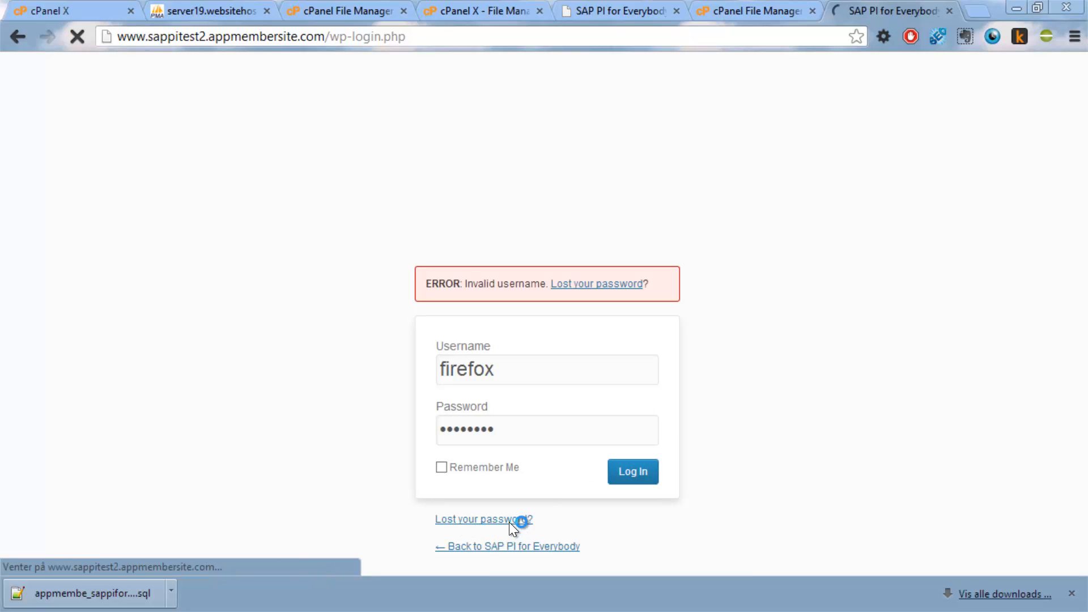
{"action": "left_click", "coordinate": [631, 471]}
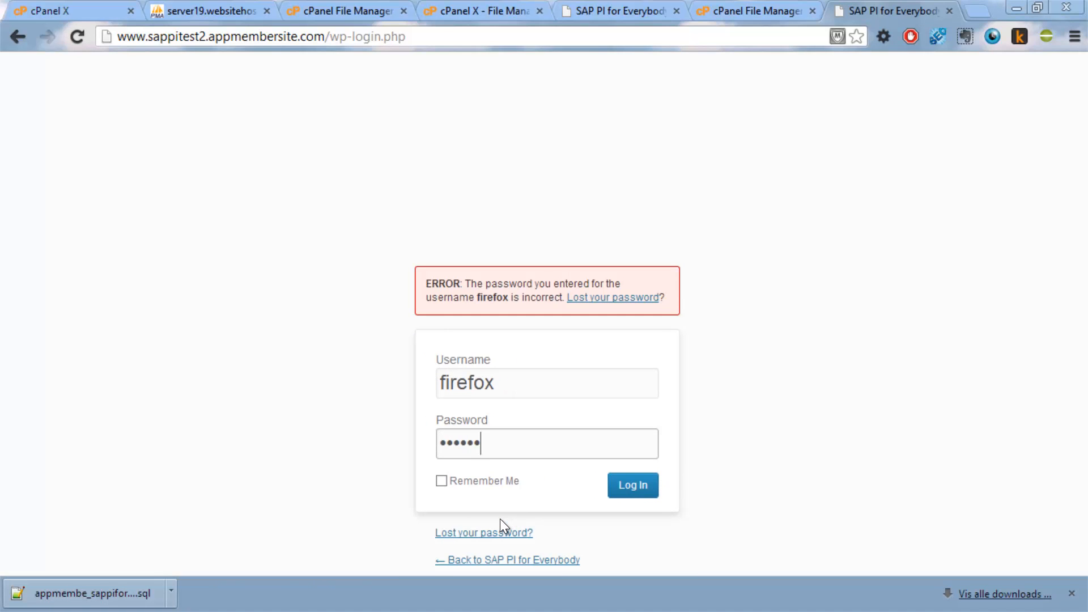
{"action": "type", "text": "••"}
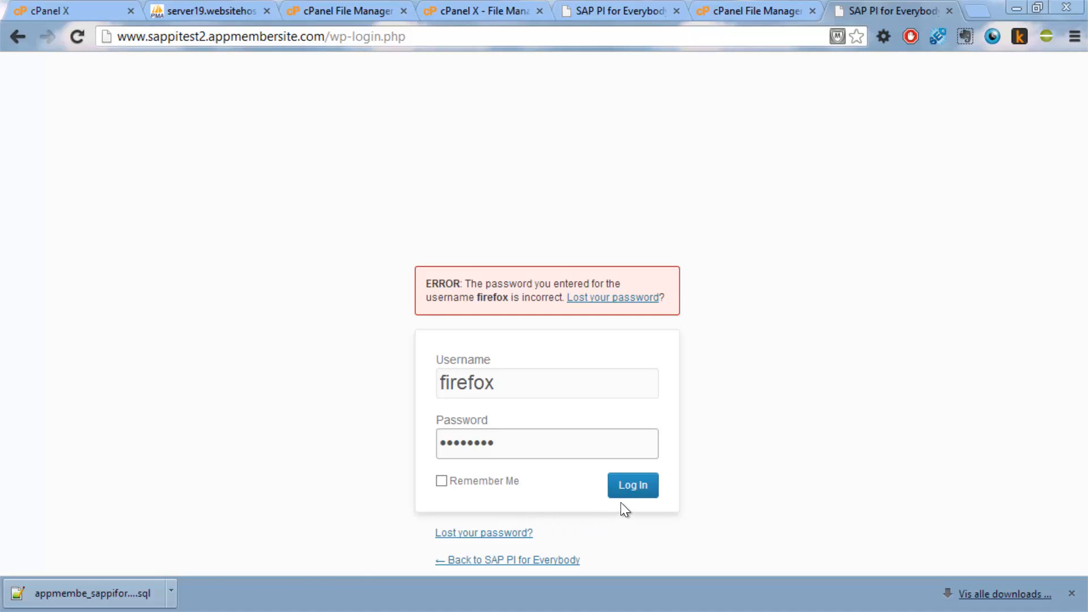
{"action": "left_click", "coordinate": [631, 483]}
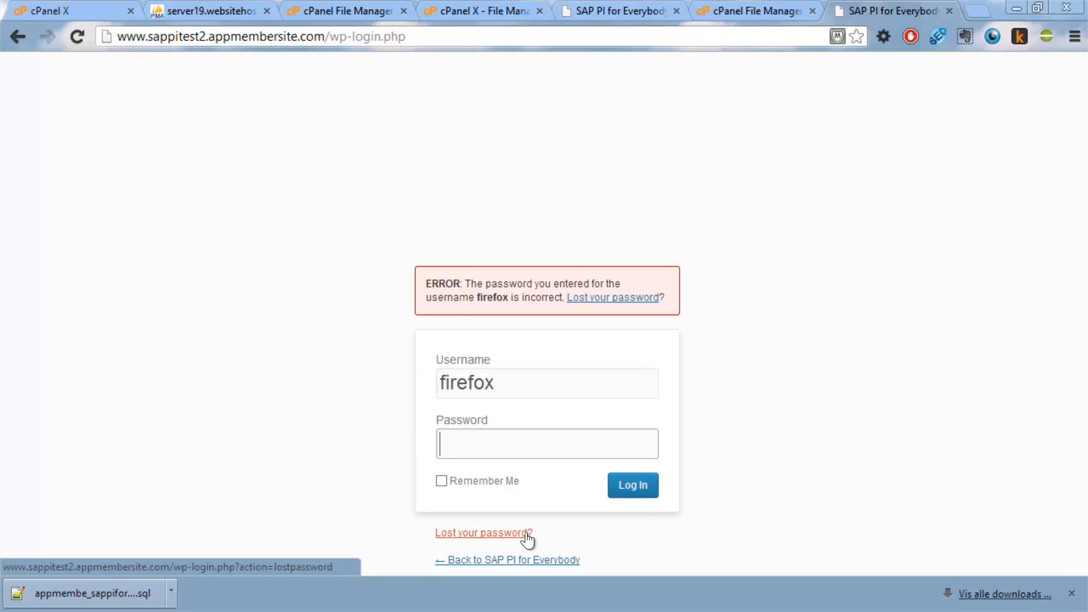
Go to the Lost your password form, then return to the phpMyAdmin options table
{"action": "left_click", "coordinate": [483, 532]}
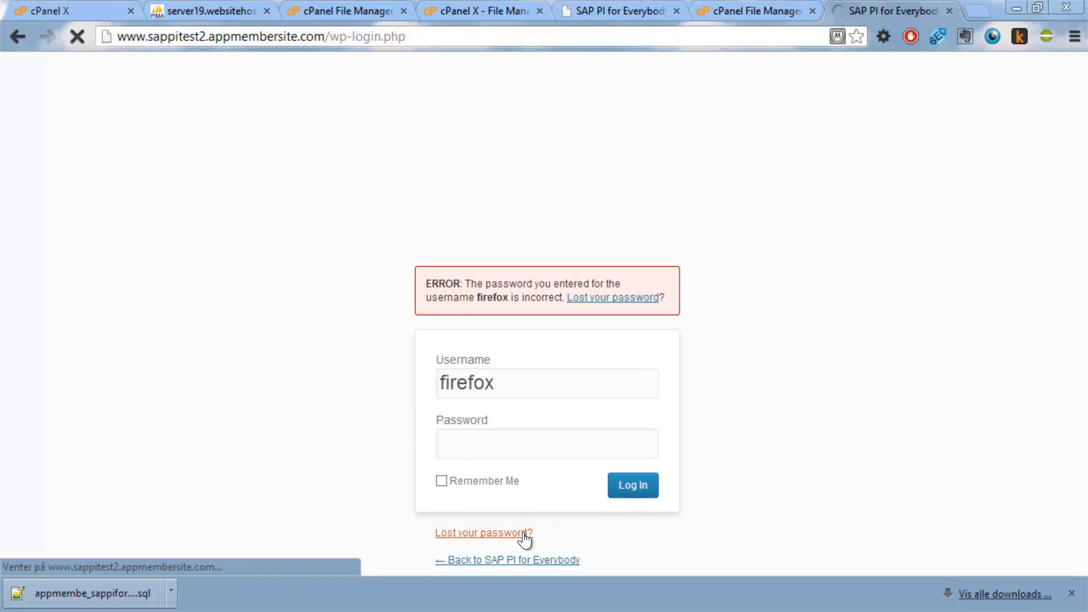
{"action": "left_click", "coordinate": [483, 532]}
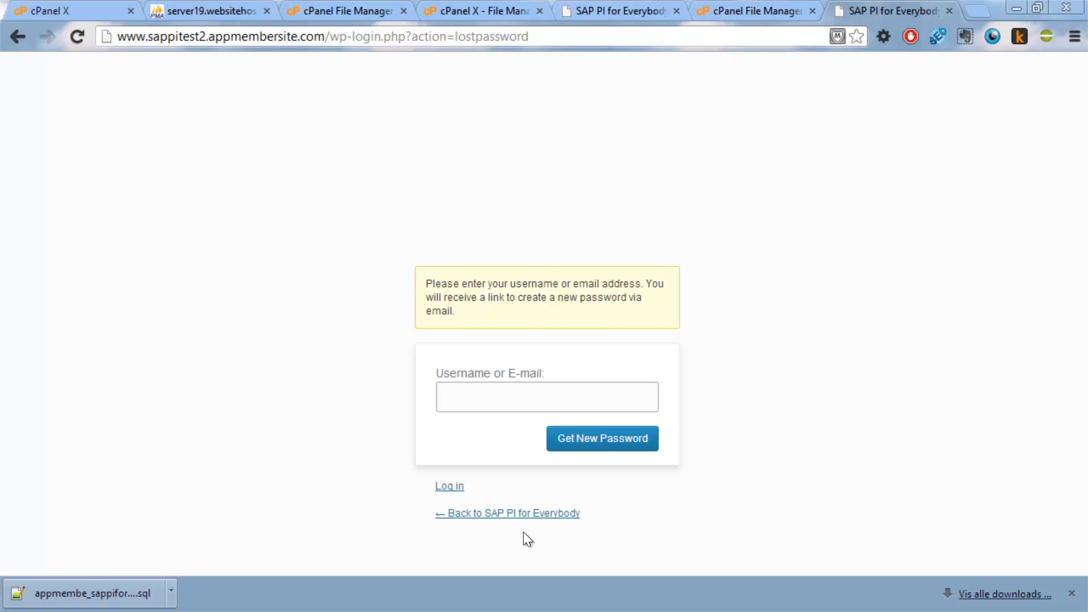
{"action": "left_click", "coordinate": [546, 397]}
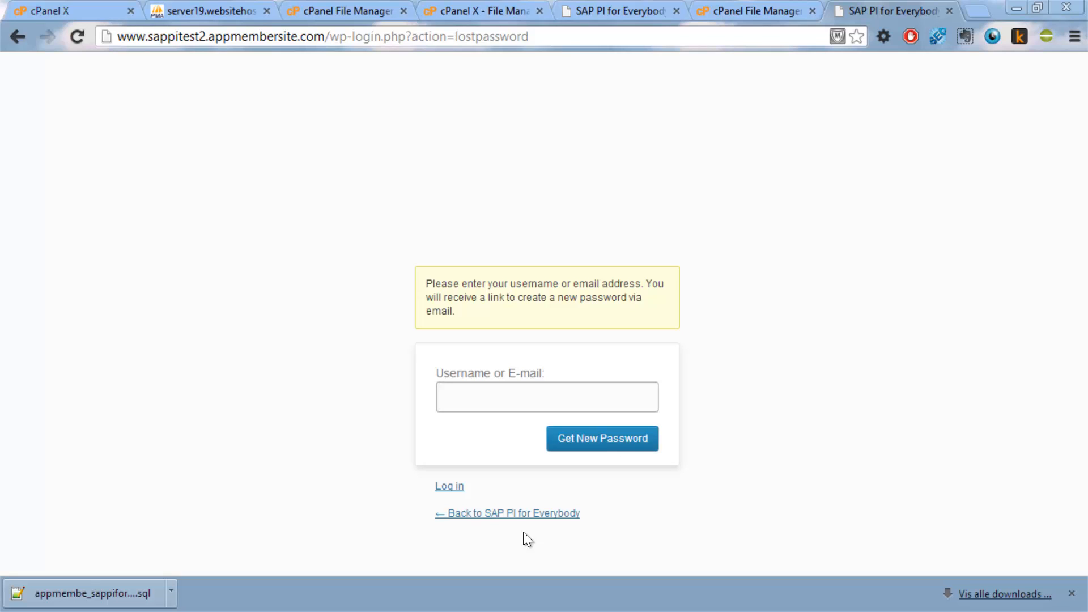
{"action": "left_click", "coordinate": [546, 397]}
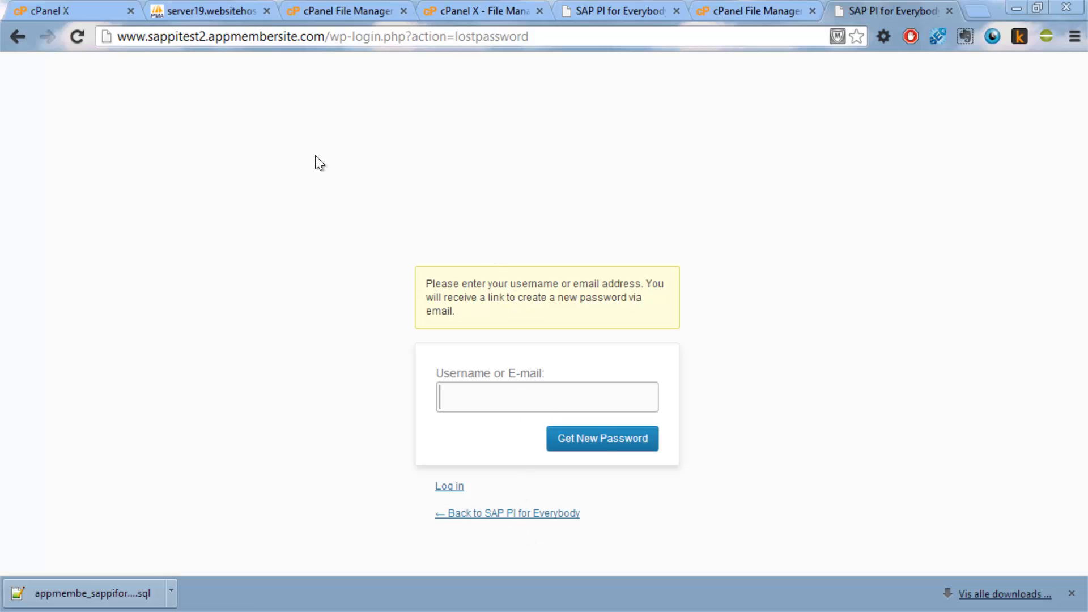
{"action": "left_click", "coordinate": [208, 11]}
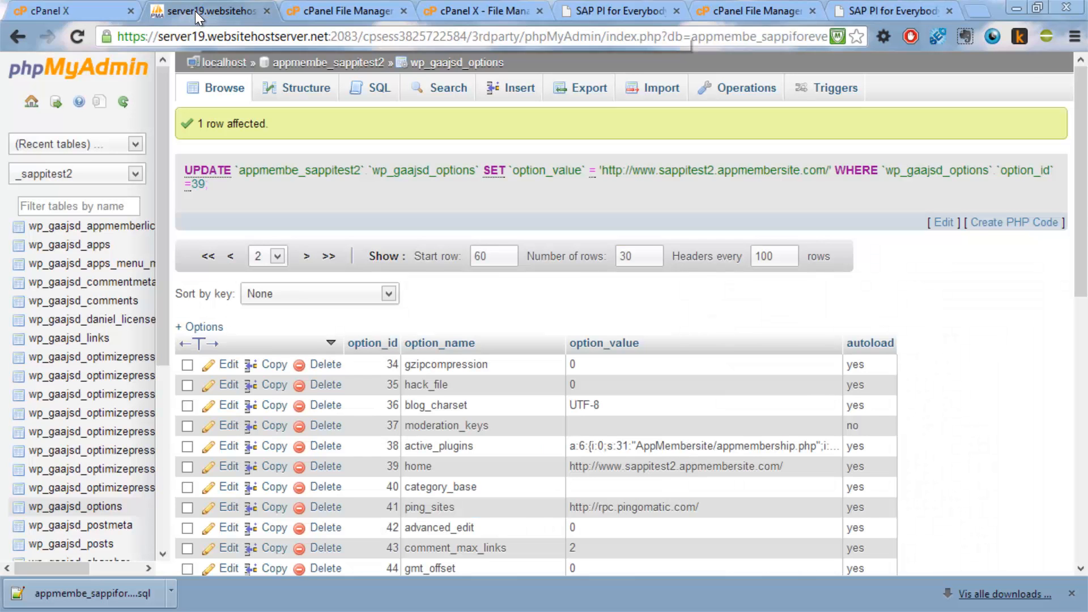